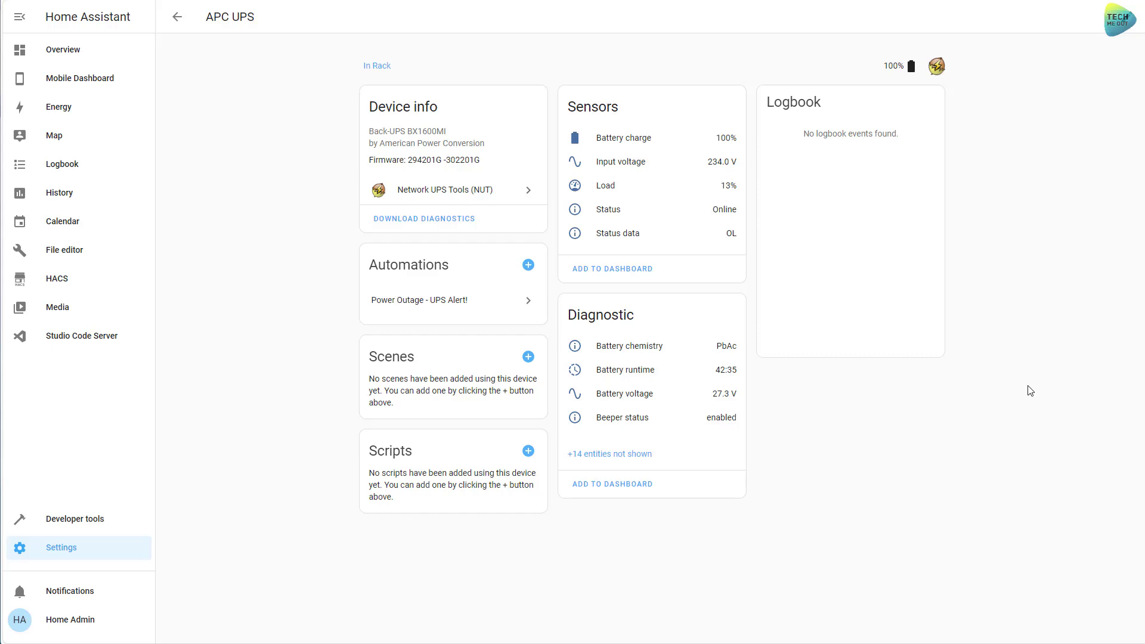
mouse_move(866, 356)
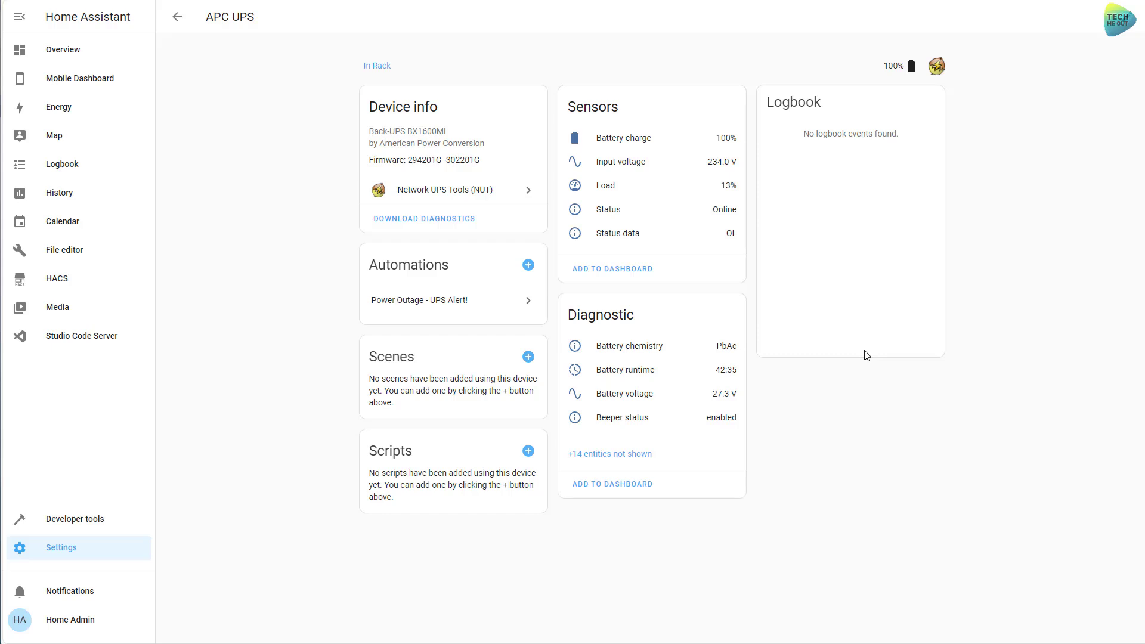
mouse_move(491, 322)
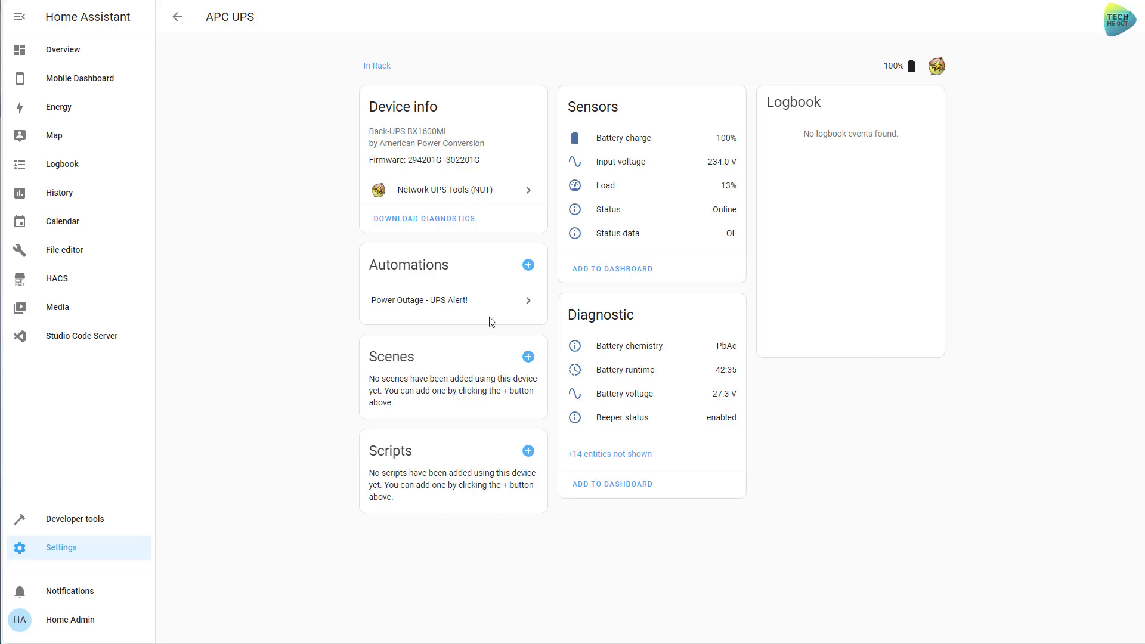
mouse_move(282, 231)
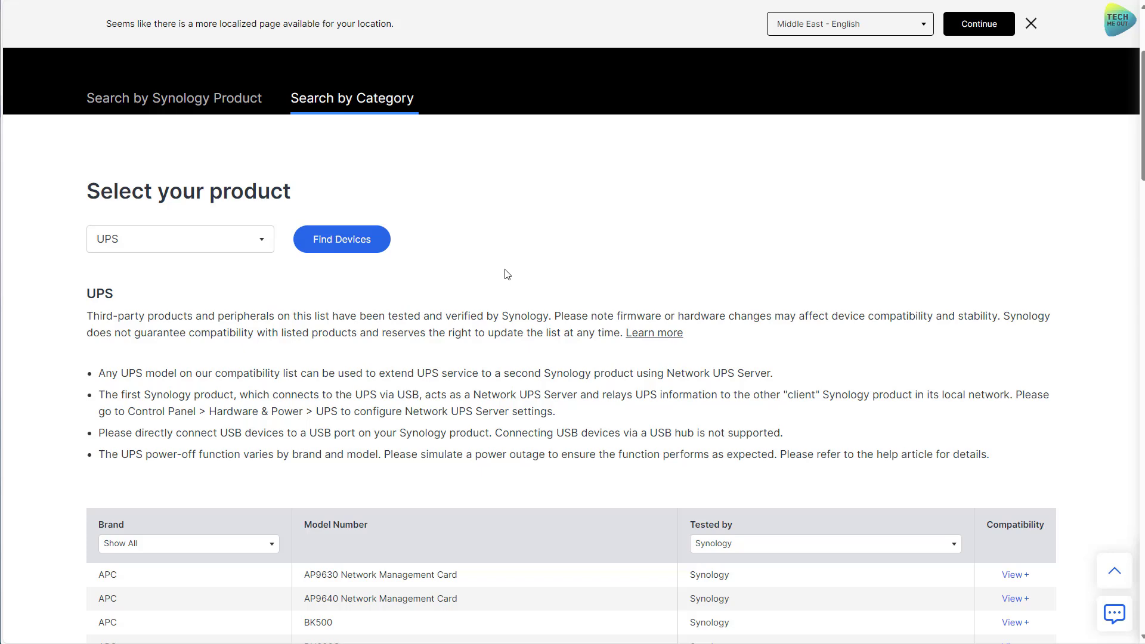
Step: Scroll the Synology UPS compatibility table past APC and CyberPower down to Delta, EATON and FSP models
scroll(down, 3)
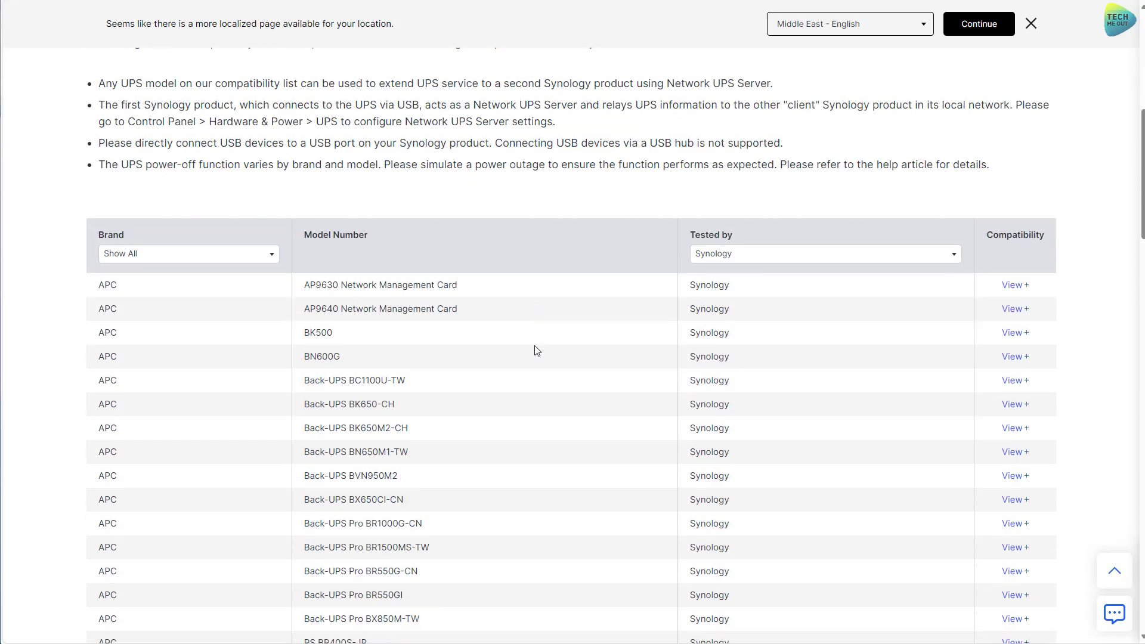
scroll(down, 3)
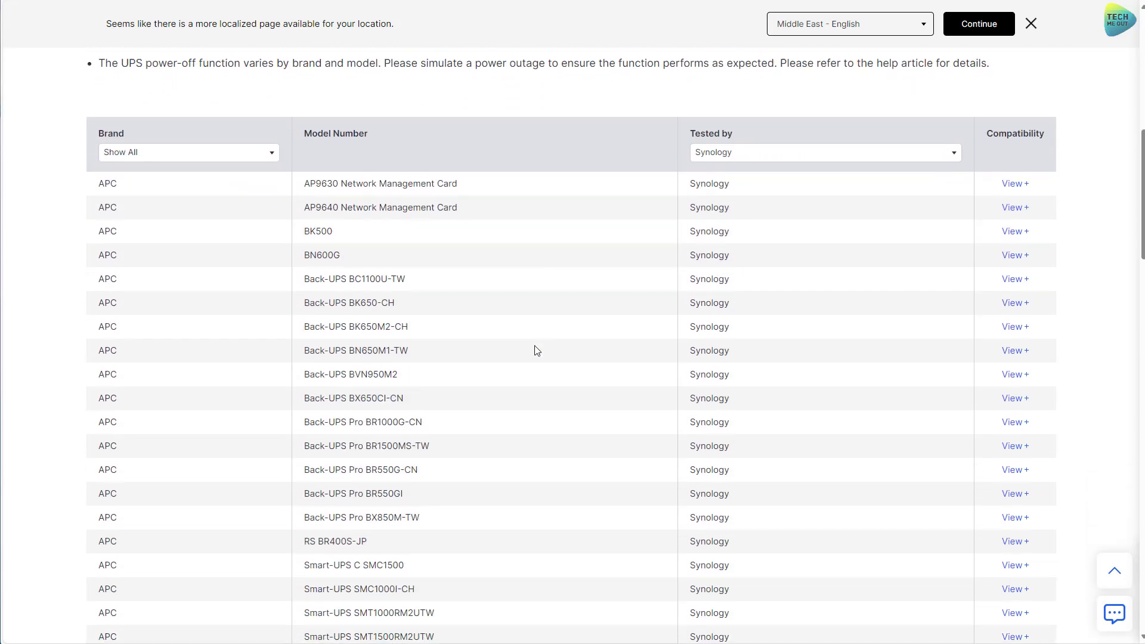
scroll(down, 3)
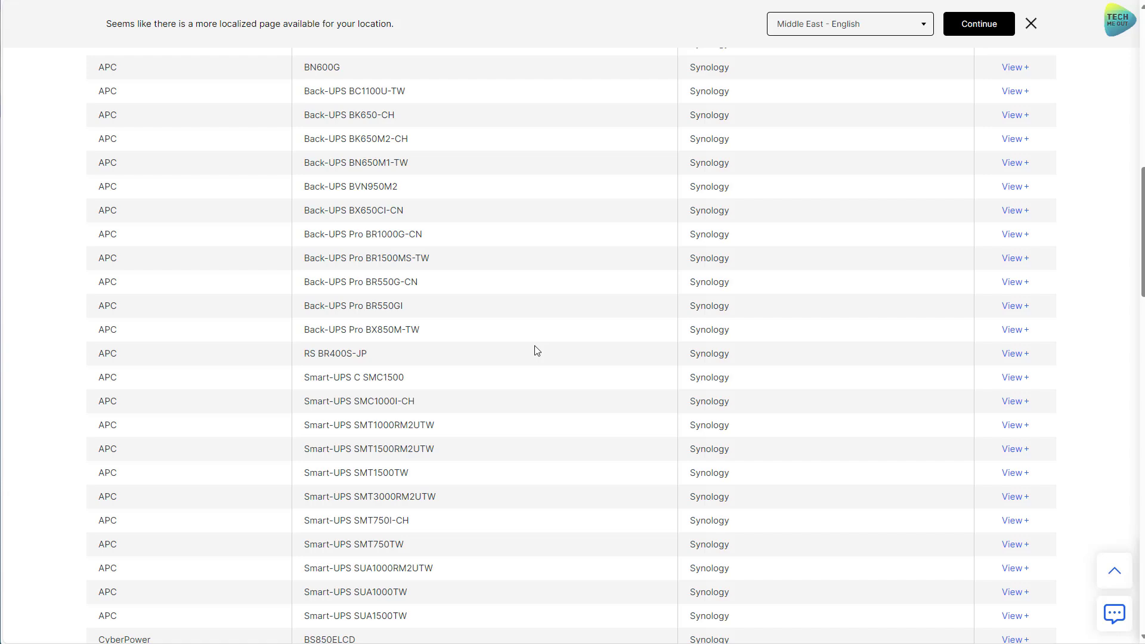
scroll(down, 3)
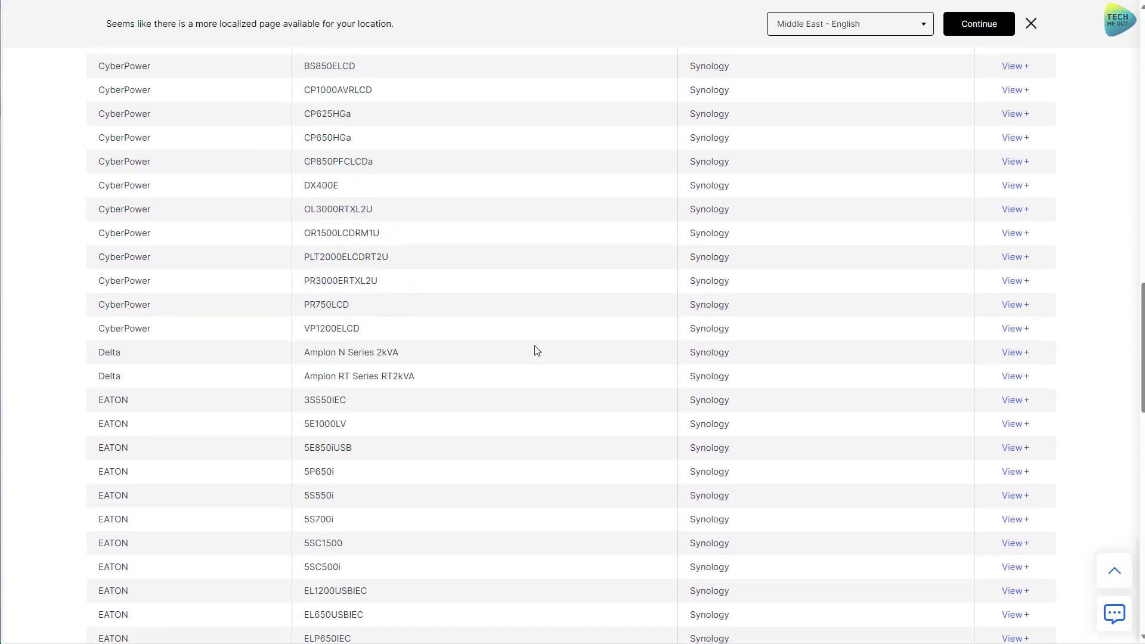
scroll(down, 3)
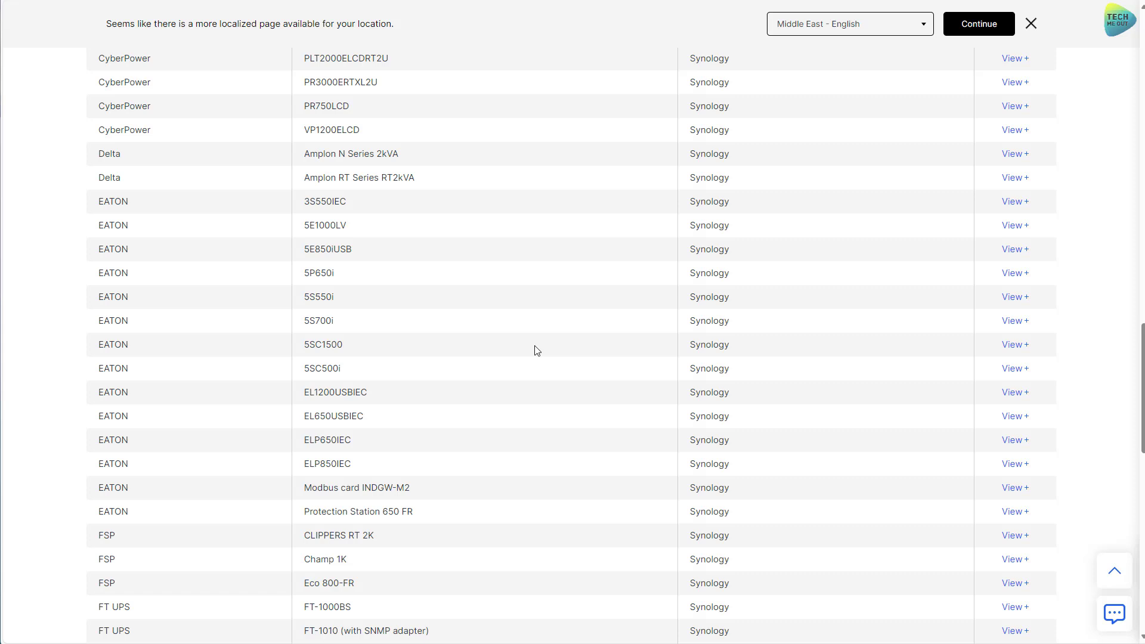
mouse_move(502, 279)
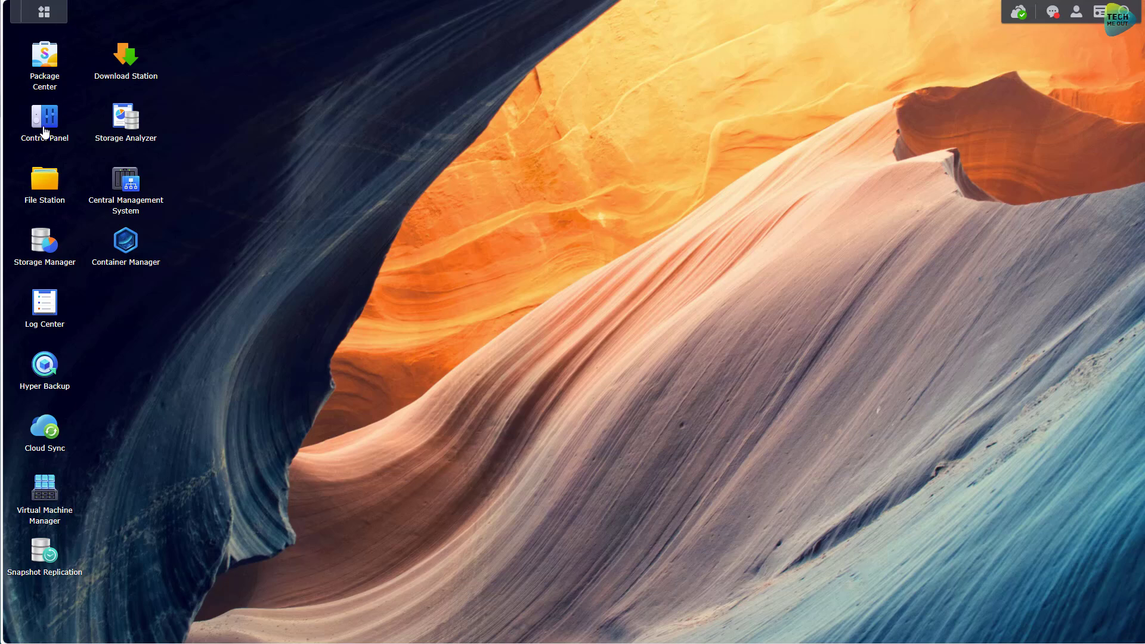
Step: In Control Panel > Hardware & Power, review the APC Back-UPS BX1600MI device information and close it
click(44, 117)
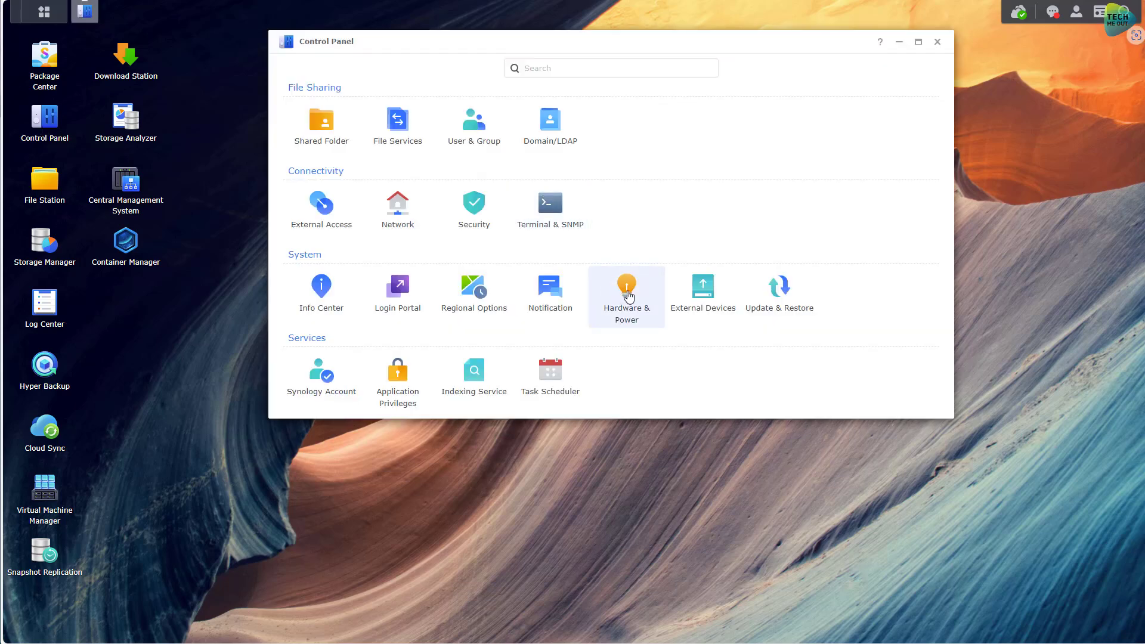
click(626, 296)
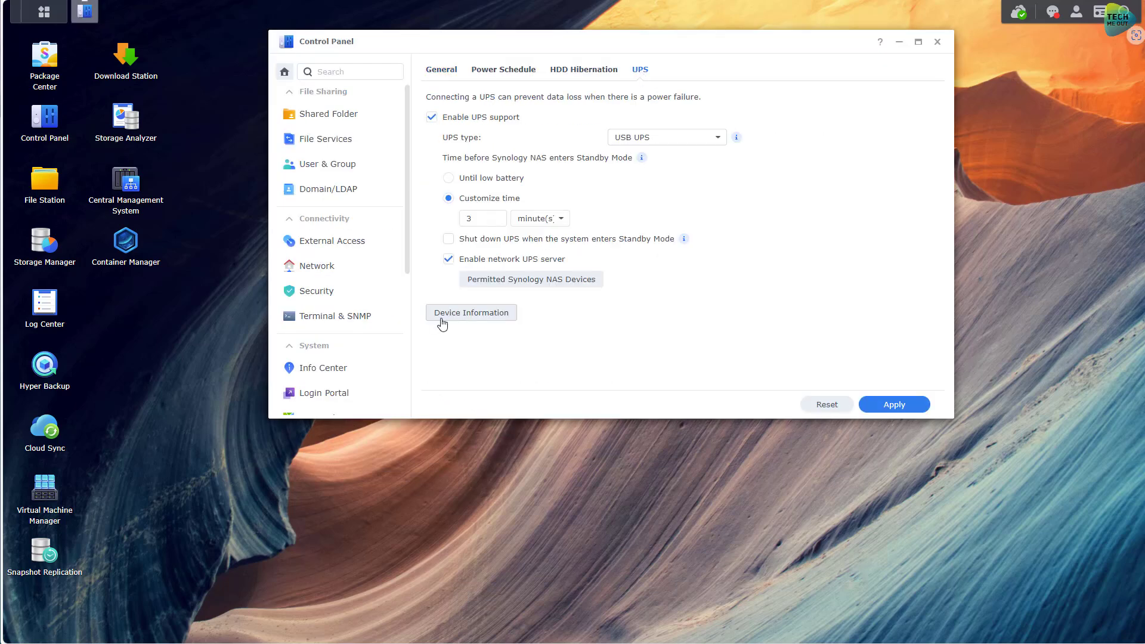
click(471, 313)
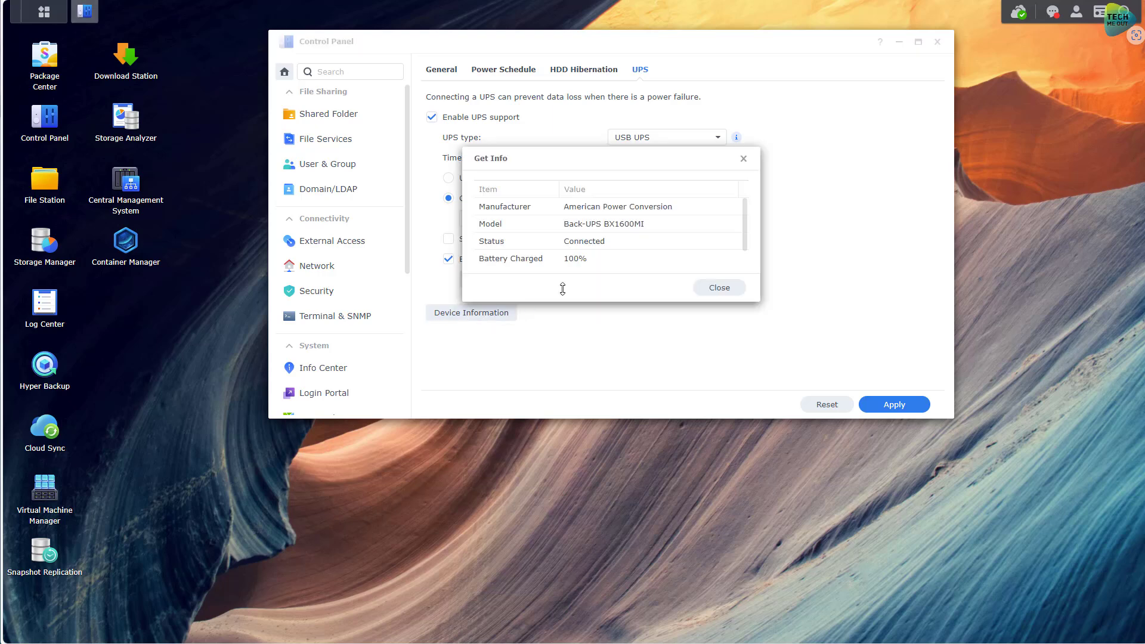
scroll(down, 3)
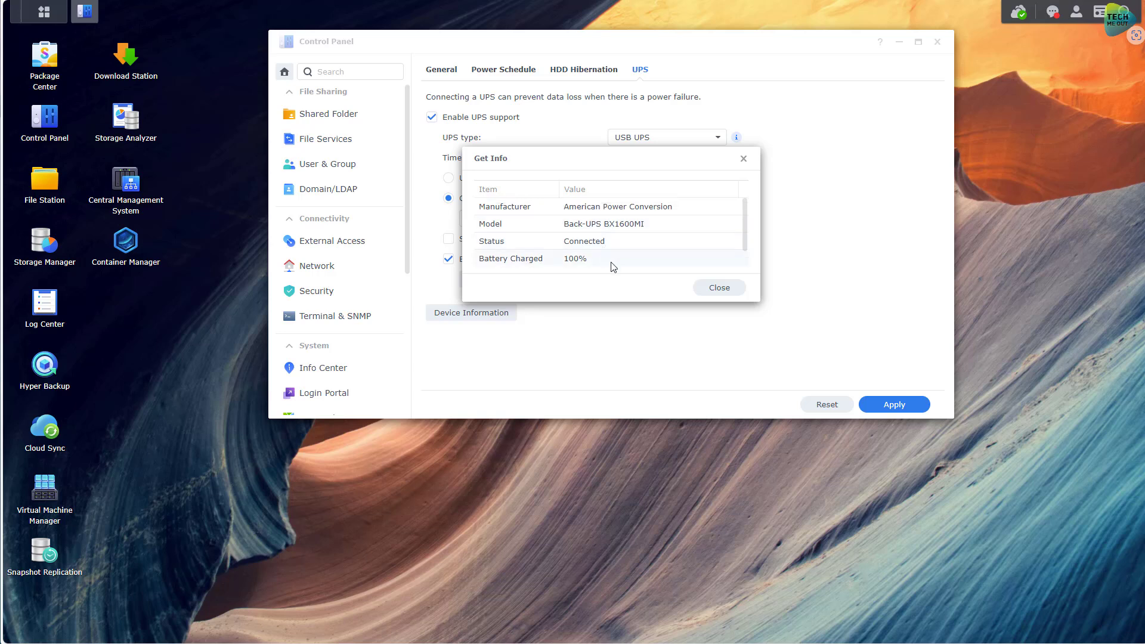
click(718, 288)
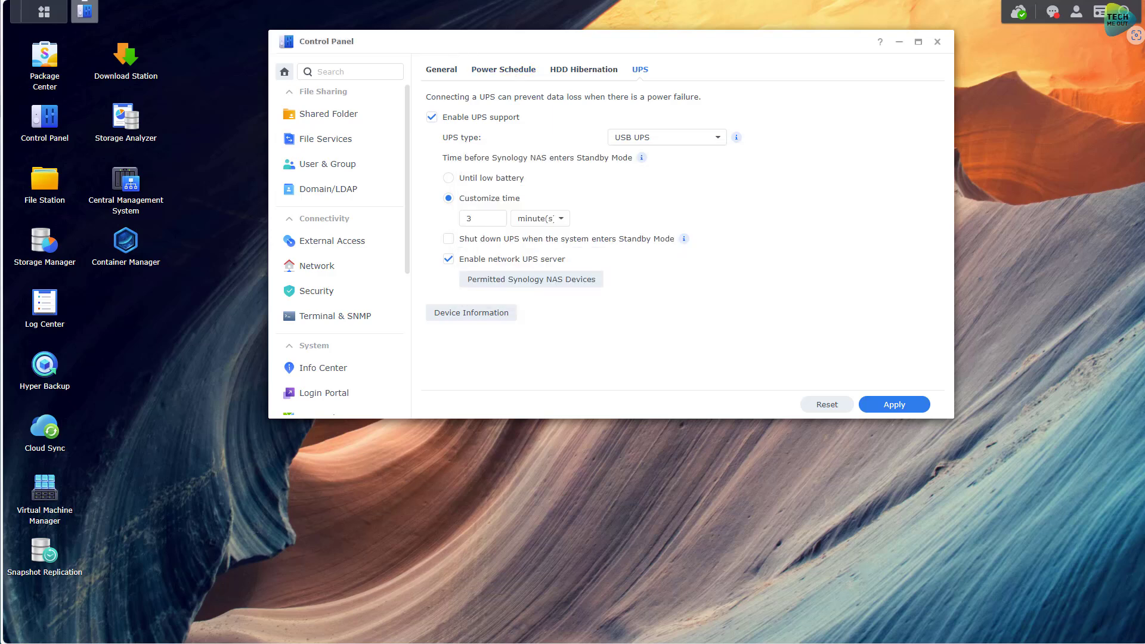
Step: On the other NAS, check the UPS settings showing a generic USB UPS with battery charge not supported
click(938, 42)
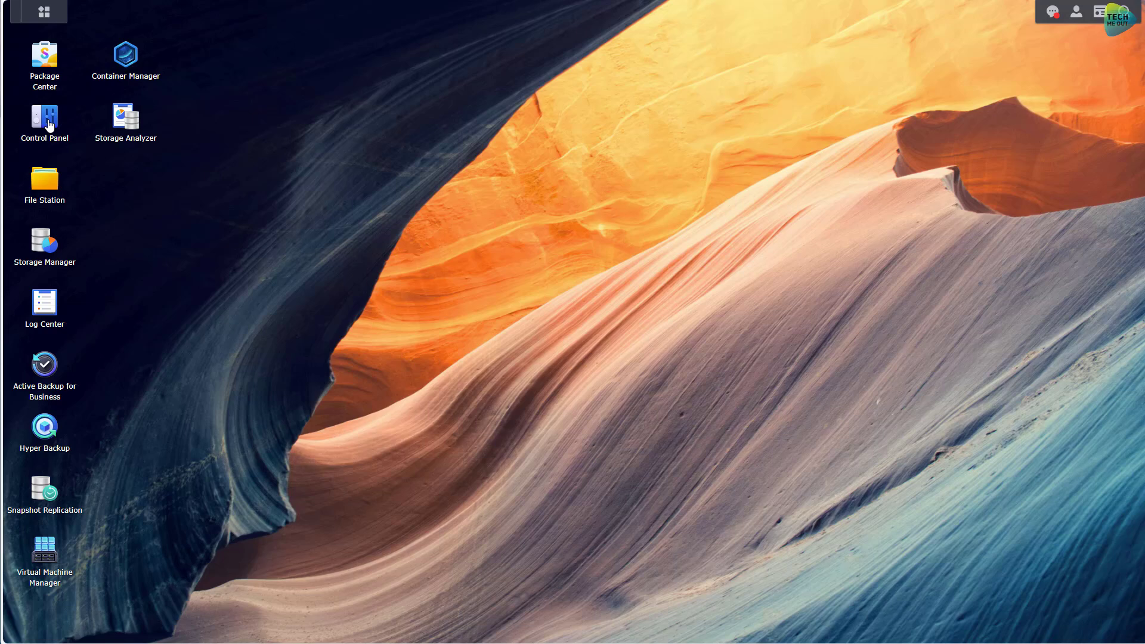
double_click(44, 114)
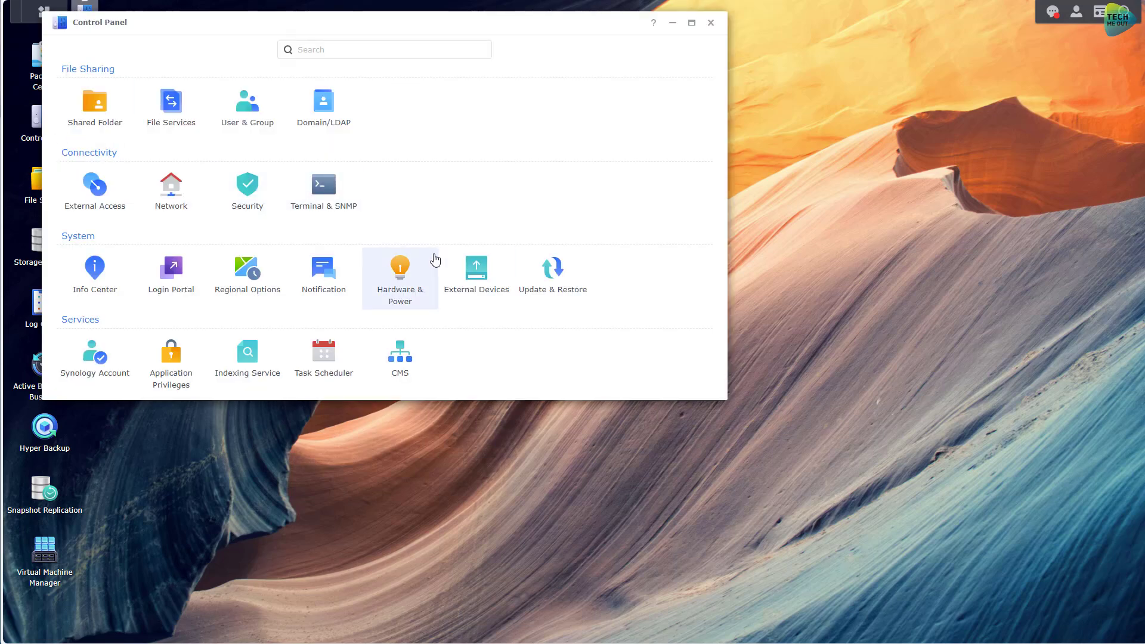
click(400, 270)
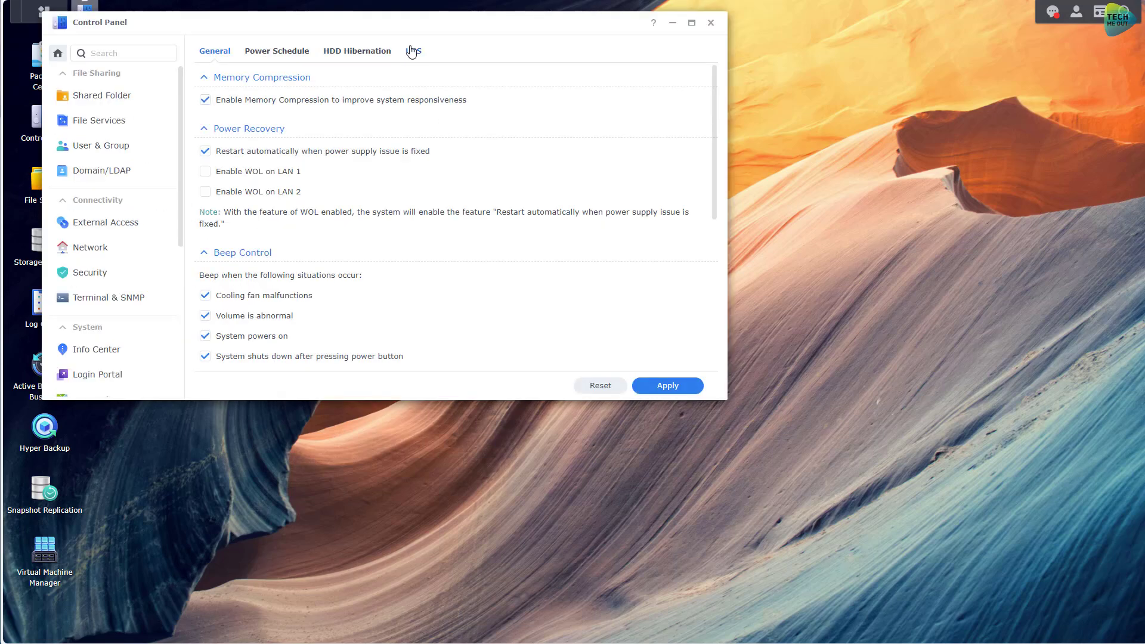
click(413, 50)
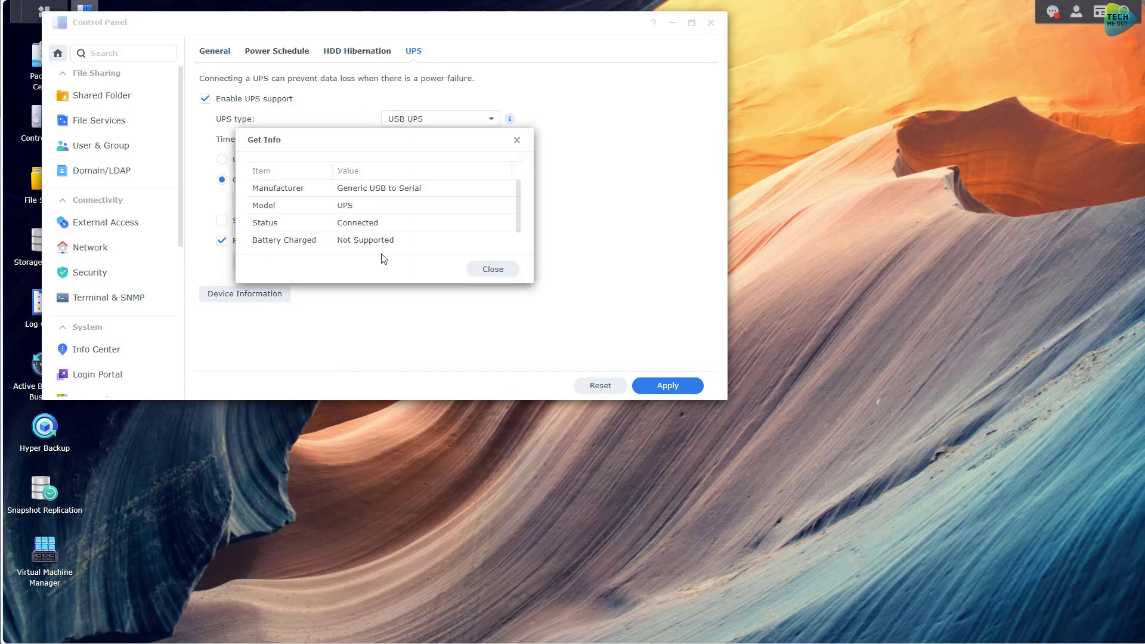
scroll(down, 3)
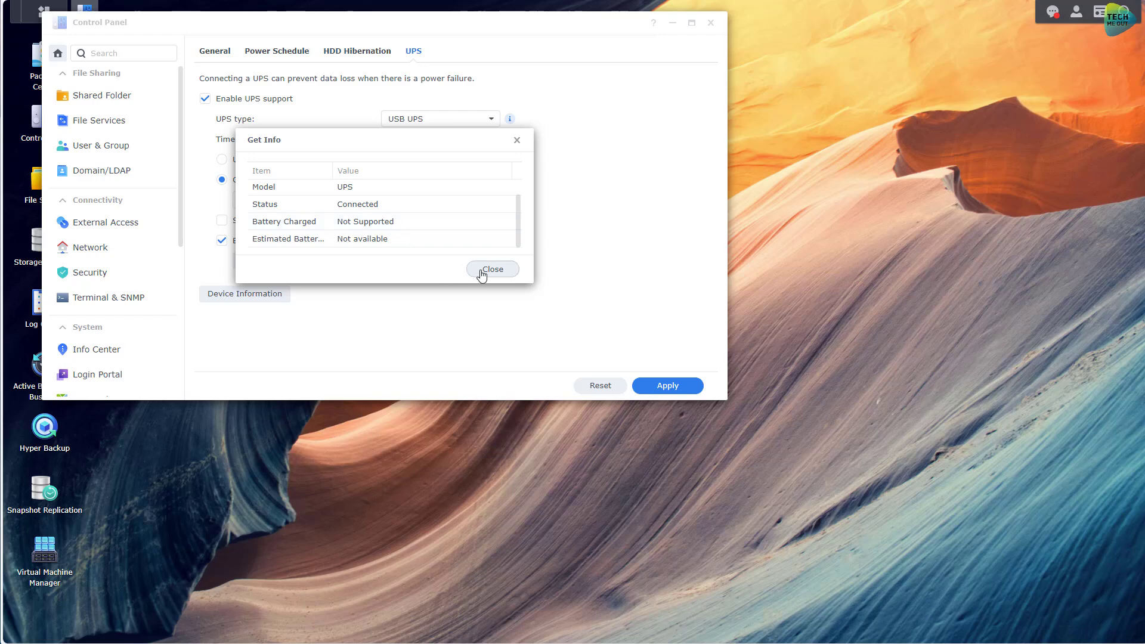
click(492, 270)
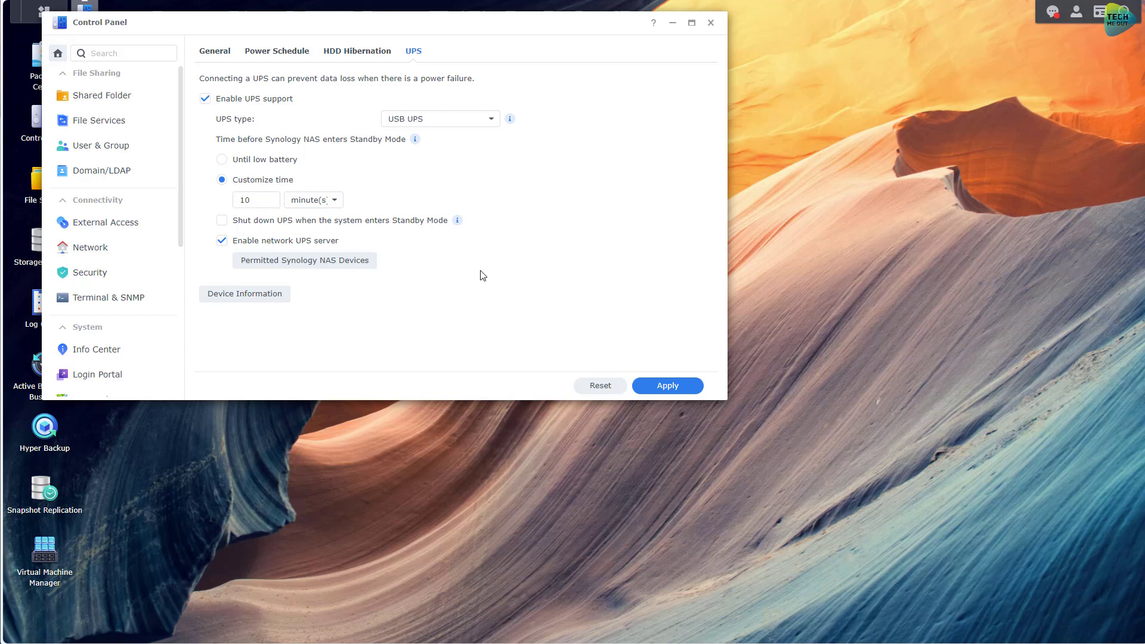
mouse_move(496, 249)
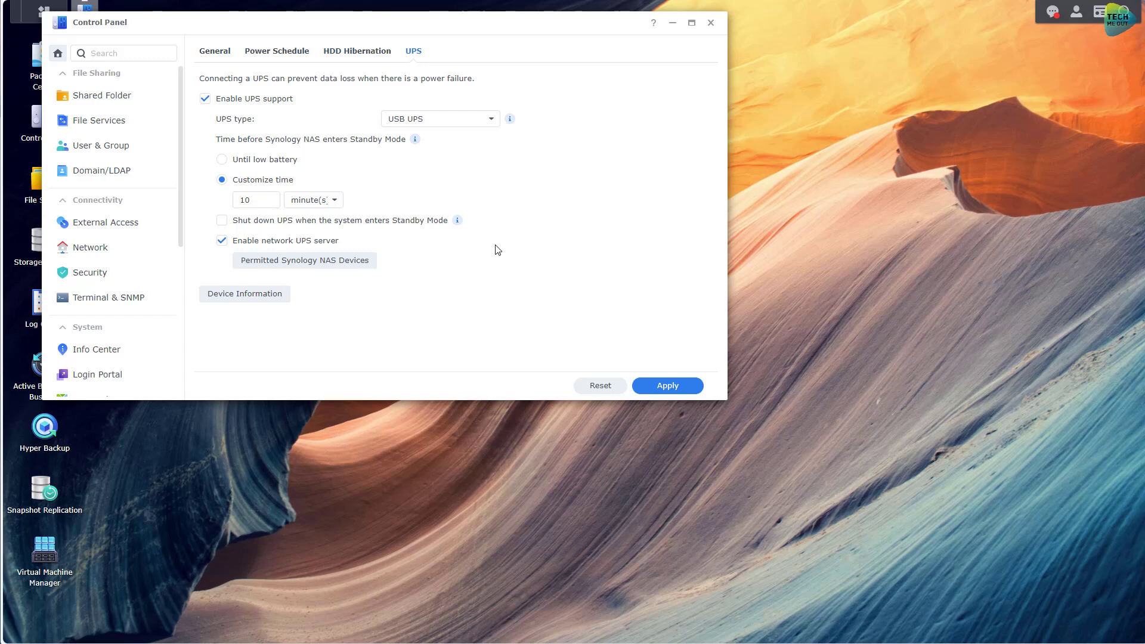
click(710, 23)
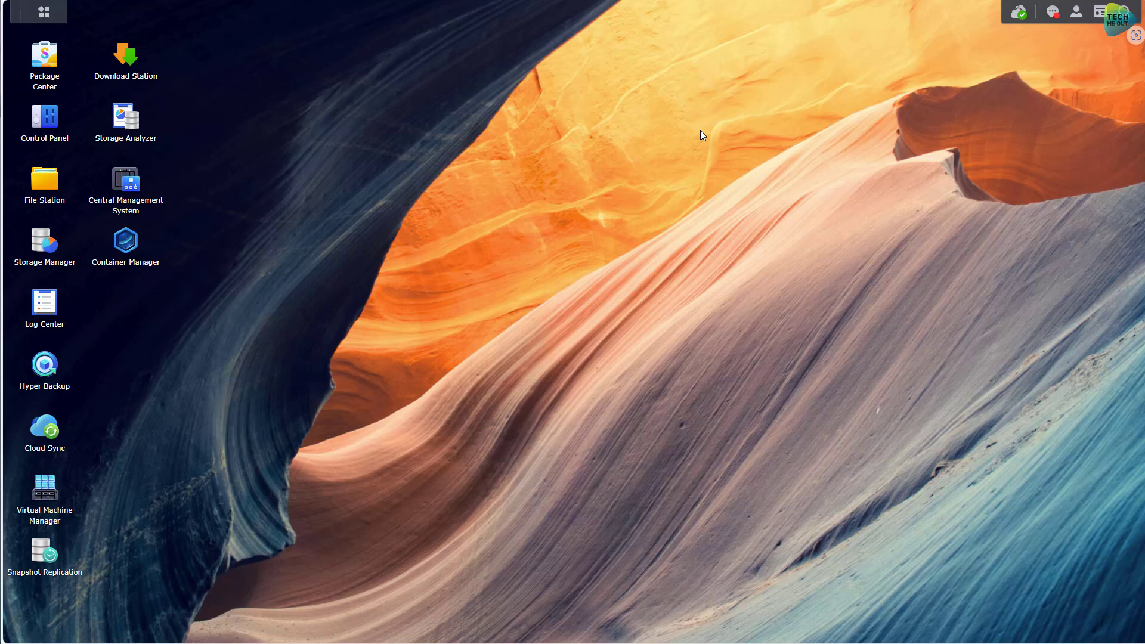
mouse_move(412, 134)
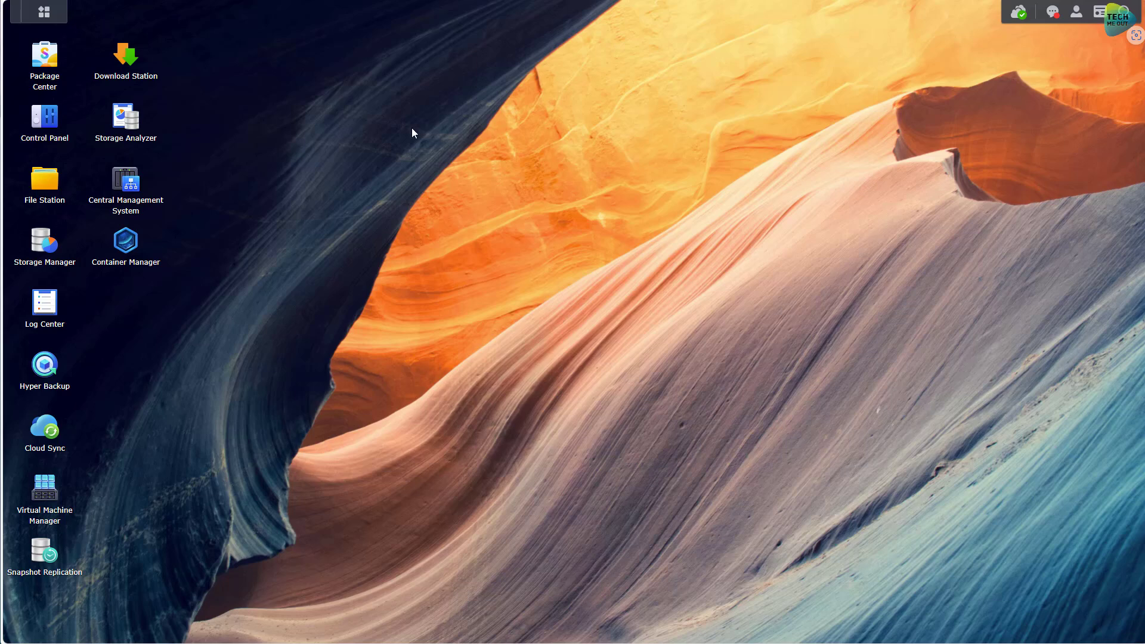
Step: In Hardware & Power > UPS, toggle UPS support off and back on
double_click(44, 116)
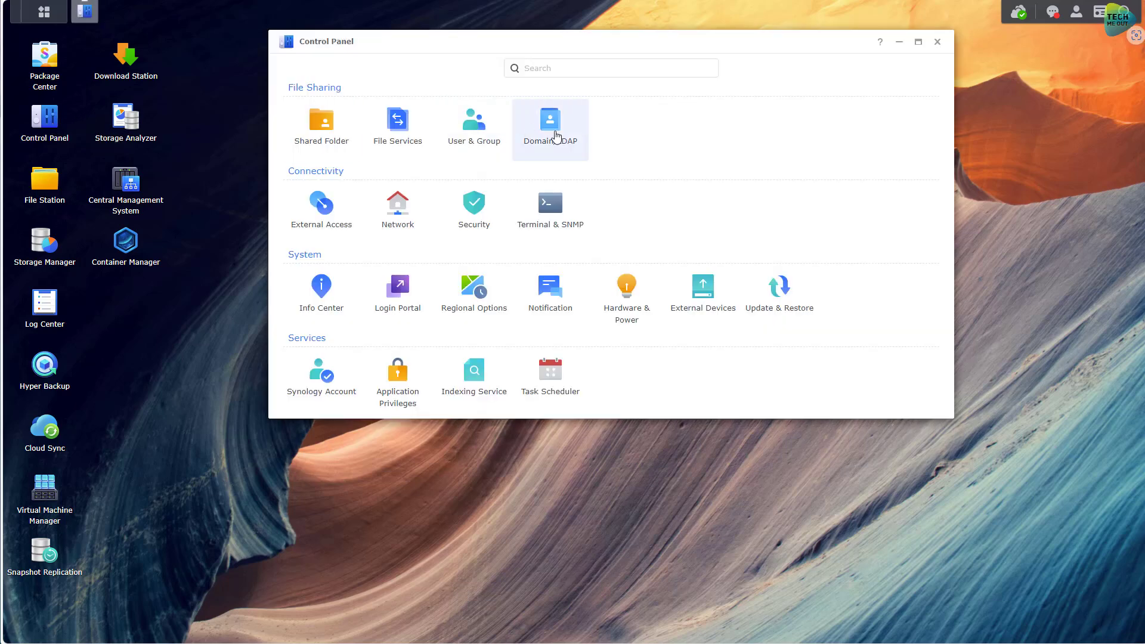
mouse_move(642, 276)
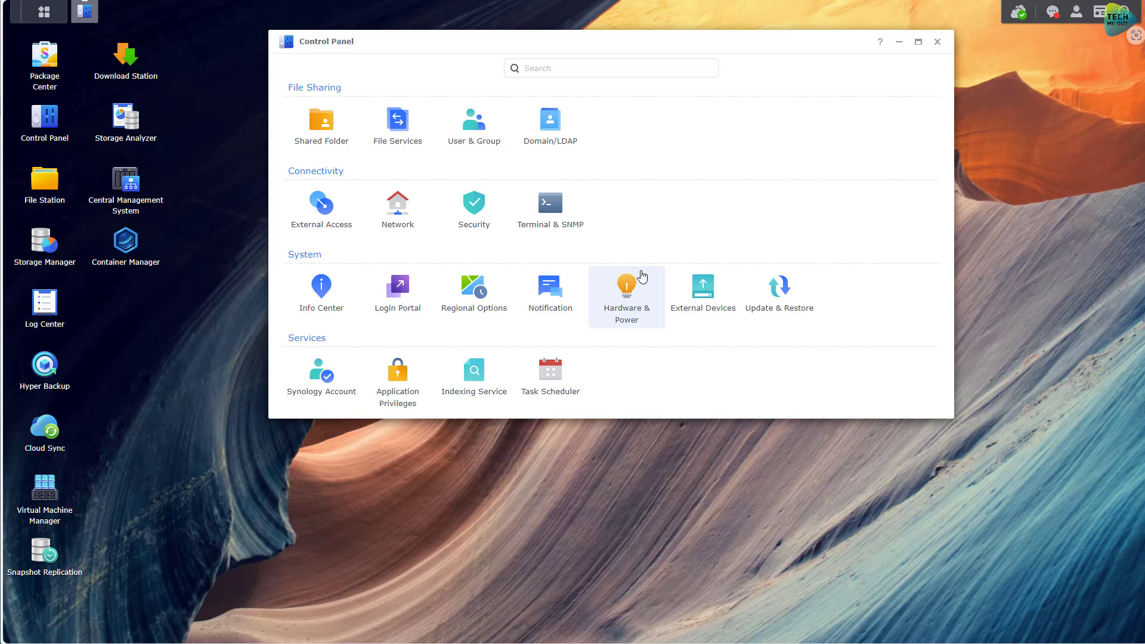
click(627, 291)
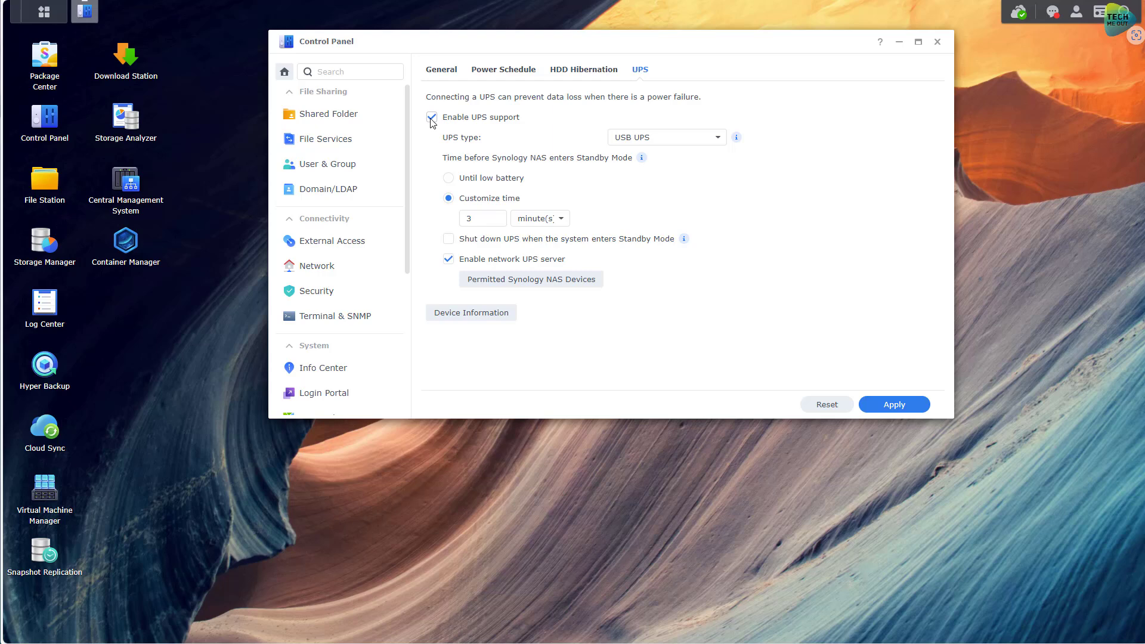
click(430, 117)
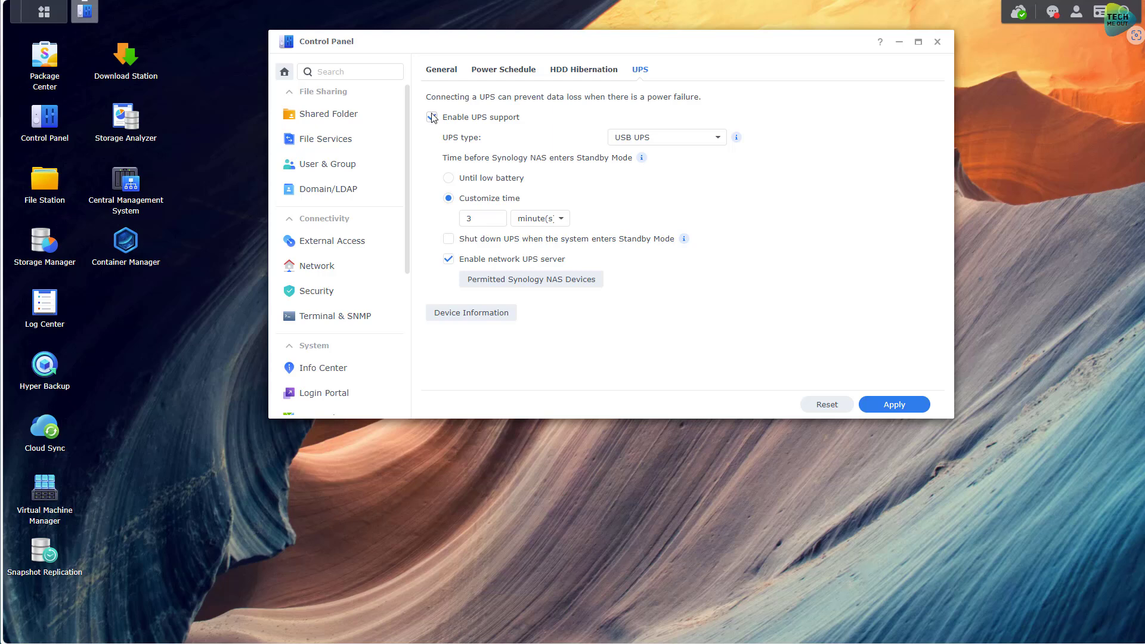
click(432, 117)
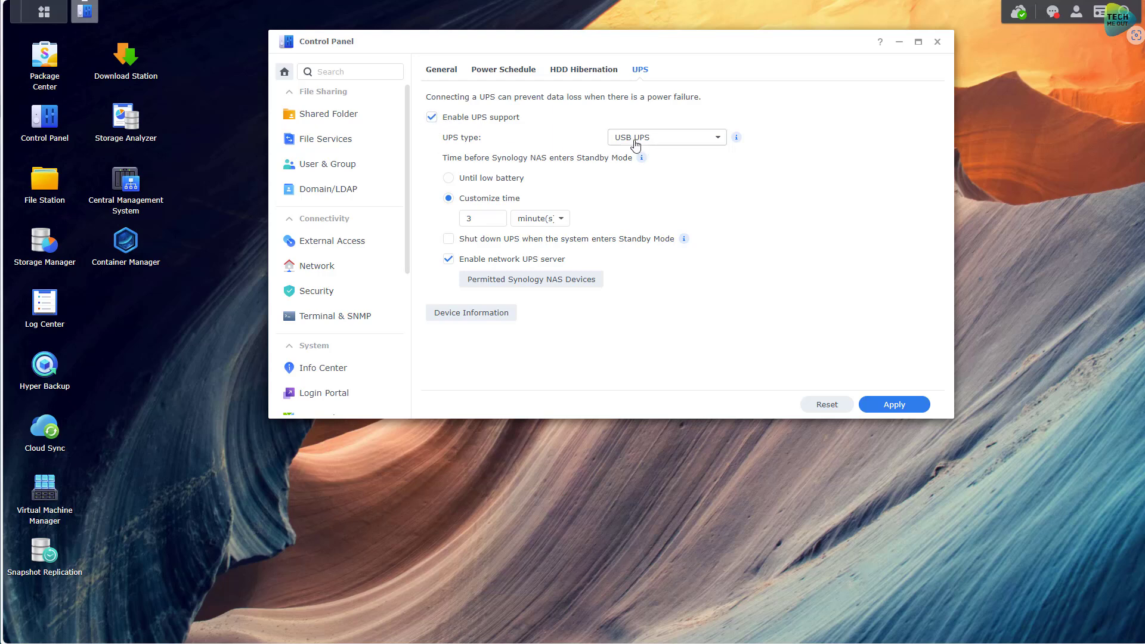
mouse_move(640, 140)
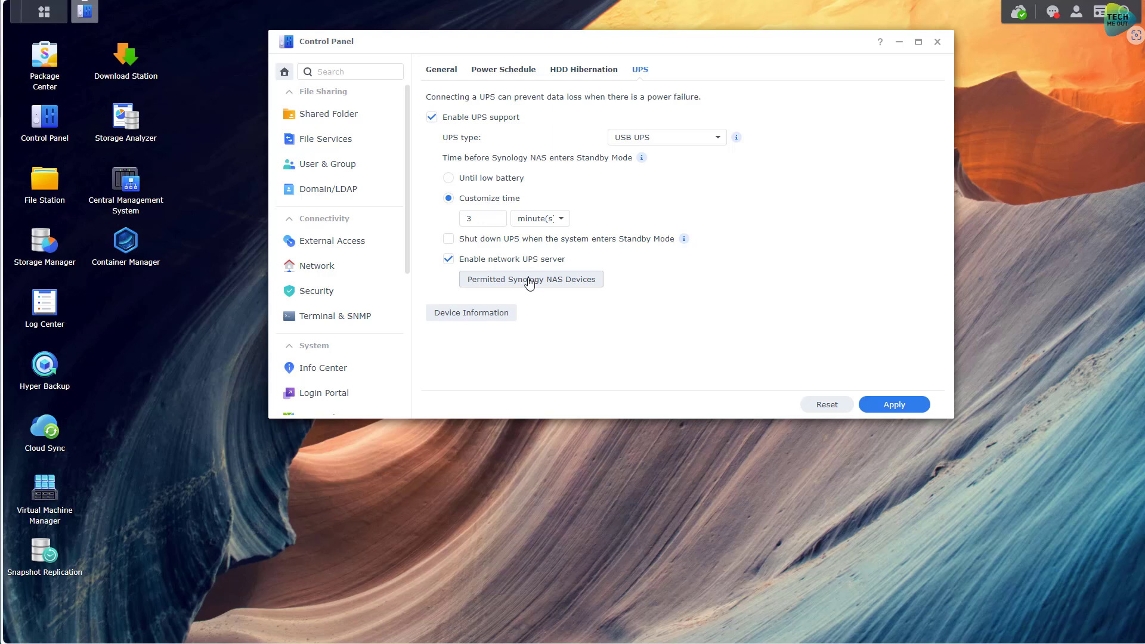
mouse_move(541, 286)
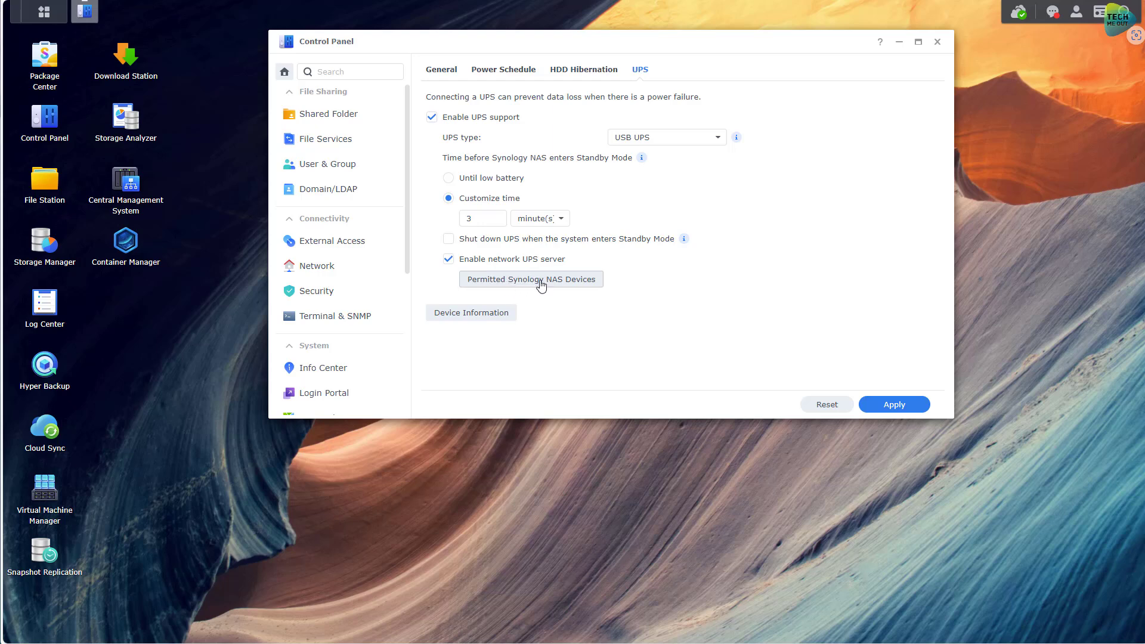
Step: Review the permitted Synology NAS device addresses for the network UPS server and apply the settings
click(532, 279)
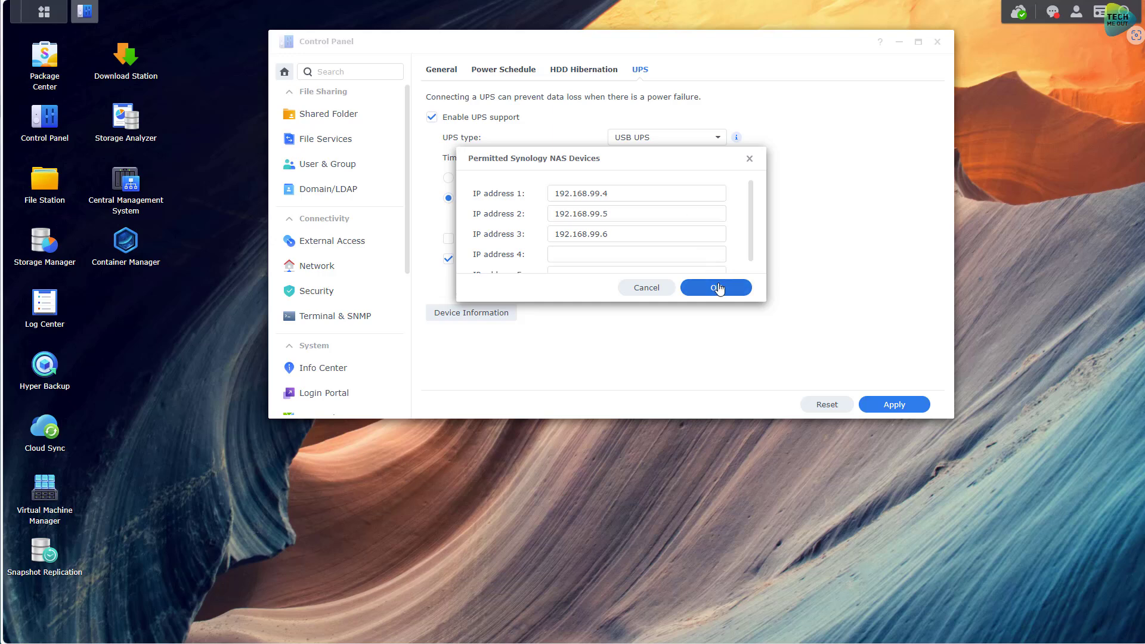
click(716, 287)
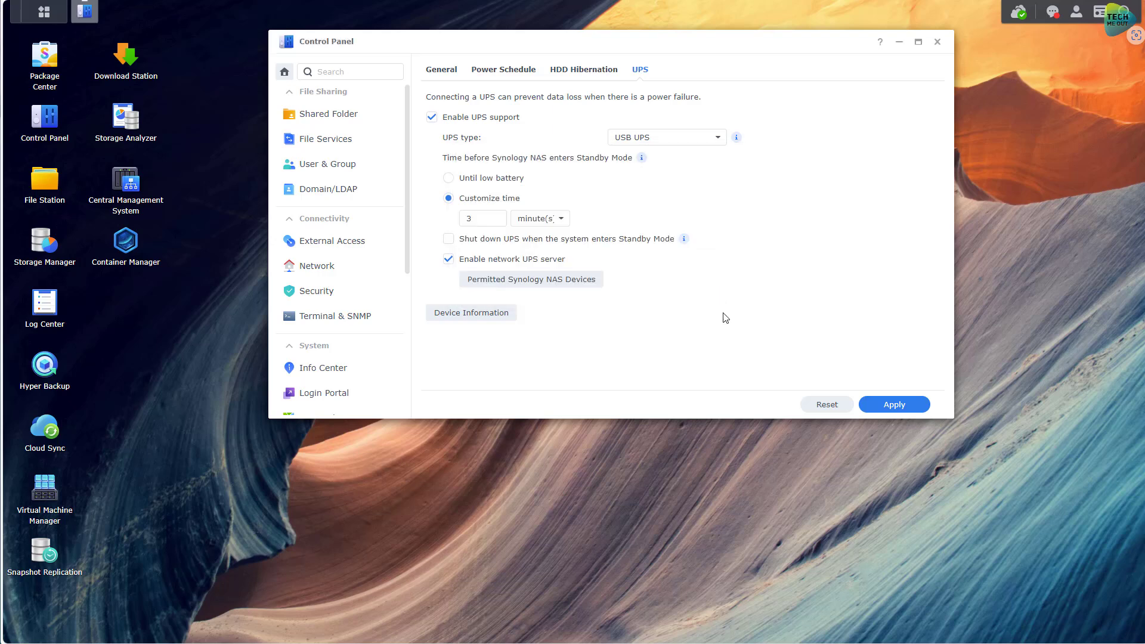
click(894, 404)
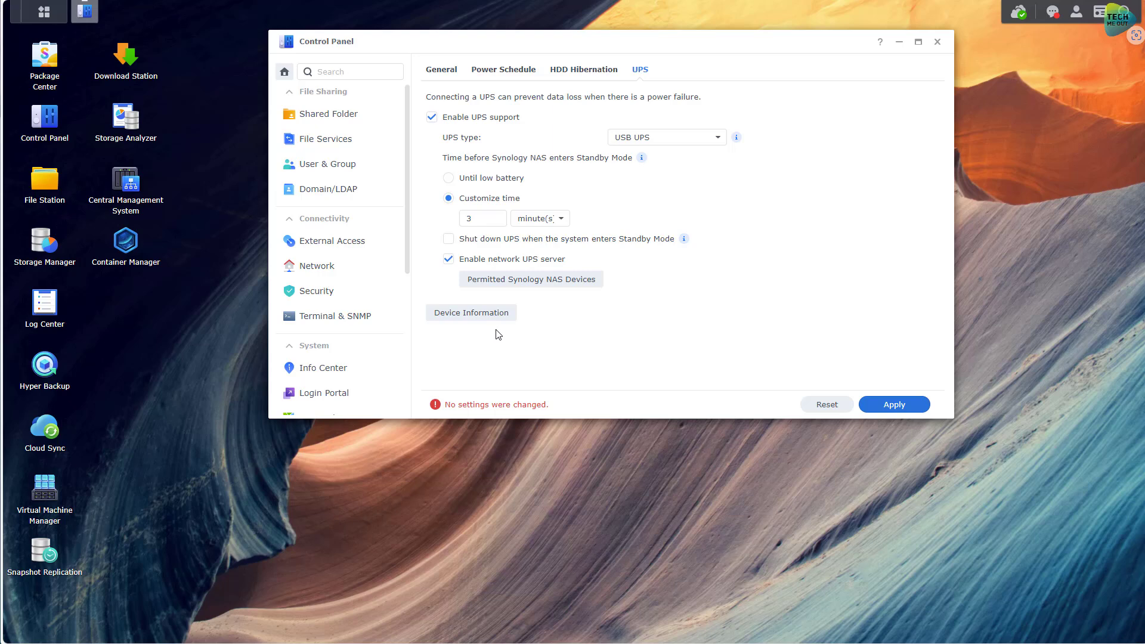
Step: View the connected APC Back-UPS BX1600MI device information and close it
click(472, 313)
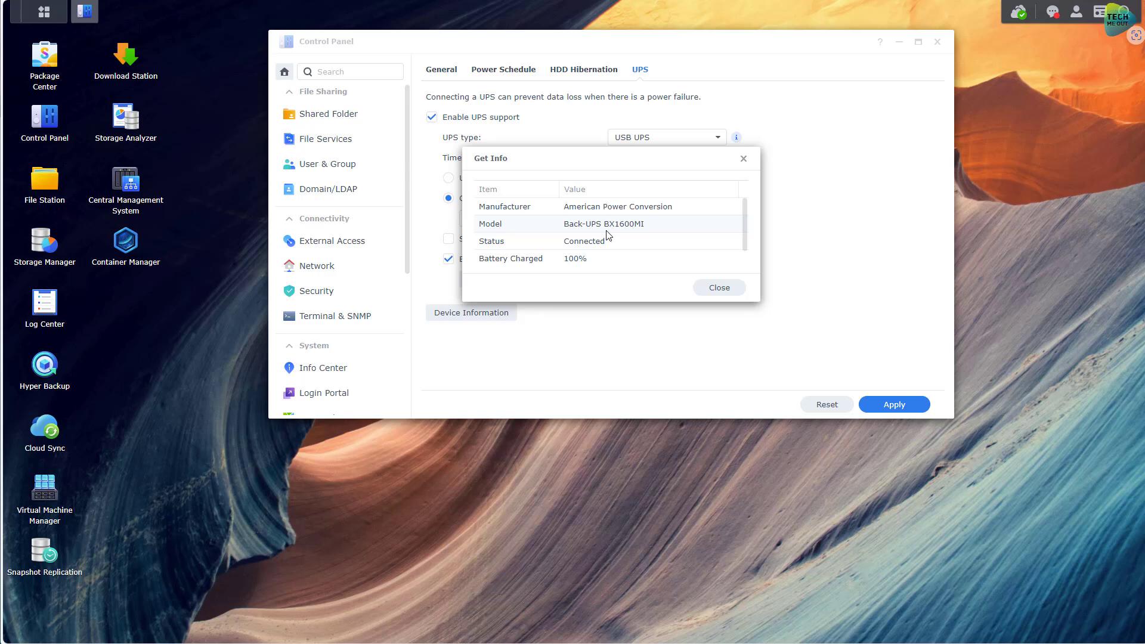
scroll(down, 3)
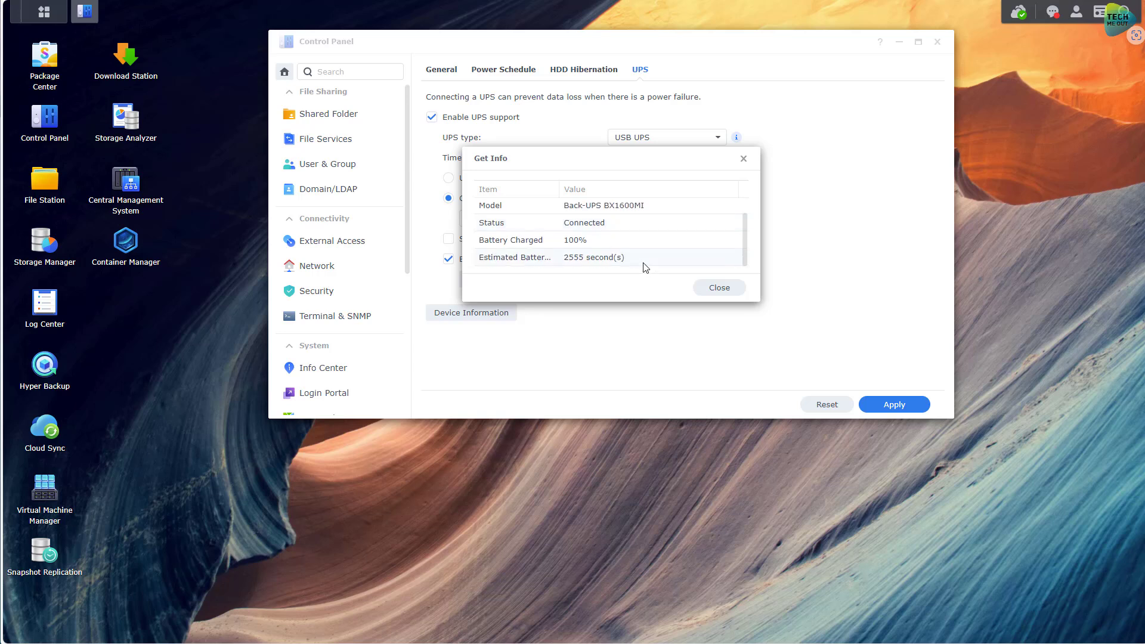
mouse_move(719, 288)
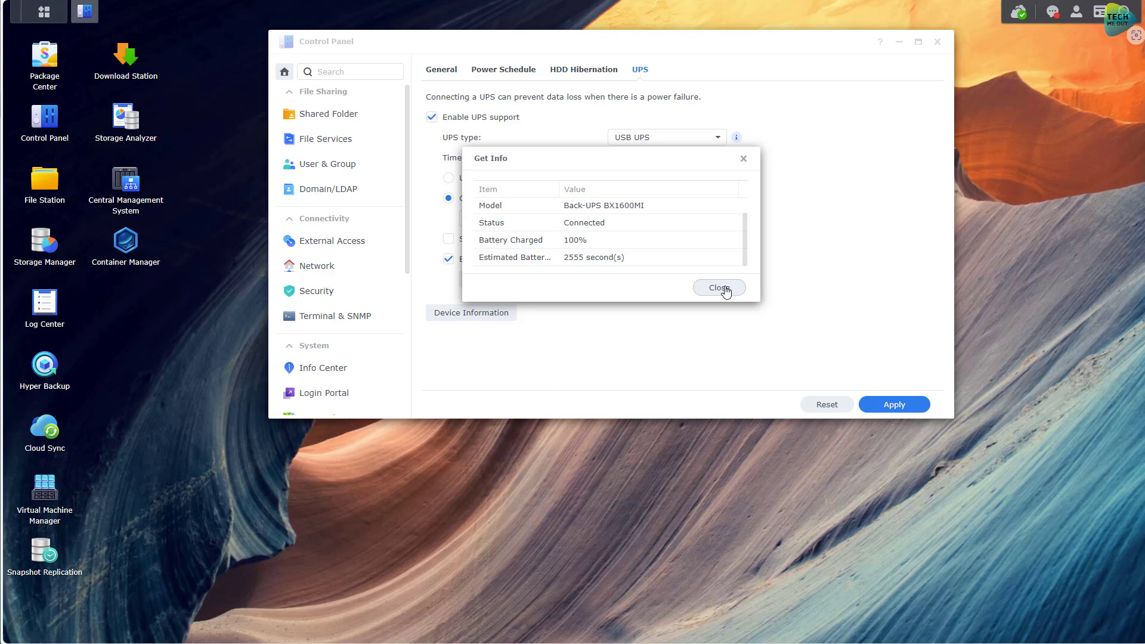
click(719, 287)
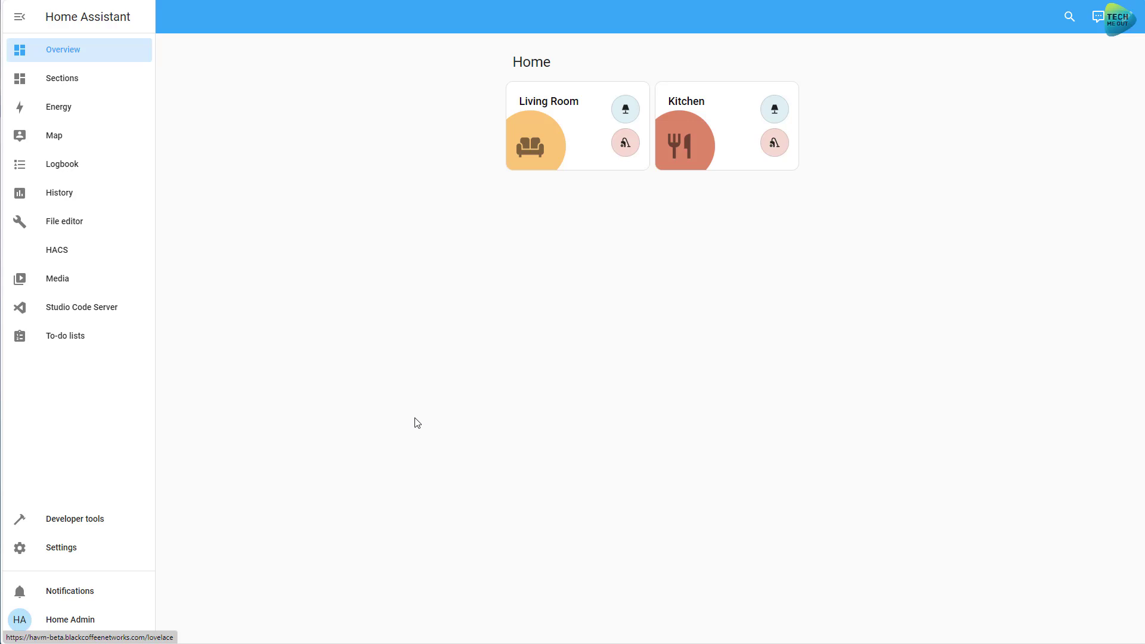
mouse_move(352, 430)
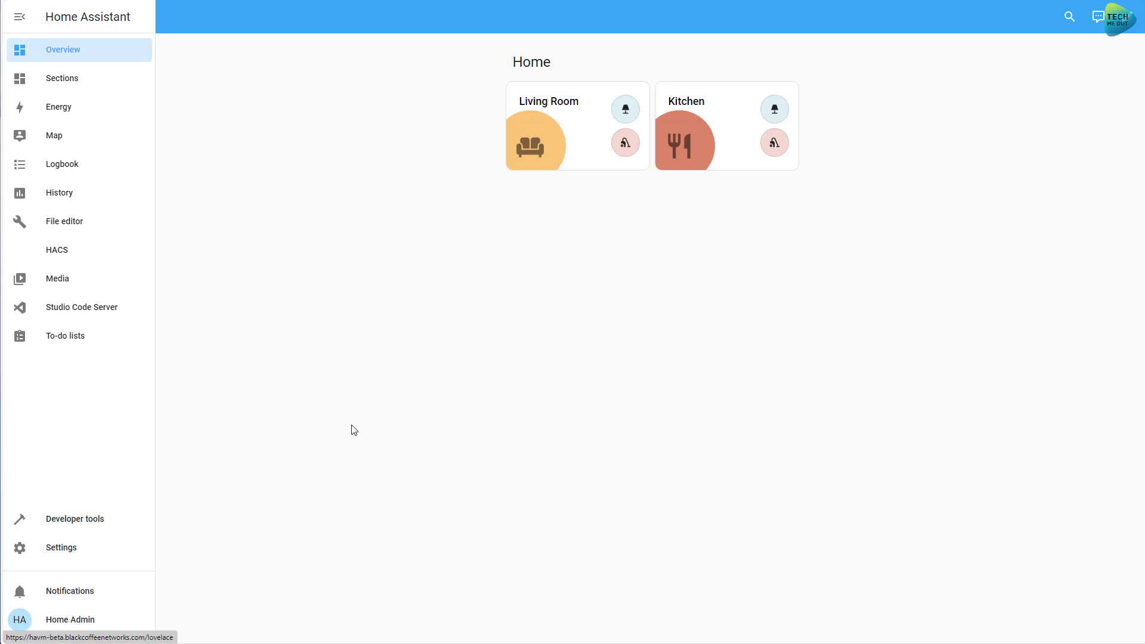
Step: In Settings > Devices & services, start adding an integration and search the brands for 'ups'
click(61, 547)
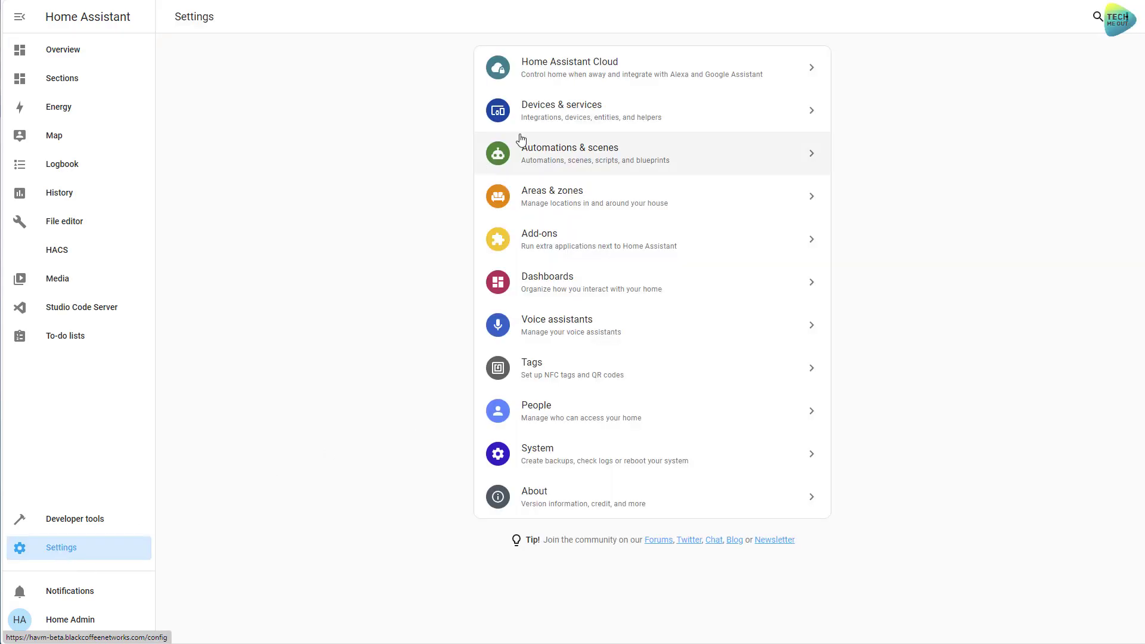
click(562, 110)
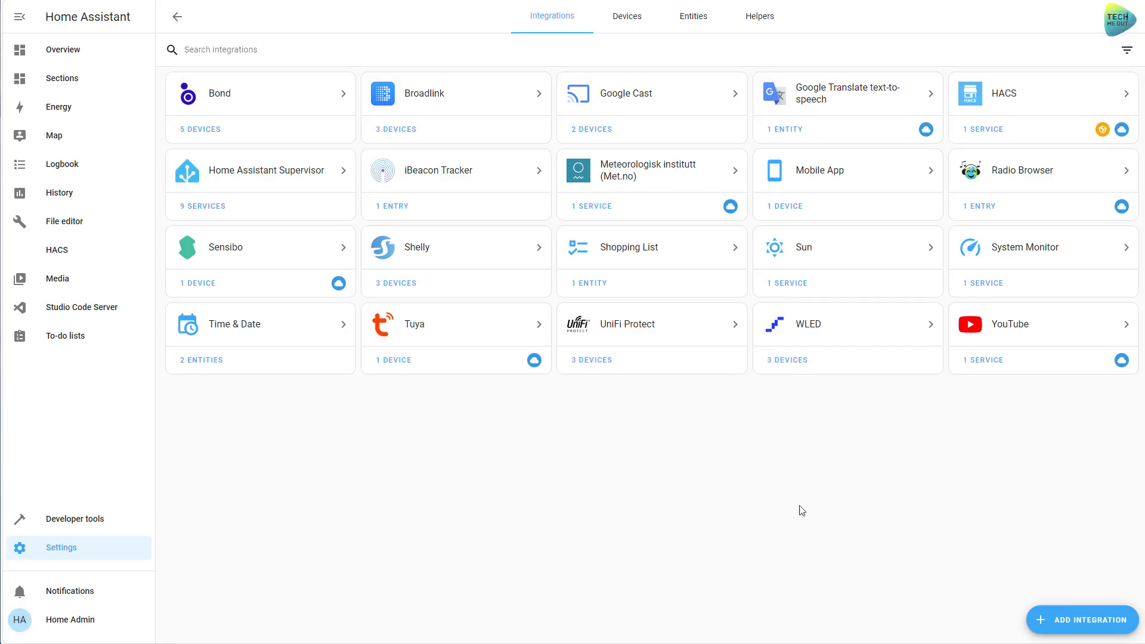
click(1091, 621)
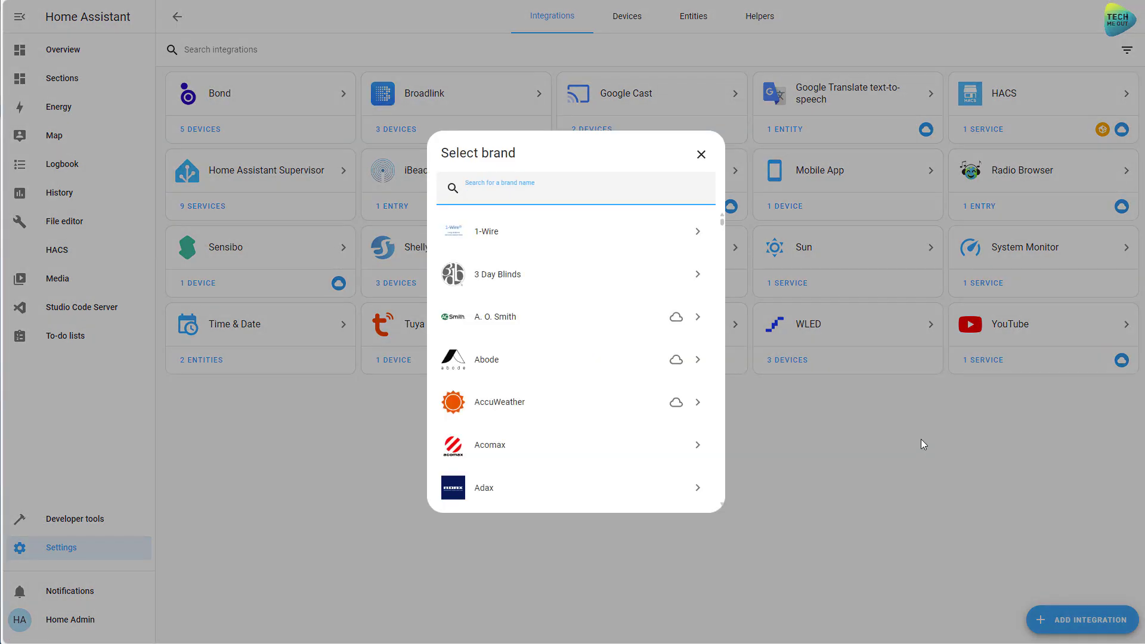
text(u)
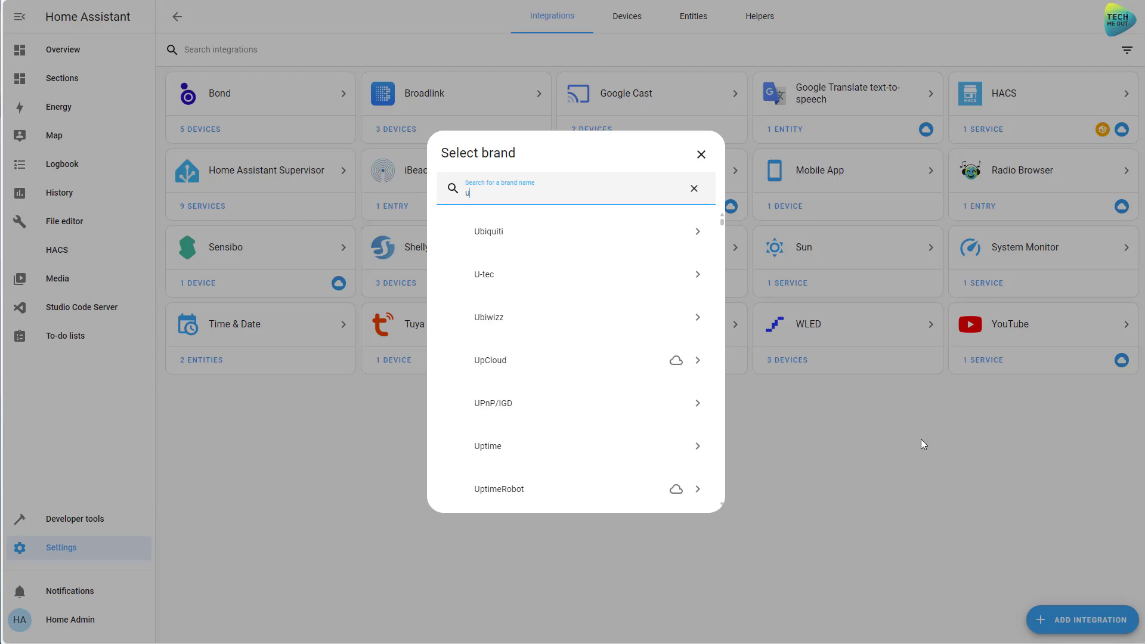
text(ps)
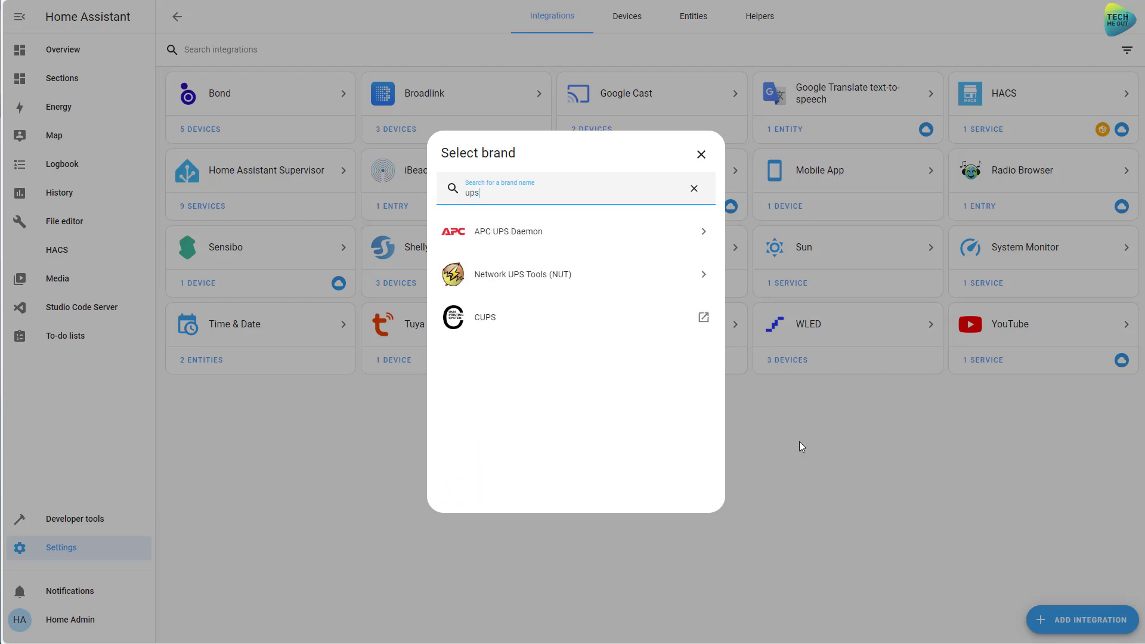
mouse_move(562, 281)
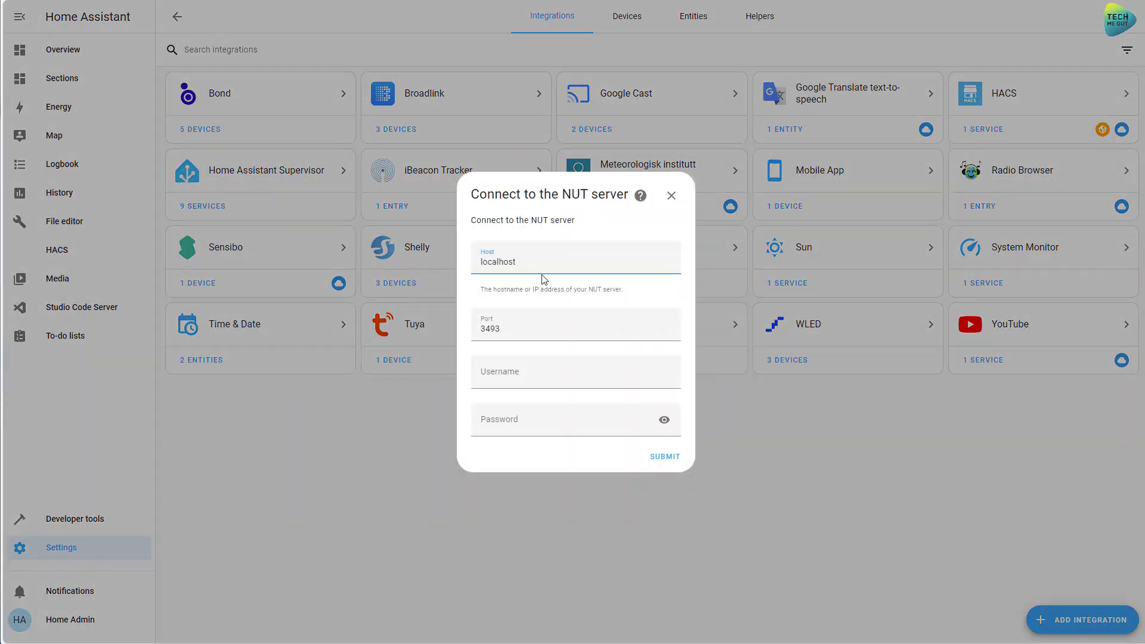
Step: Set the NUT server host to 192.168.20.4 and keep port 3493
double_click(499, 261)
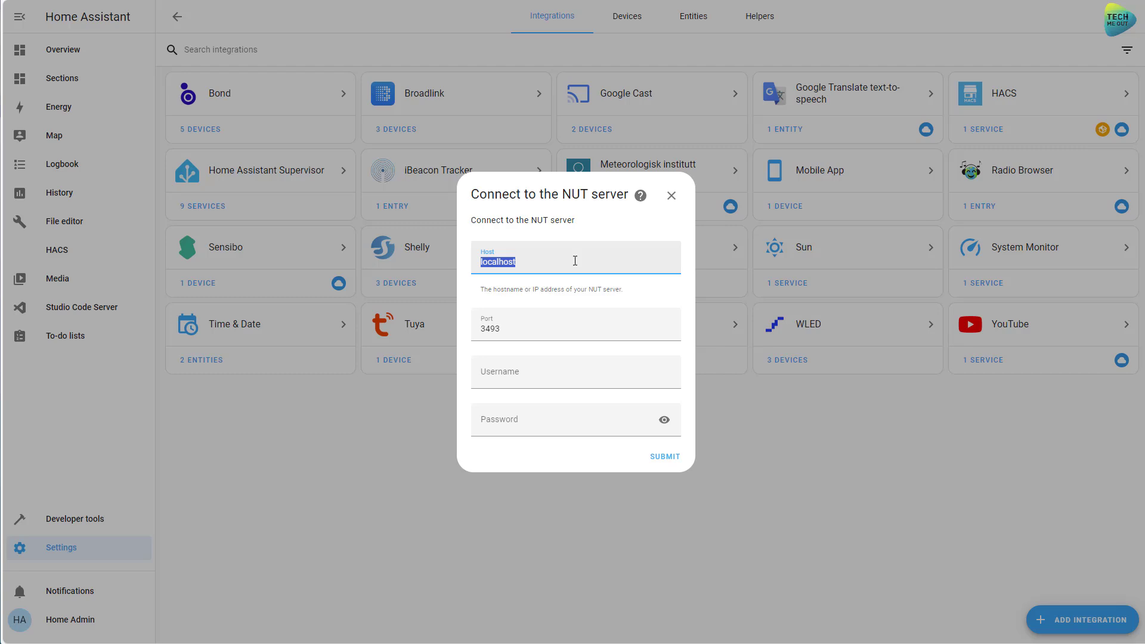
text(1)
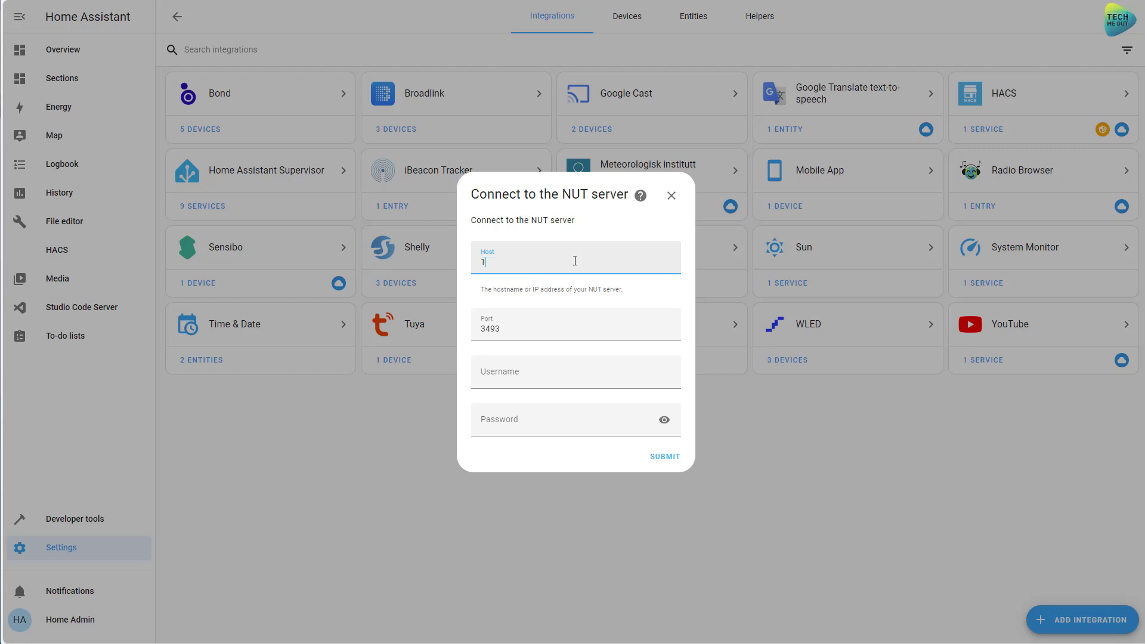
text(92.168.20.4)
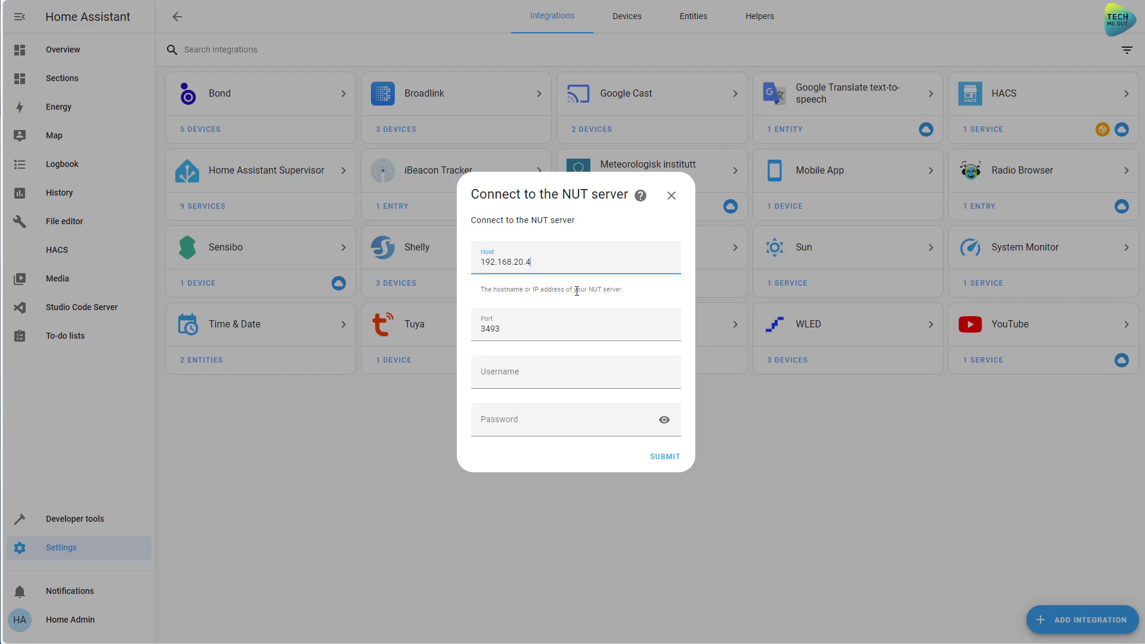
click(575, 328)
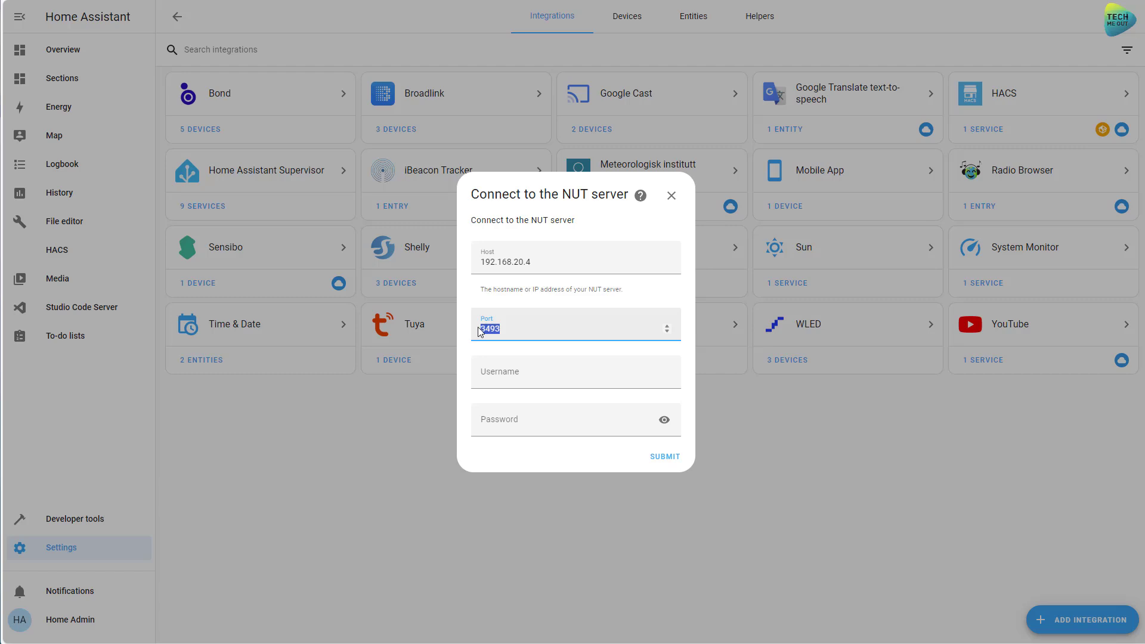
mouse_move(511, 372)
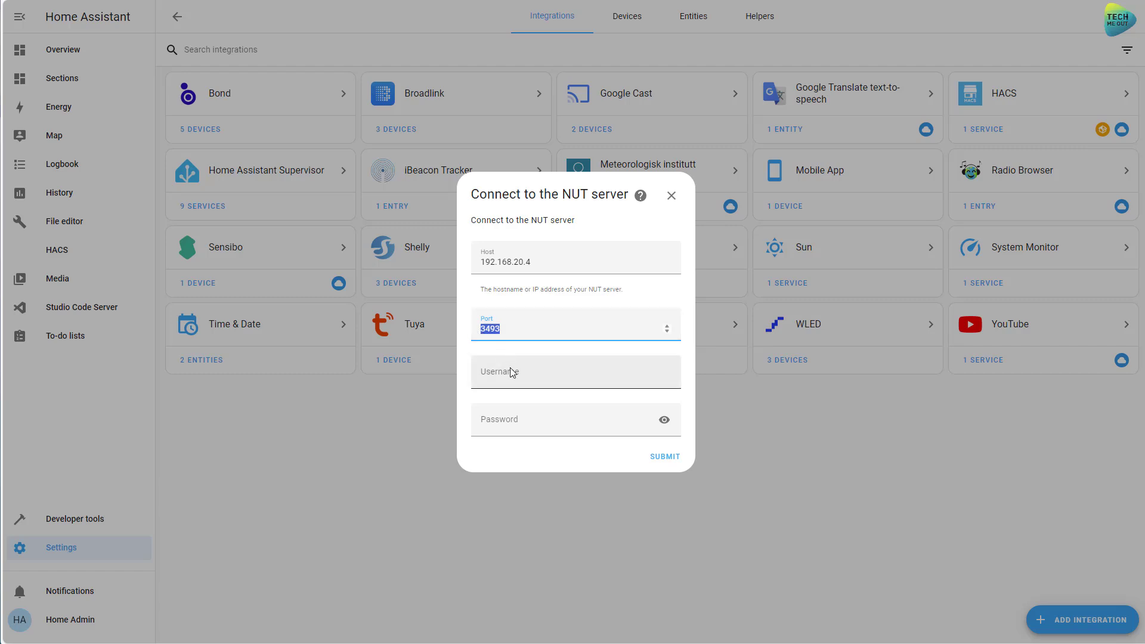
Step: Enter the synadmin username and its password and submit the connection
text(synadmin)
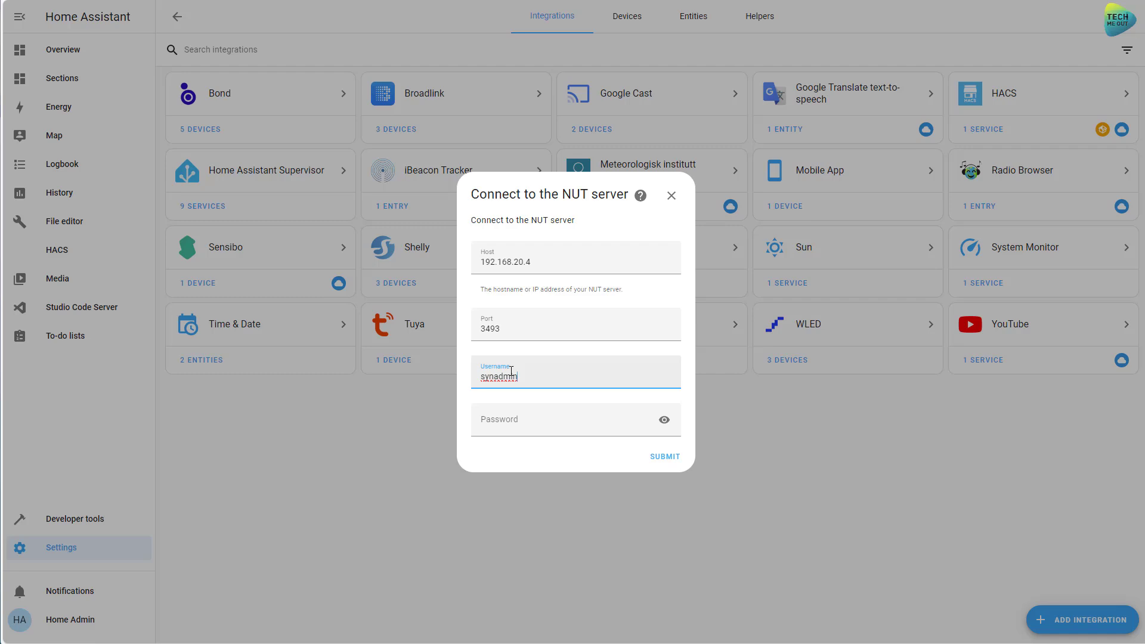
click(574, 420)
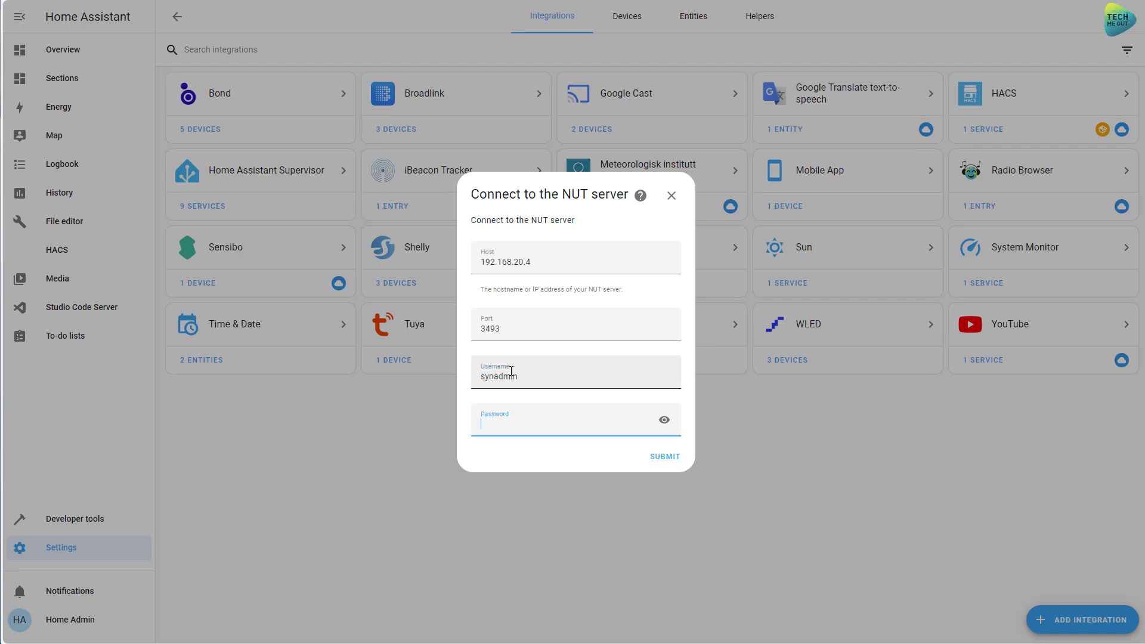
text(password)
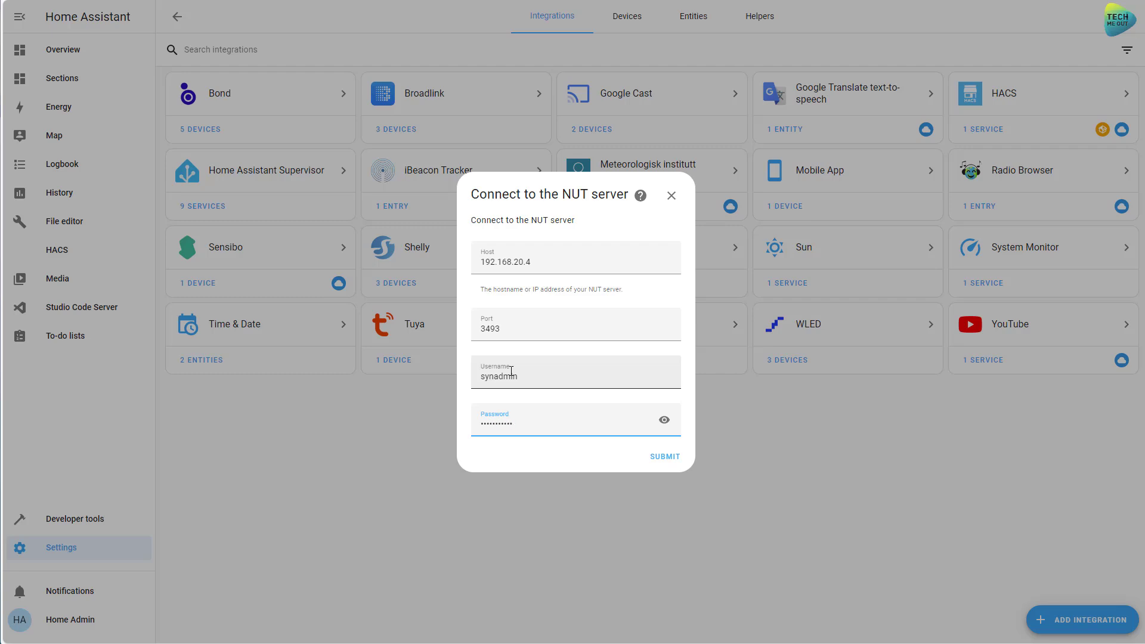
click(581, 420)
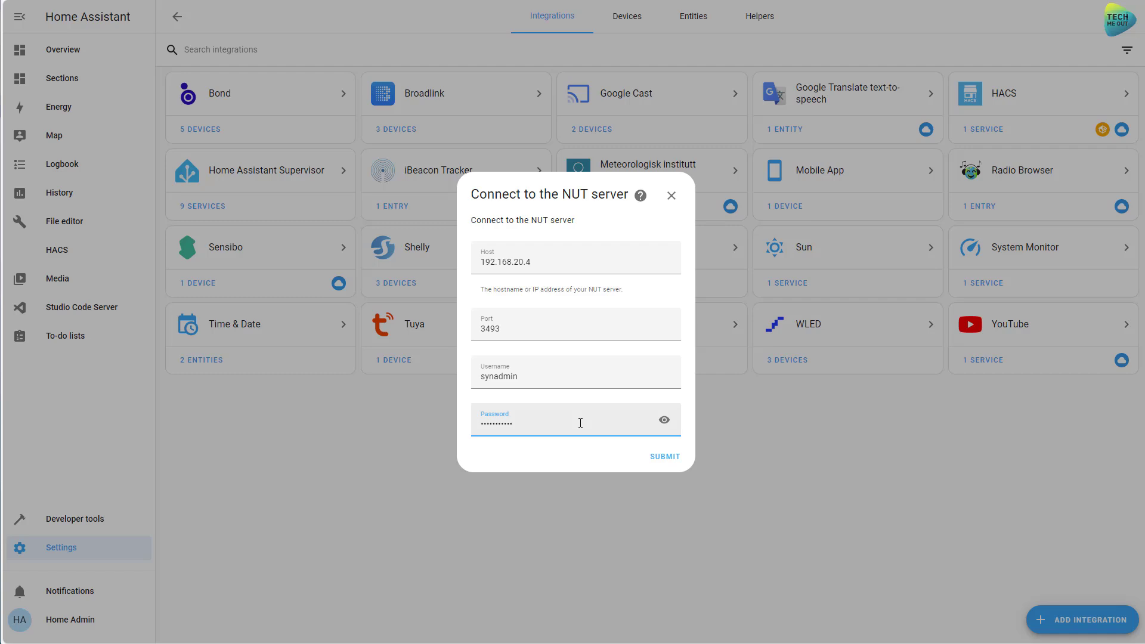
click(665, 456)
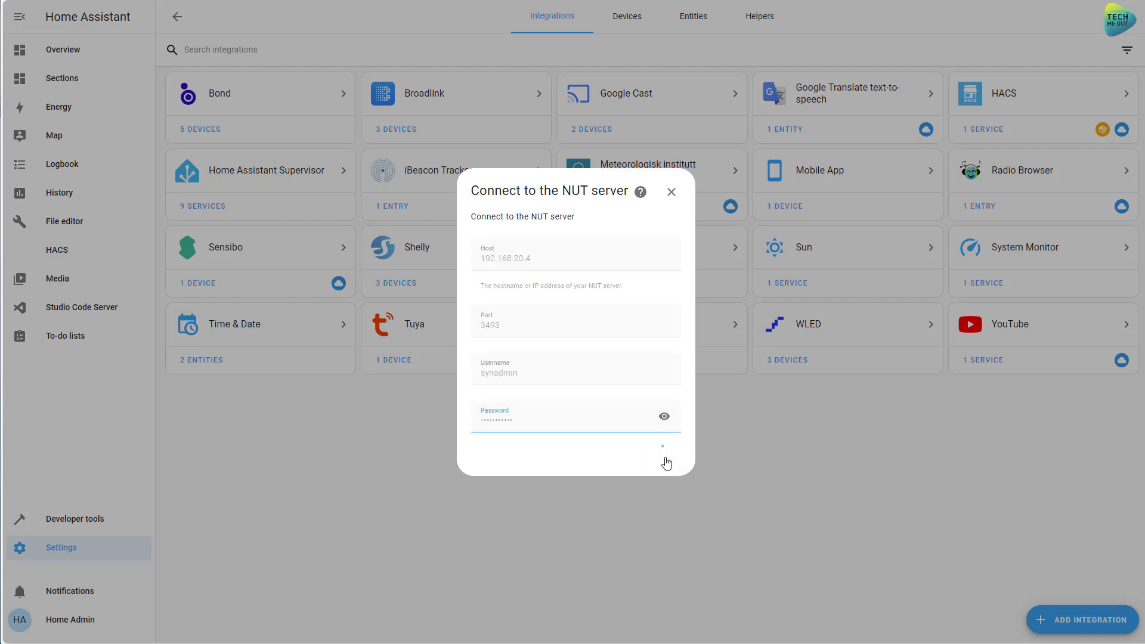
click(666, 463)
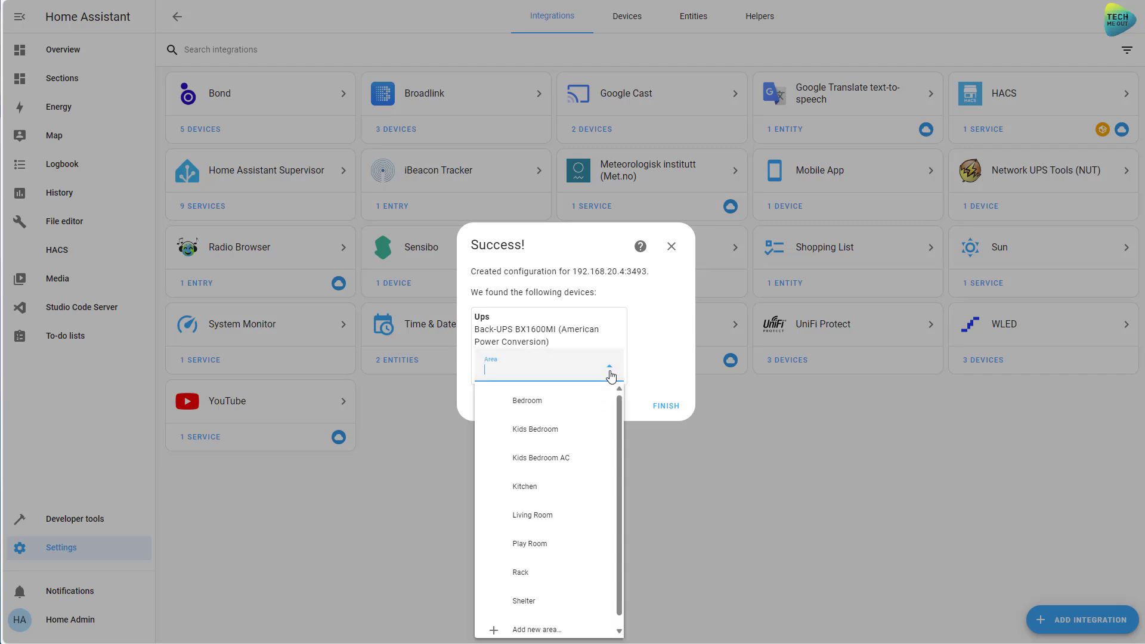
Step: Assign the Back-UPS BX1600MI to the Rack area and finish the NUT setup
click(521, 573)
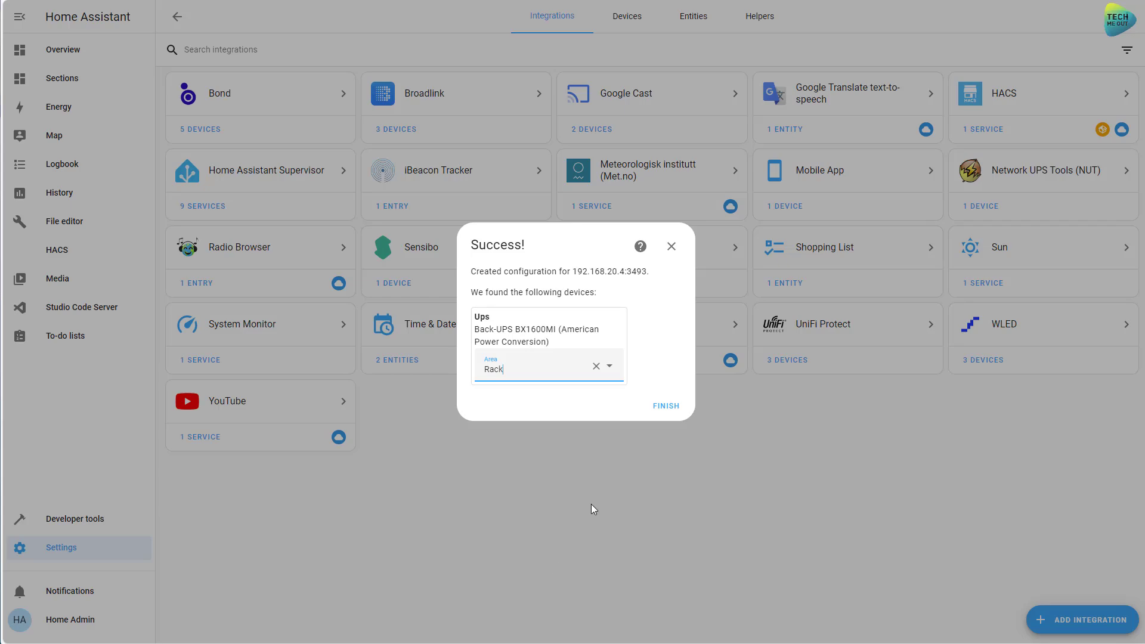
mouse_move(666, 406)
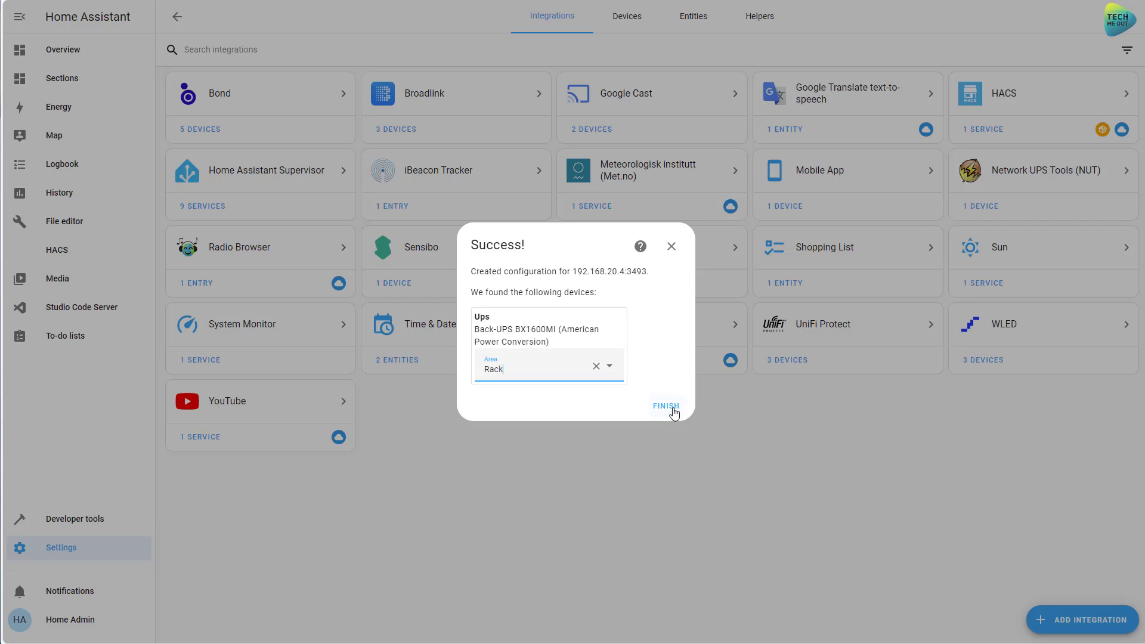
click(665, 406)
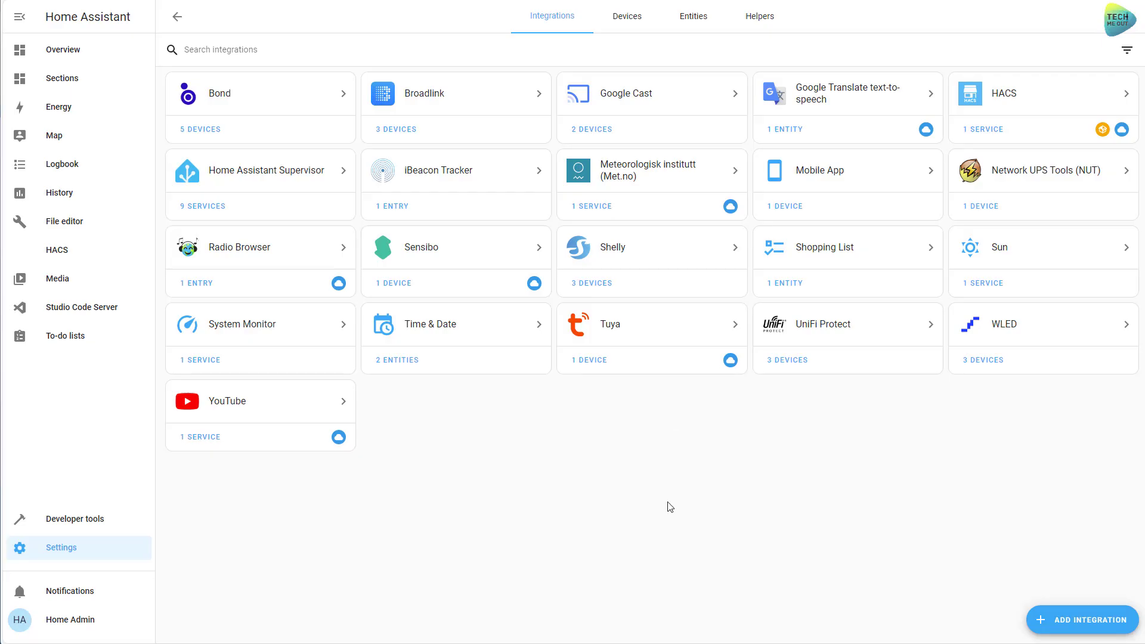
mouse_move(990, 206)
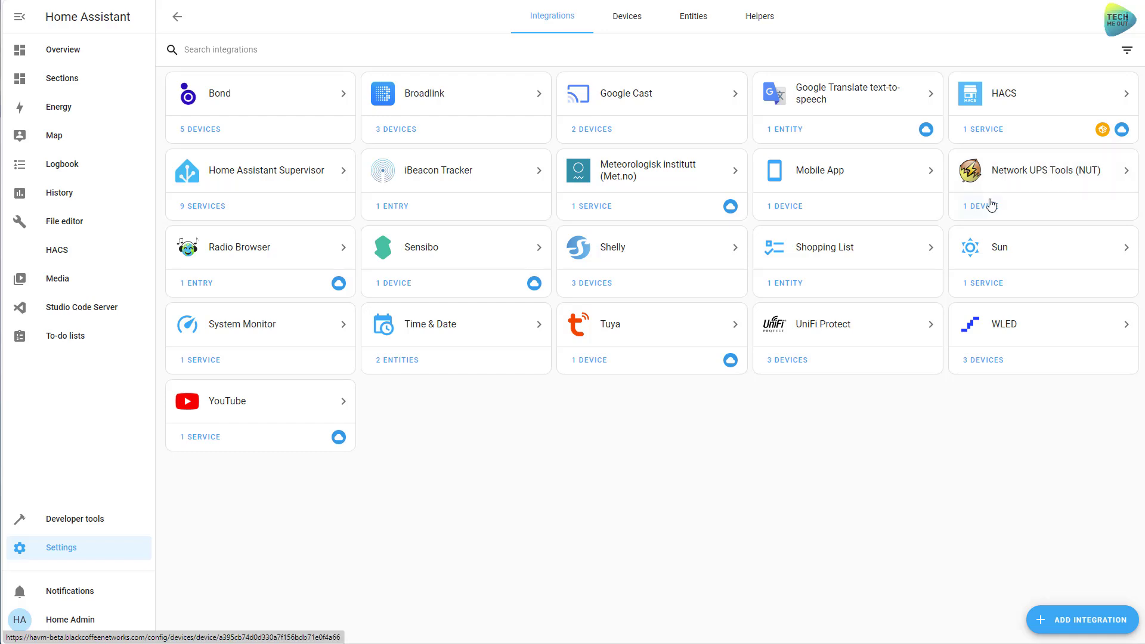
Step: Open the Ups device from the Network UPS Tools card and expand its 17 hidden diagnostic entities
click(1045, 169)
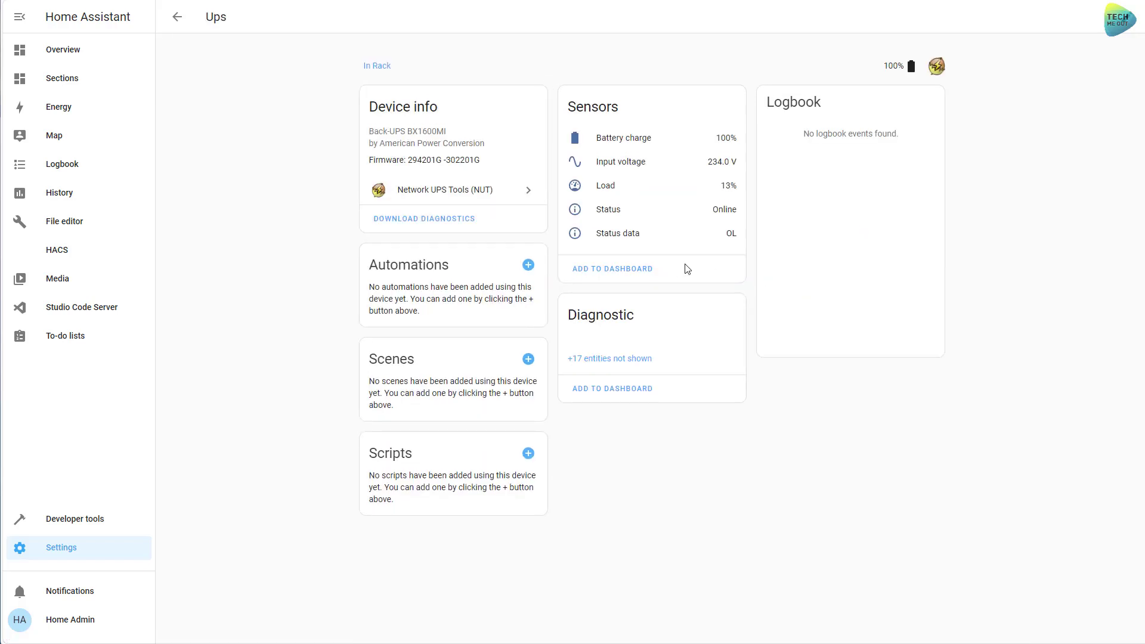
mouse_move(642, 193)
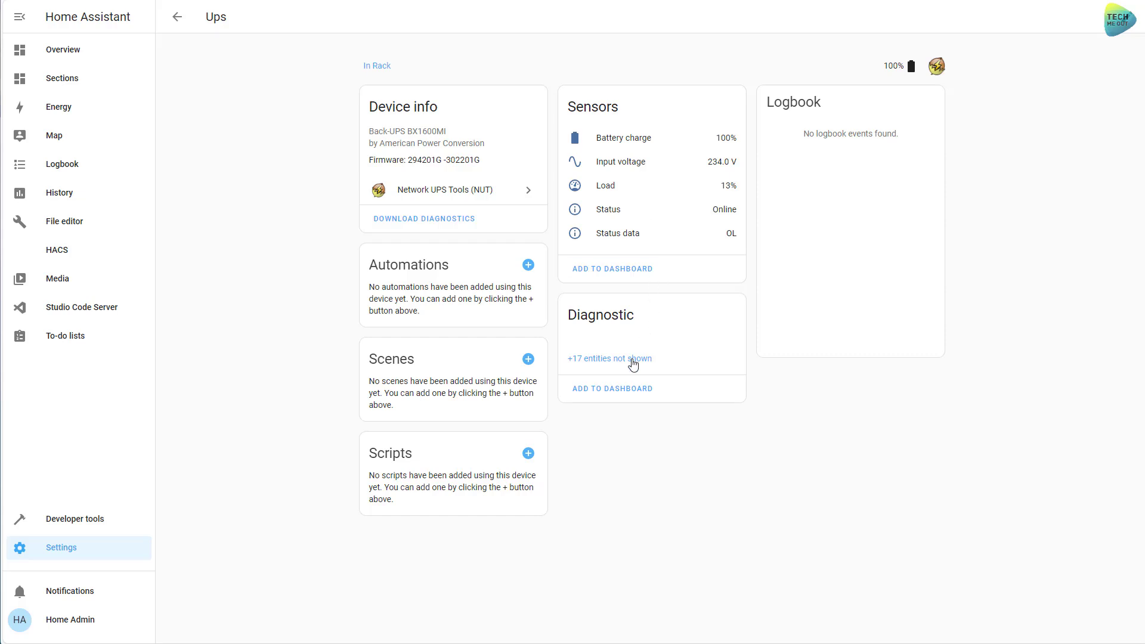
click(610, 358)
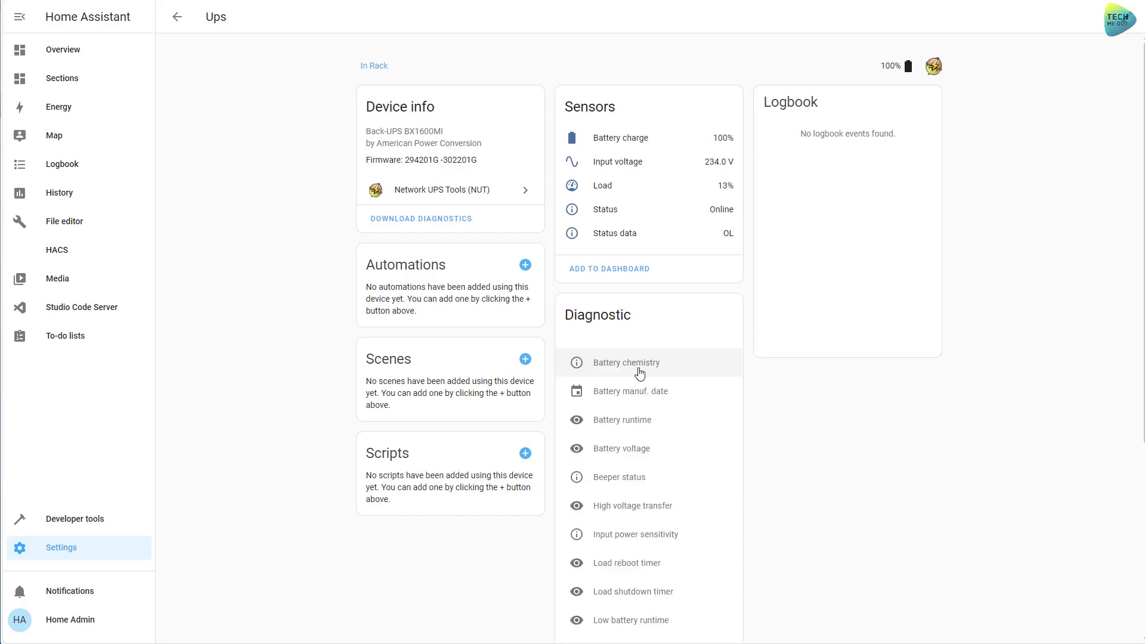
scroll(down, 3)
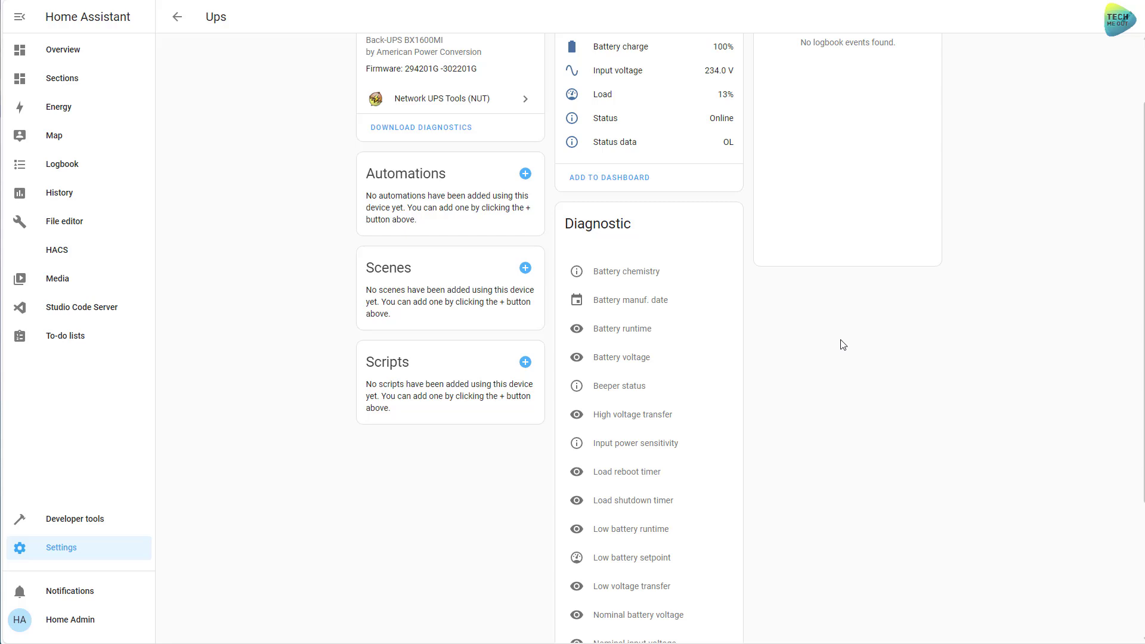
mouse_move(837, 341)
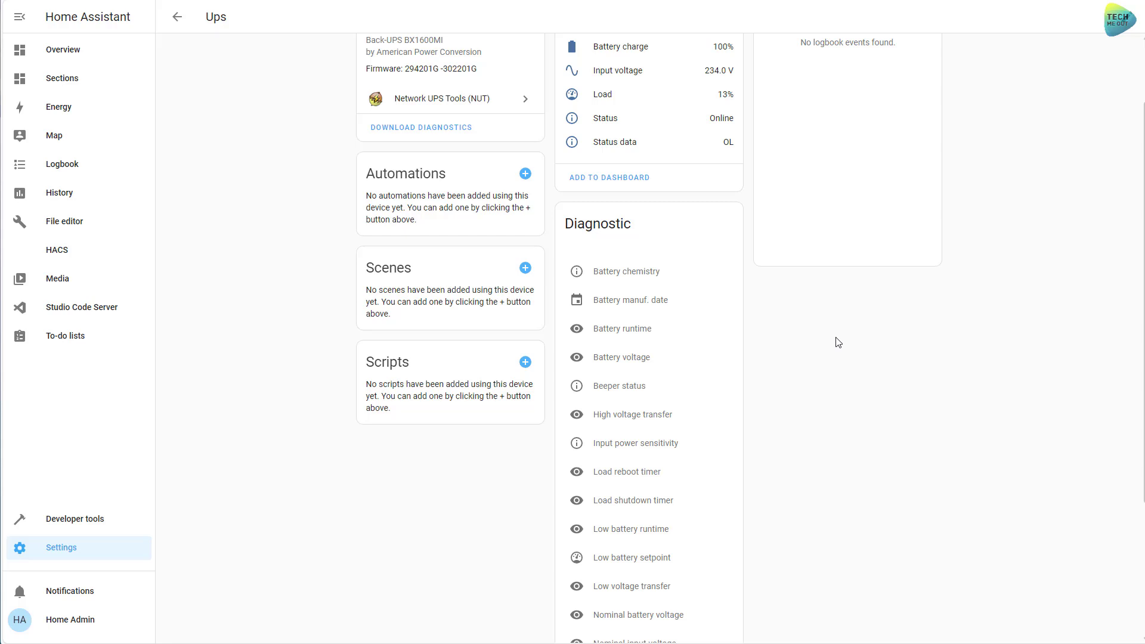
Step: Enable the disabled Battery voltage diagnostic entity and save it
click(622, 358)
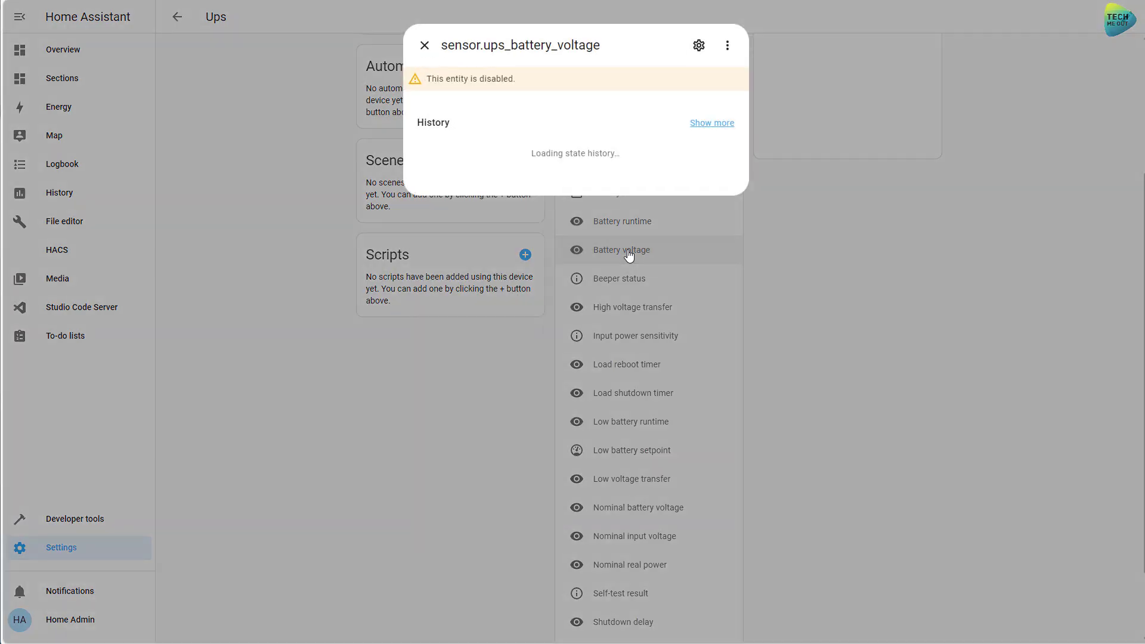
click(699, 45)
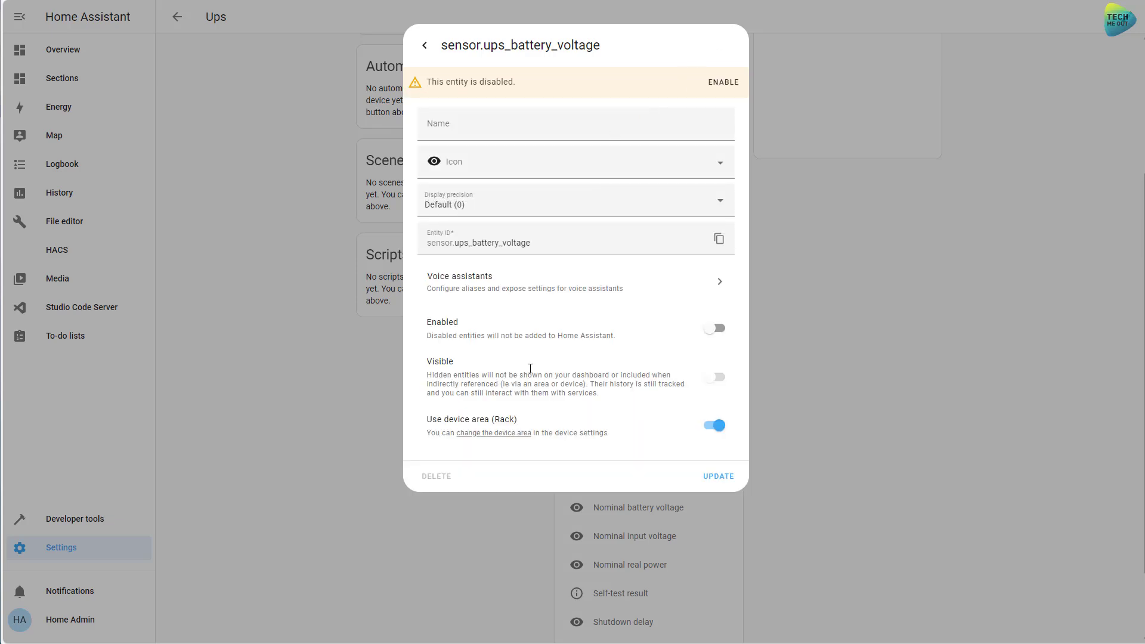
click(715, 328)
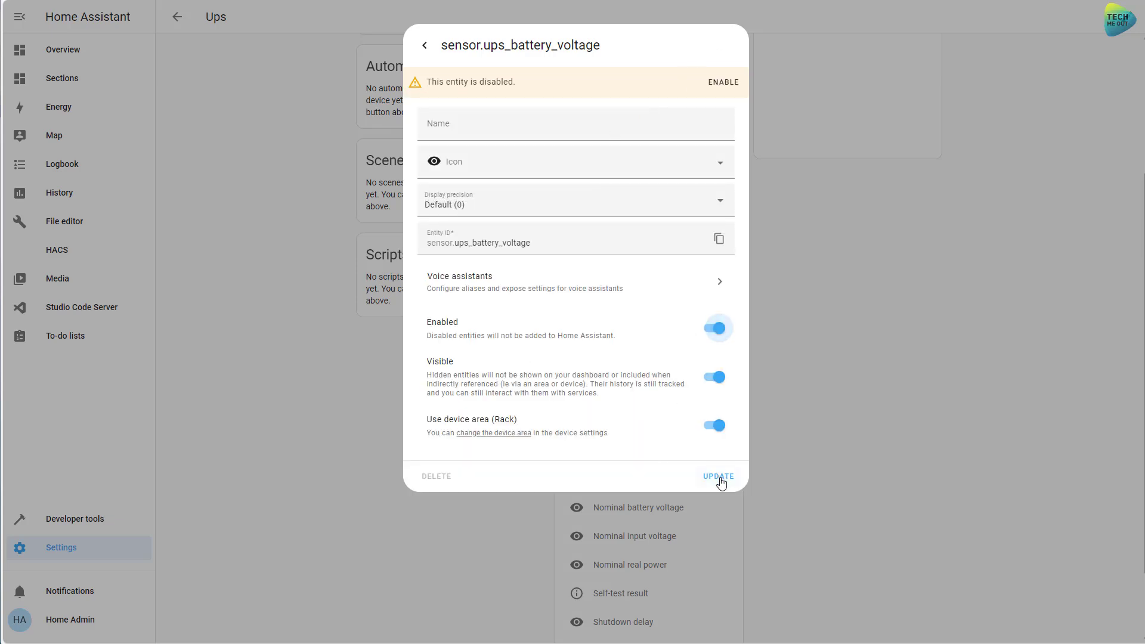
click(718, 477)
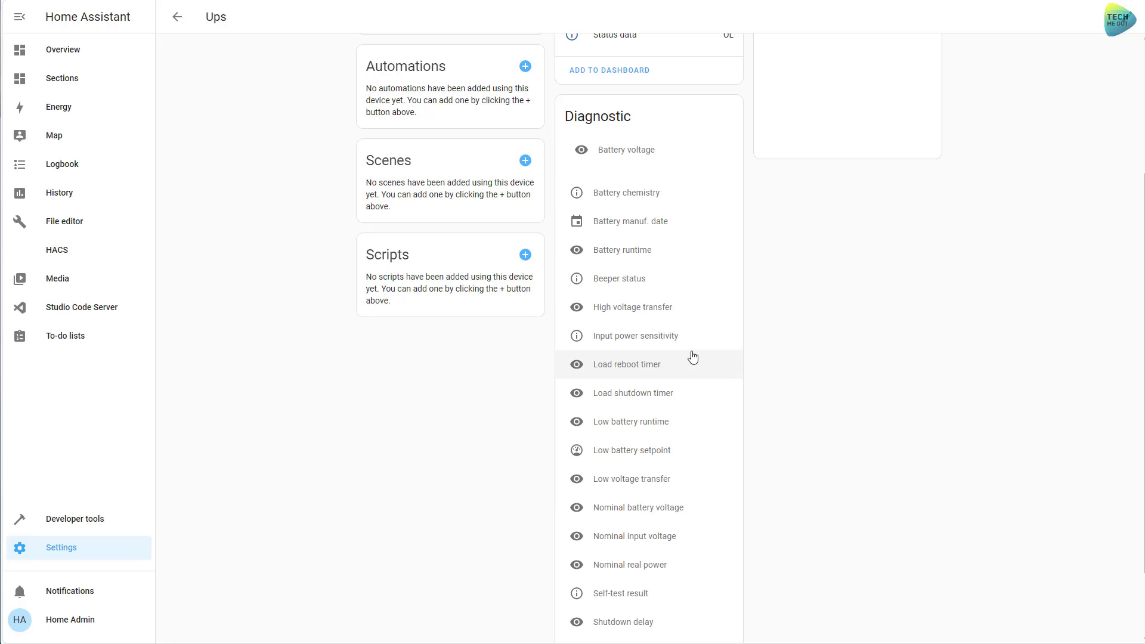
mouse_move(637, 259)
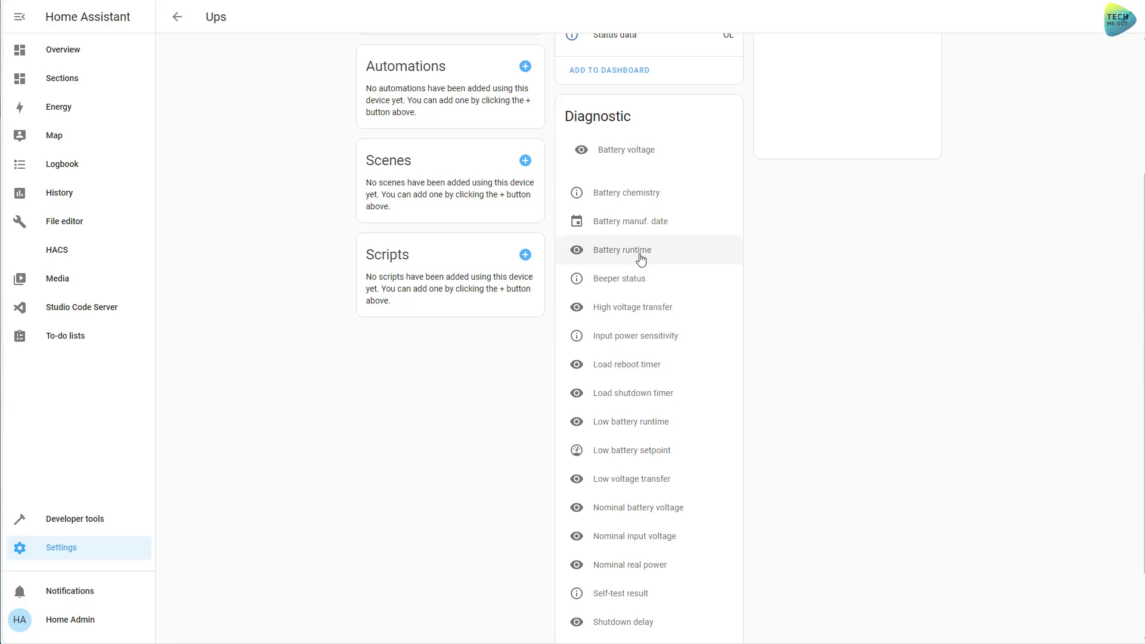
Step: Enable the Battery runtime diagnostic entity and save it
click(623, 250)
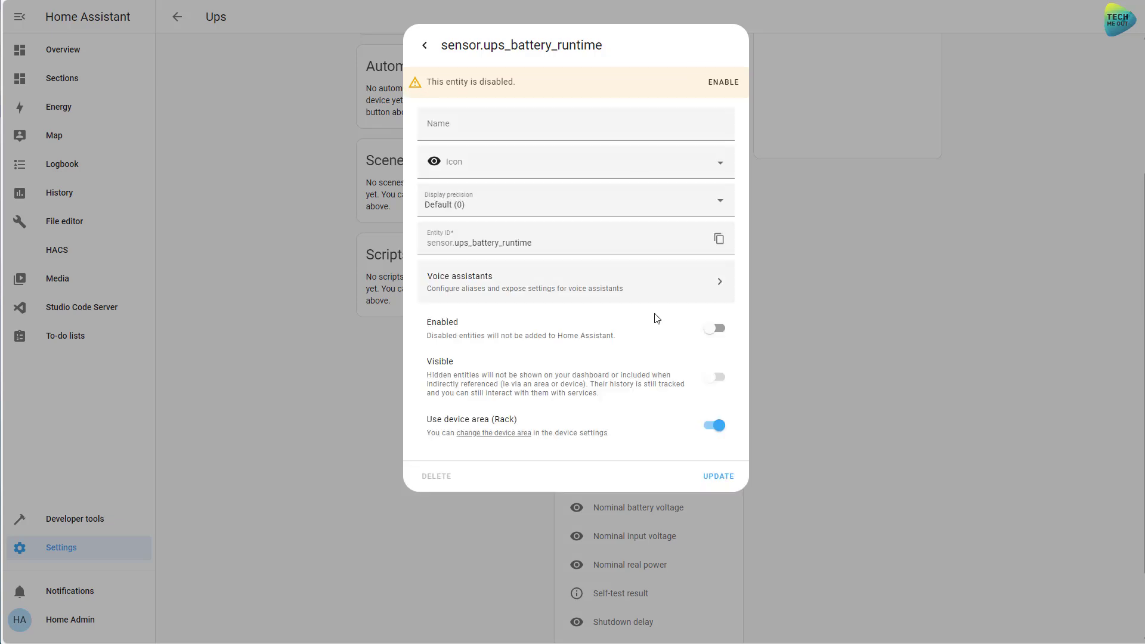
click(715, 328)
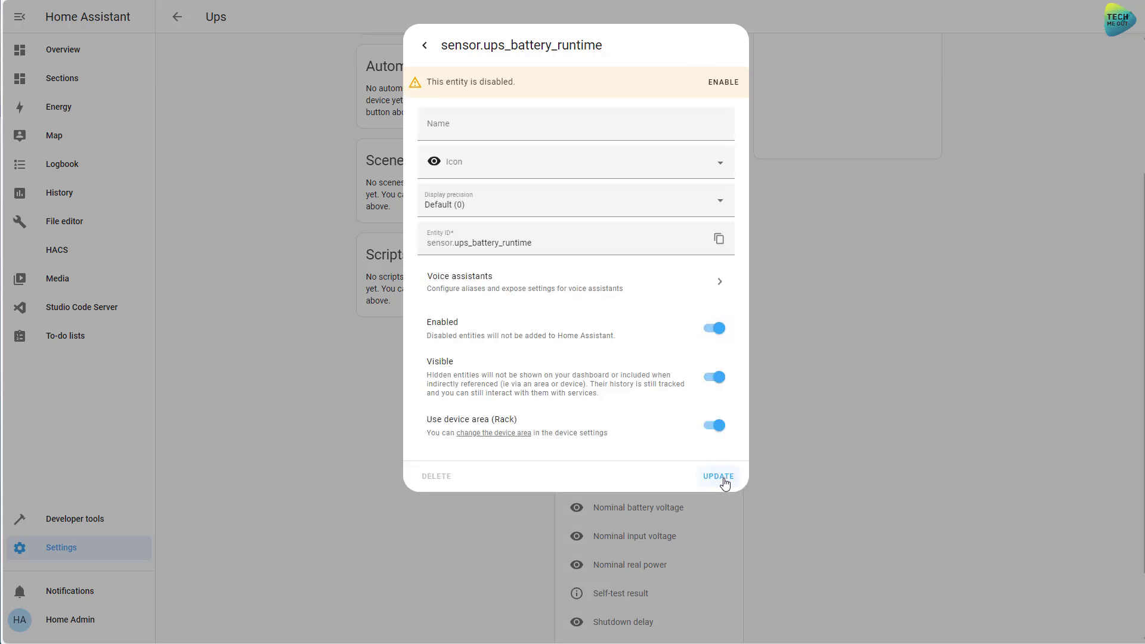
click(718, 476)
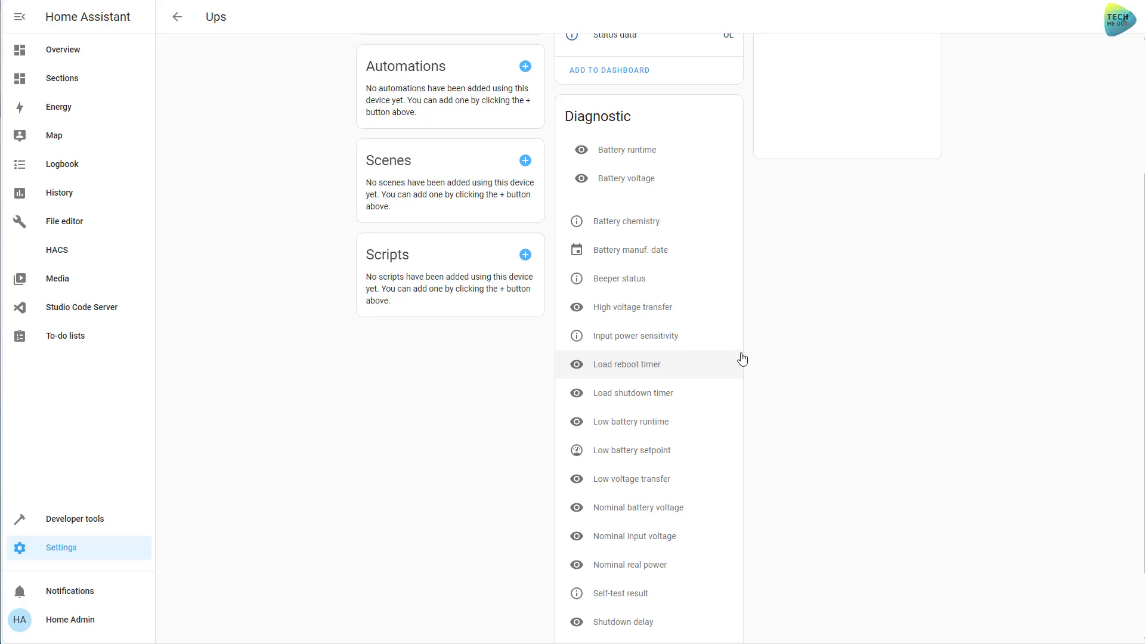
mouse_move(677, 471)
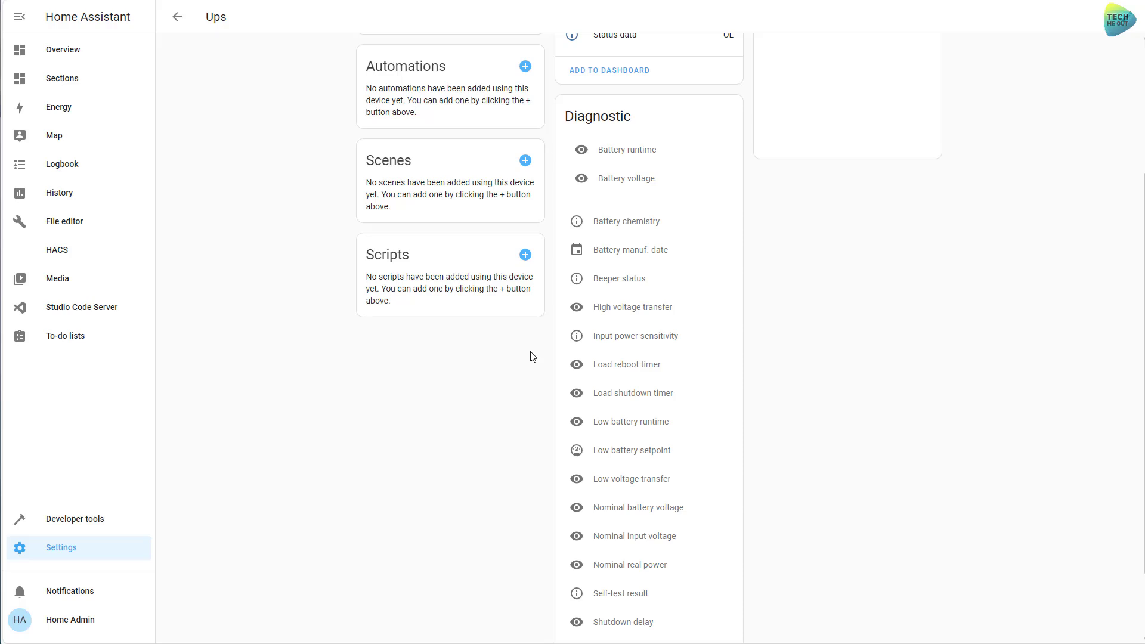
mouse_move(225, 271)
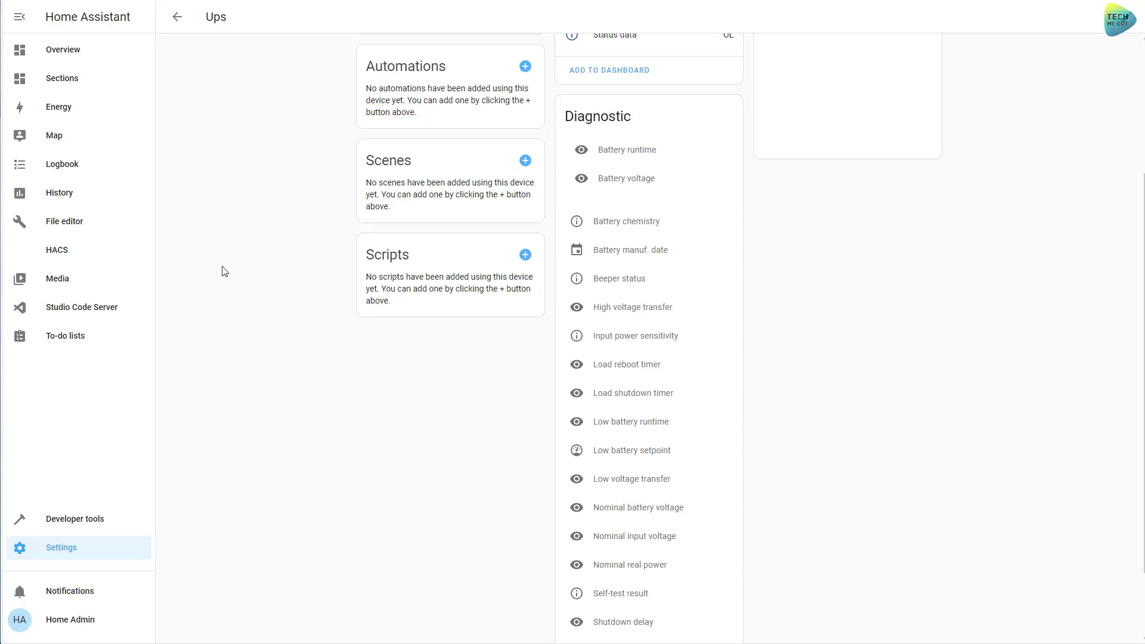
mouse_move(236, 289)
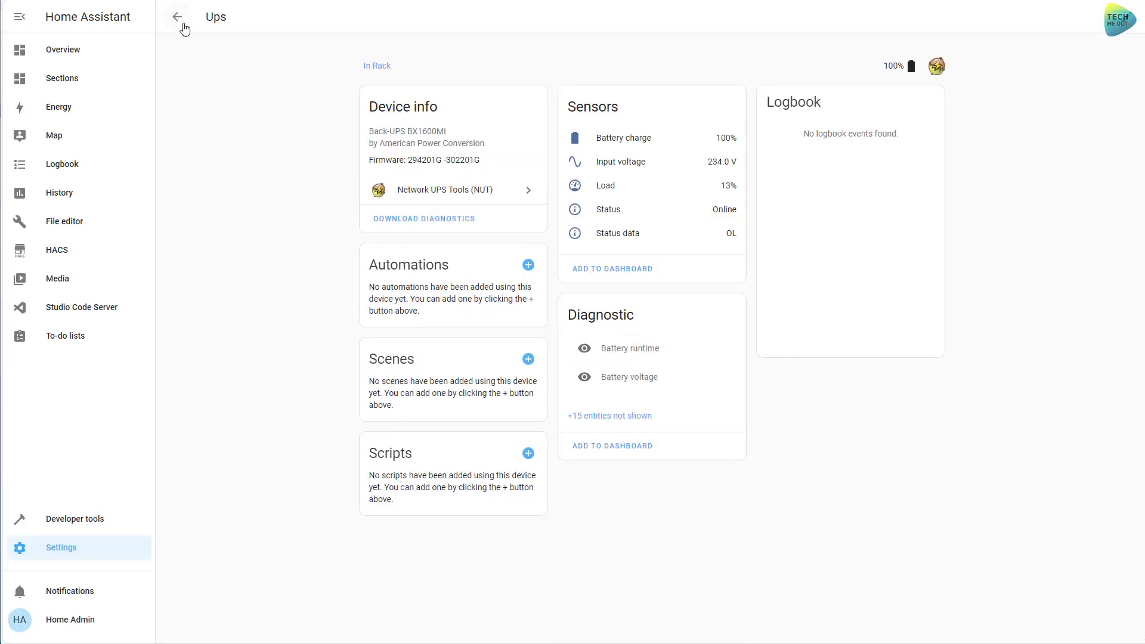
mouse_move(184, 27)
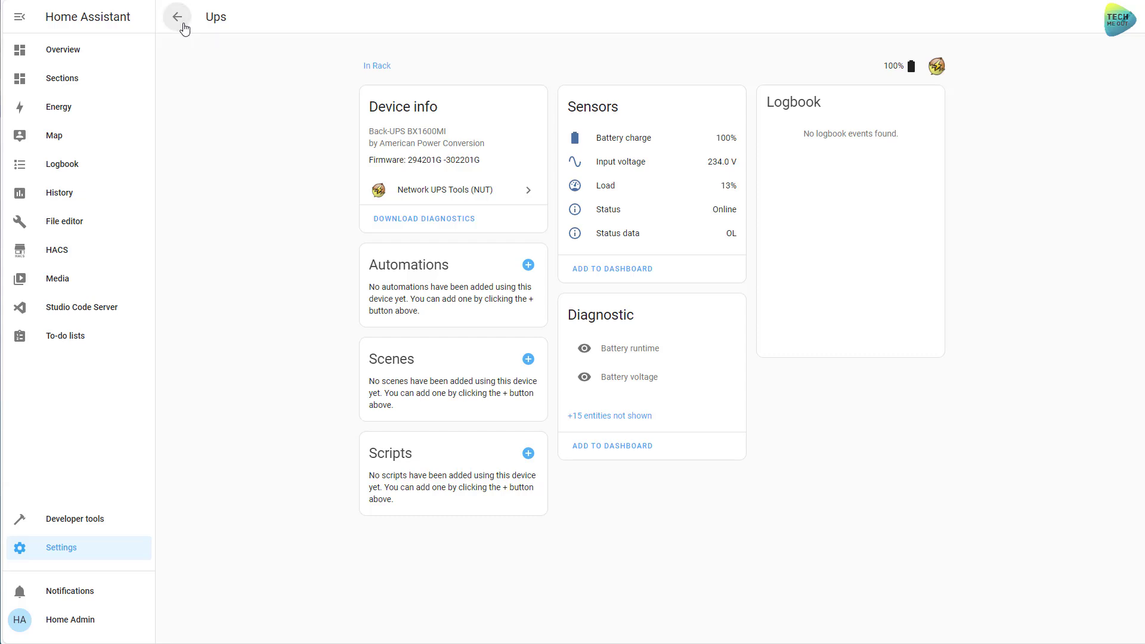
mouse_move(20, 463)
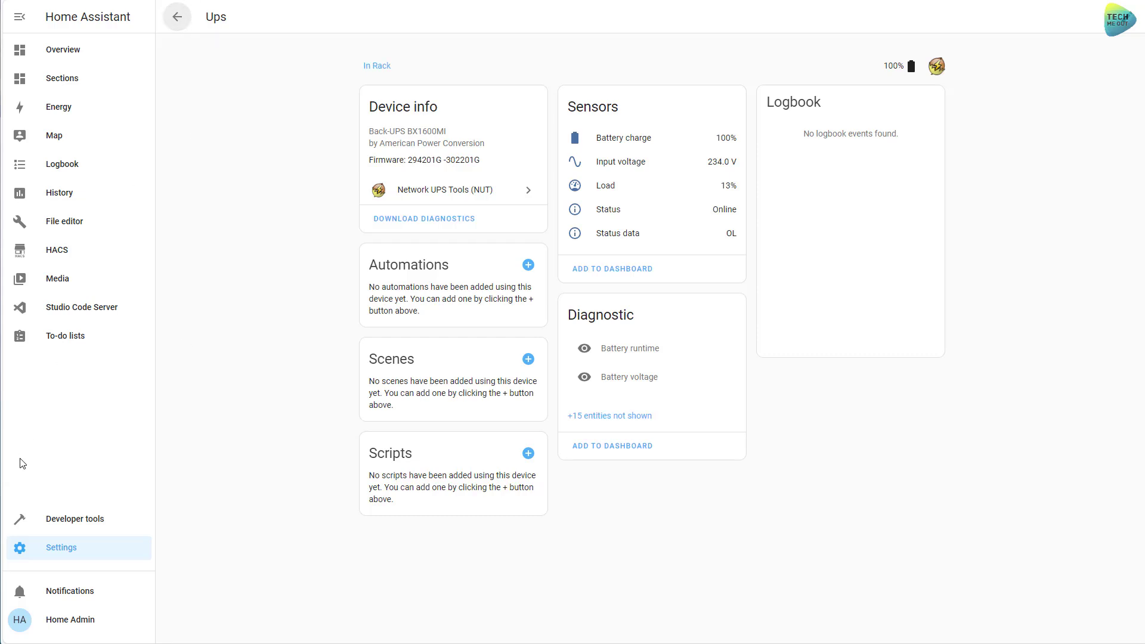
Step: Reopen the Ups device via Devices & services to see Battery runtime 42:35 and Battery voltage 27.3 V
click(61, 548)
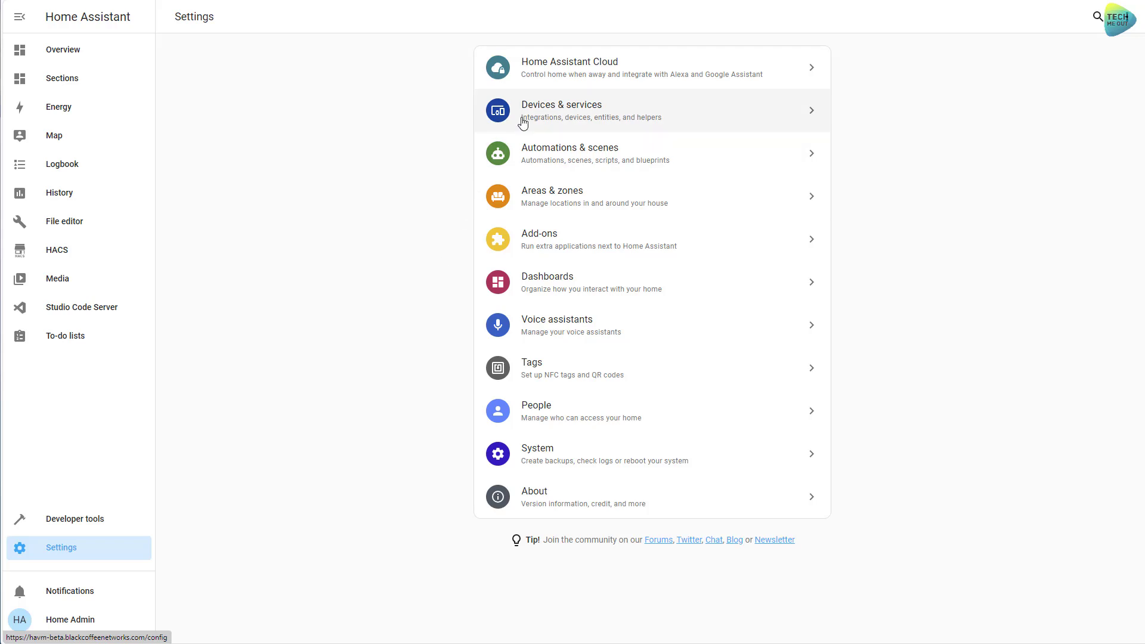
click(561, 110)
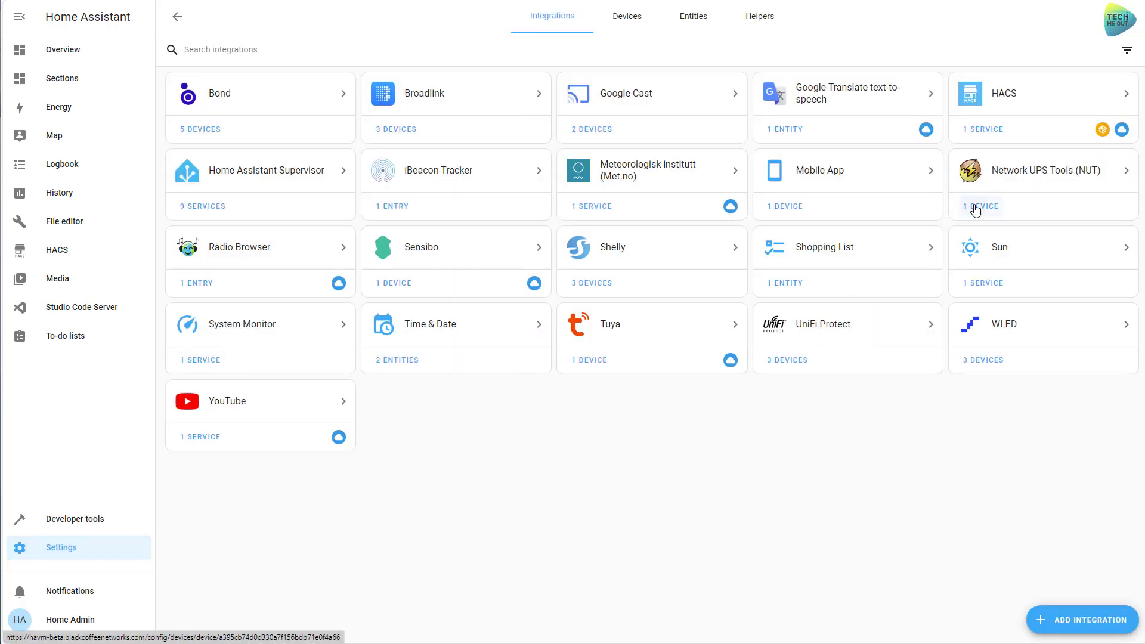
click(981, 205)
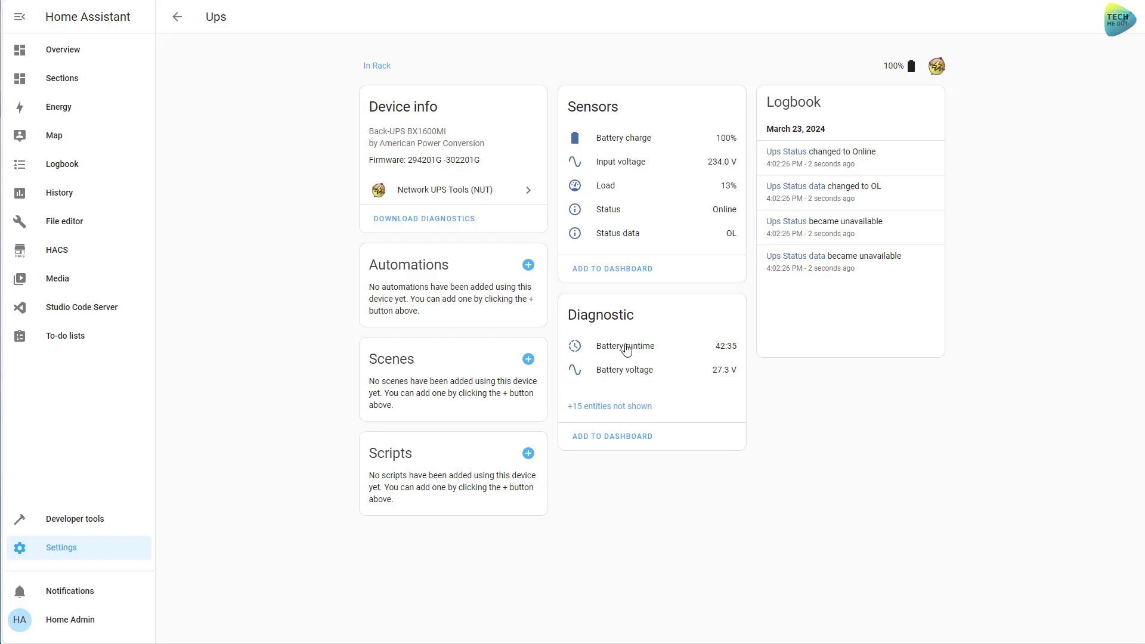
mouse_move(639, 358)
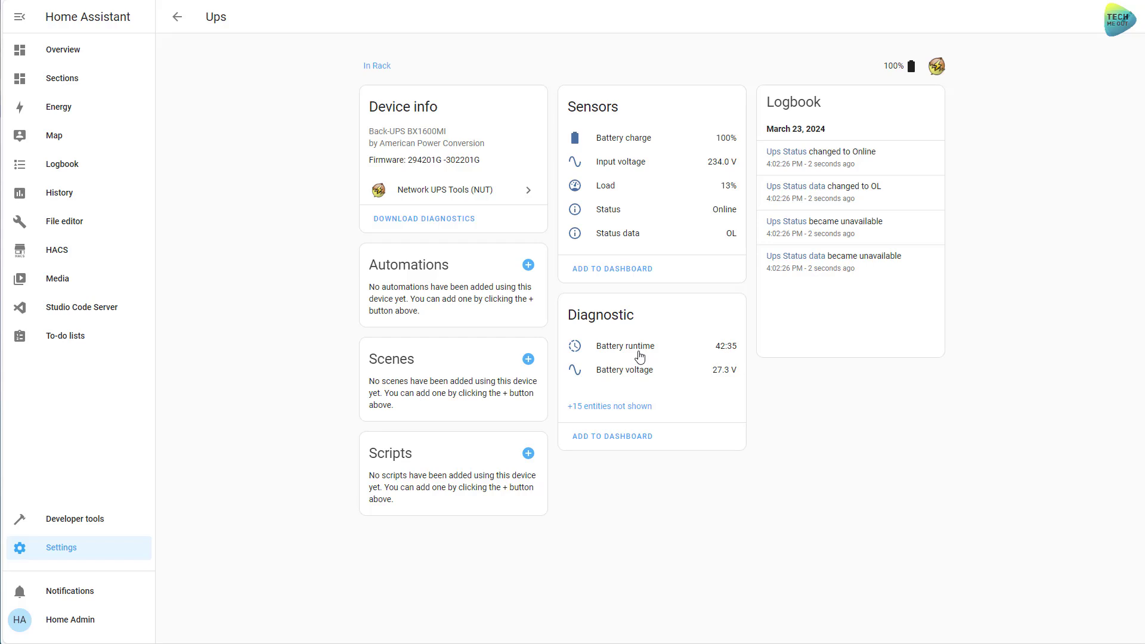
mouse_move(612, 269)
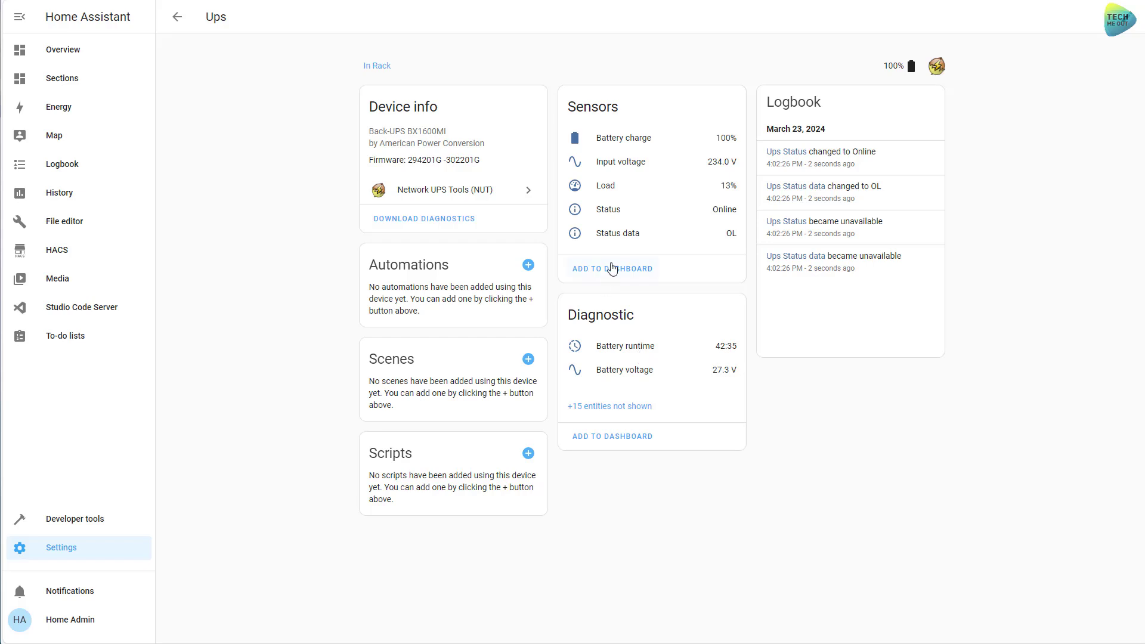
mouse_move(661, 216)
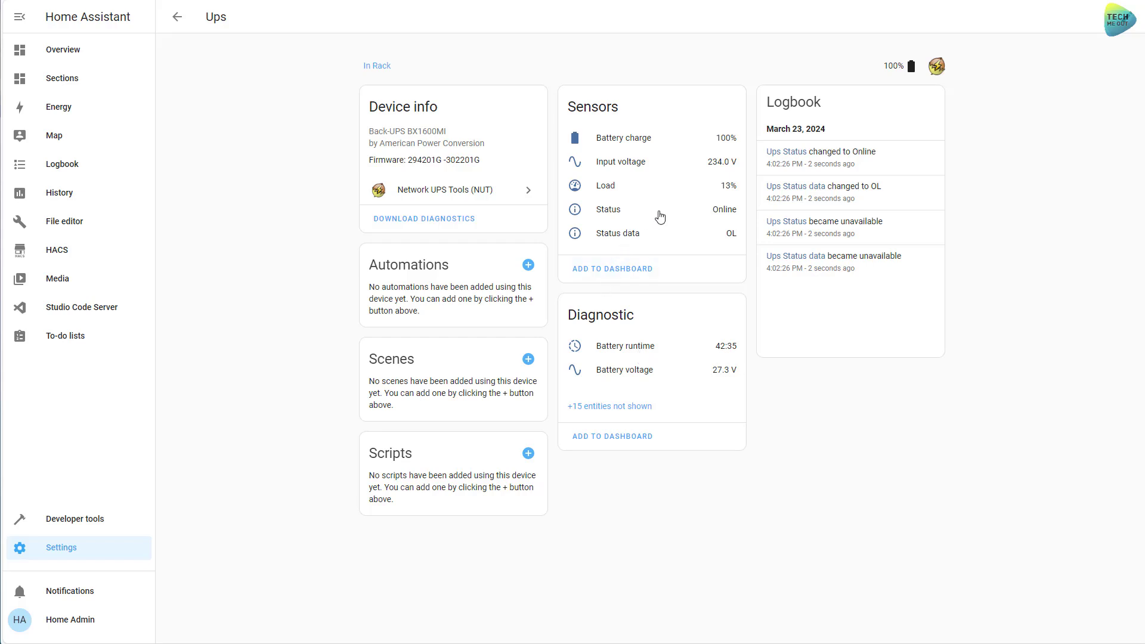
mouse_move(728, 213)
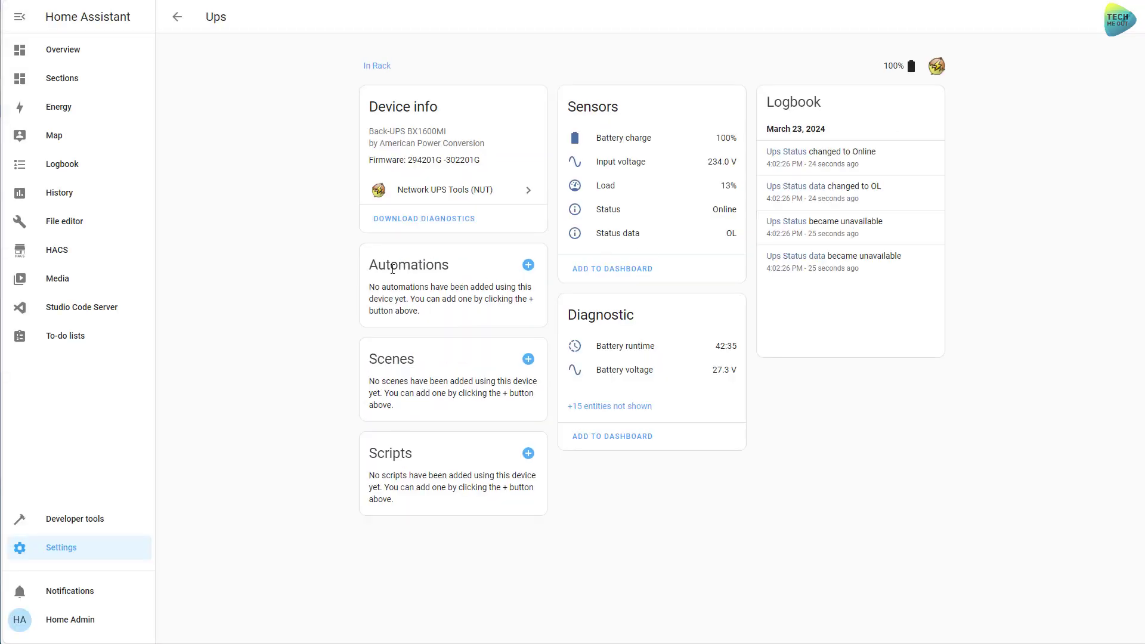
Step: Create an automation from the UPS device, triggered on Ups Battery charge level changes
click(528, 264)
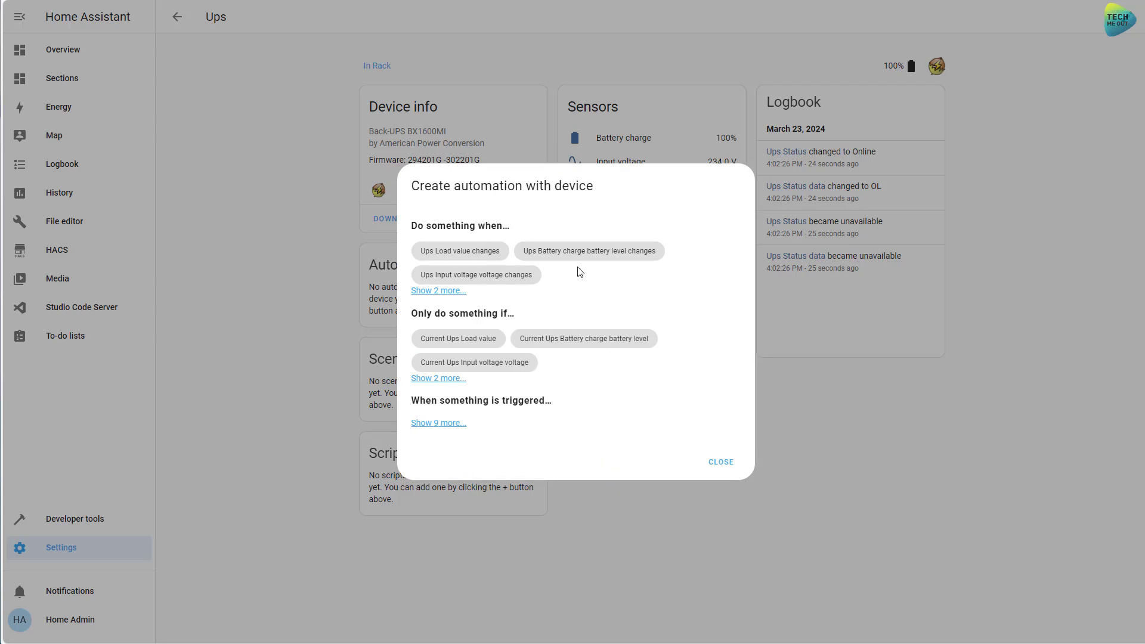
mouse_move(614, 259)
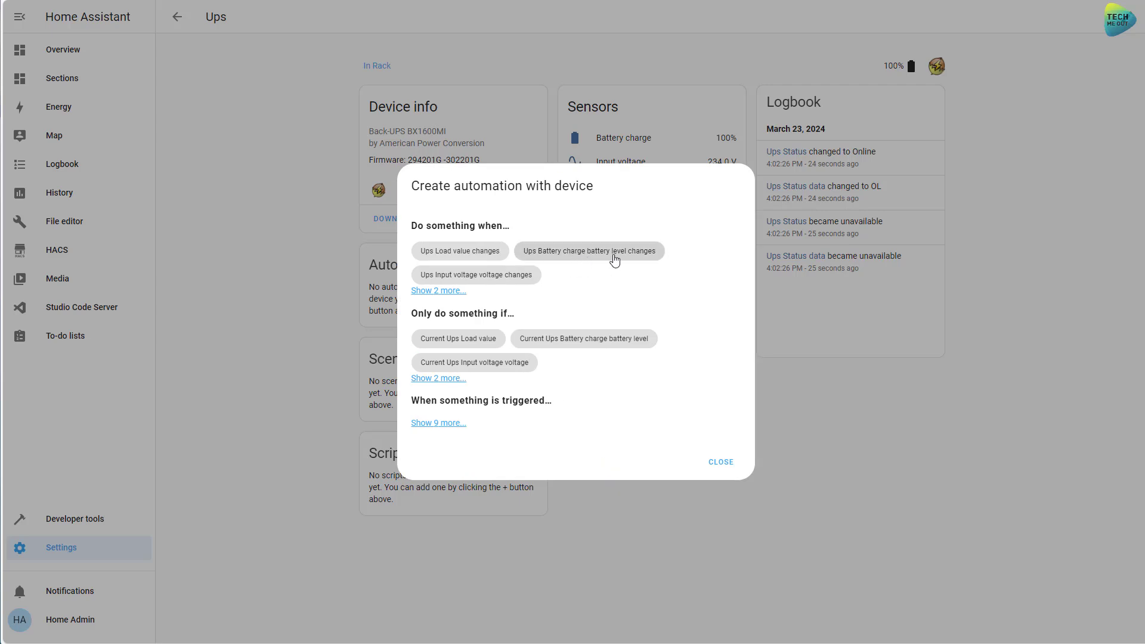
mouse_move(625, 255)
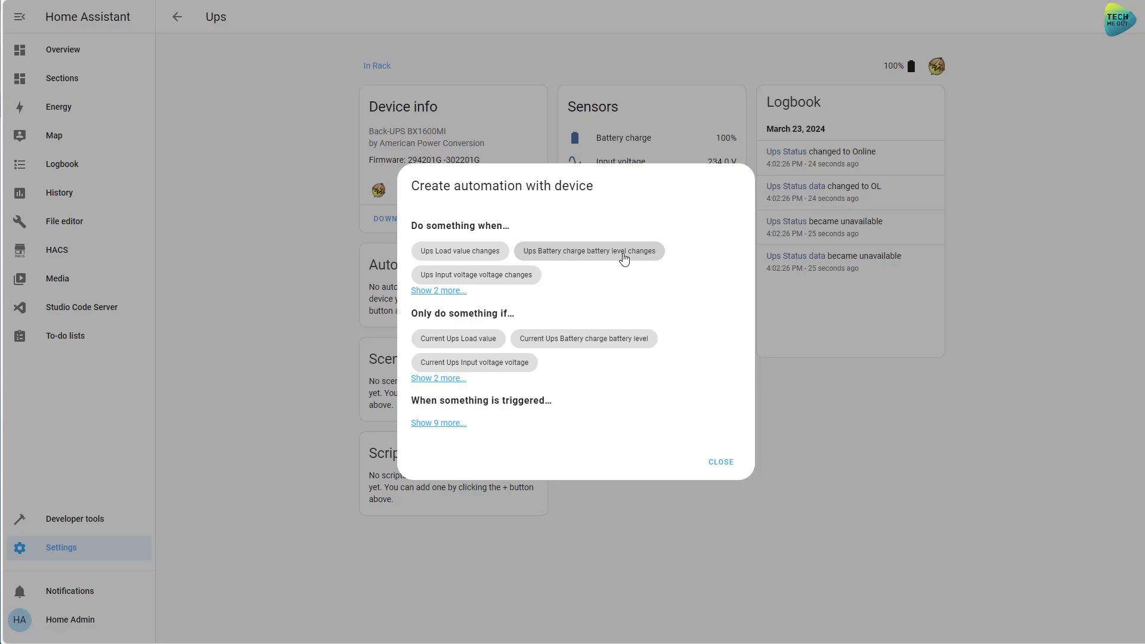
click(589, 250)
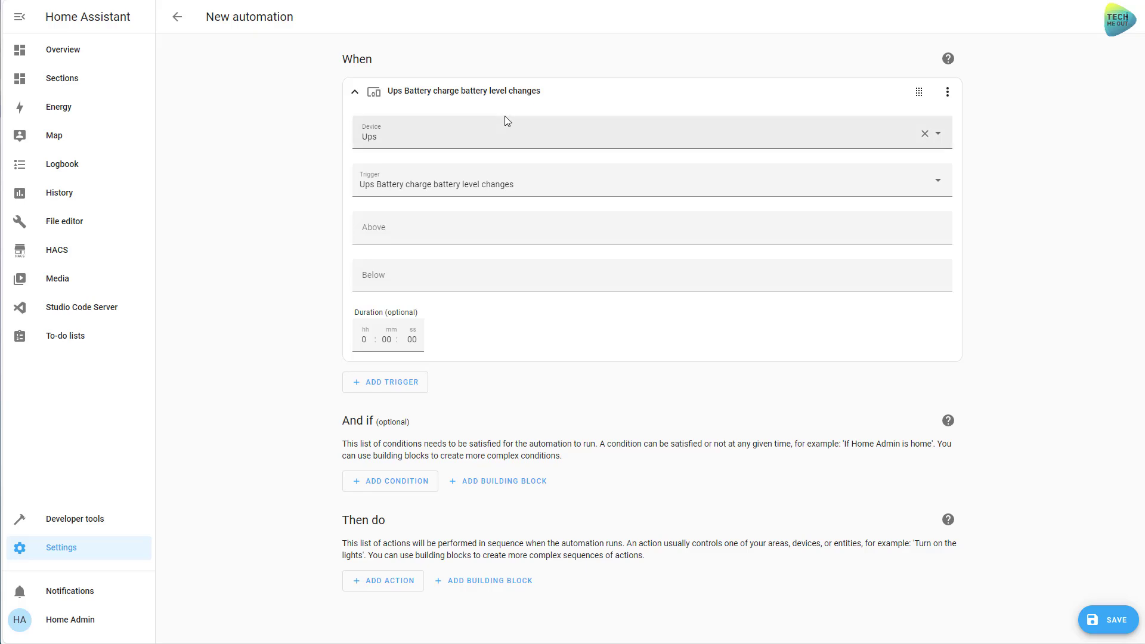
Step: Set the trigger's Below threshold to 50% battery charge
click(650, 284)
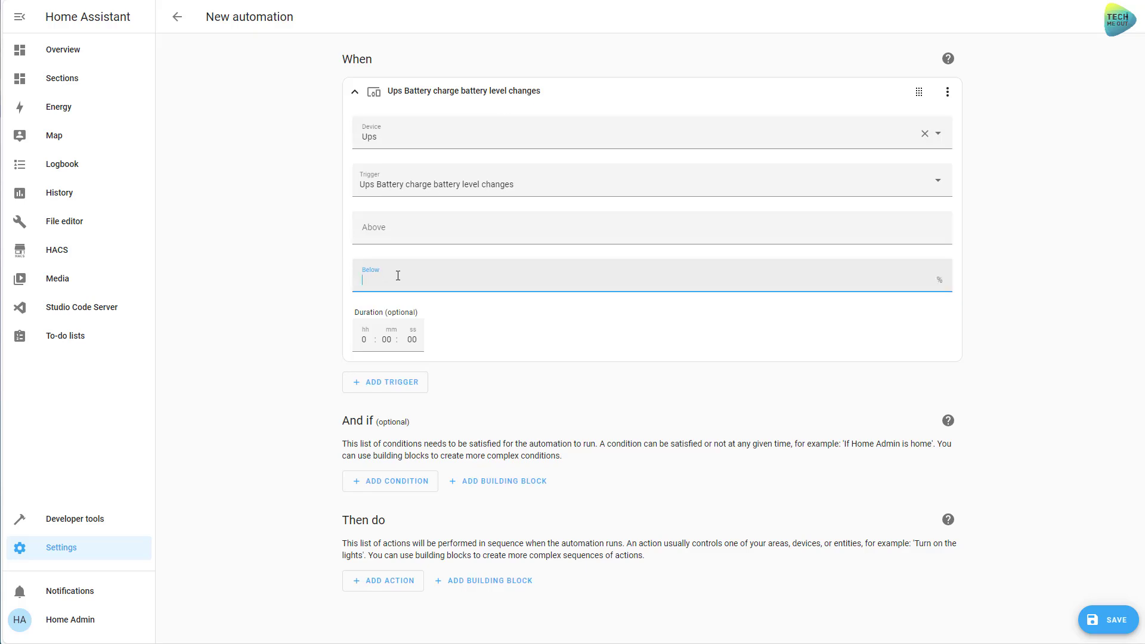
text(50)
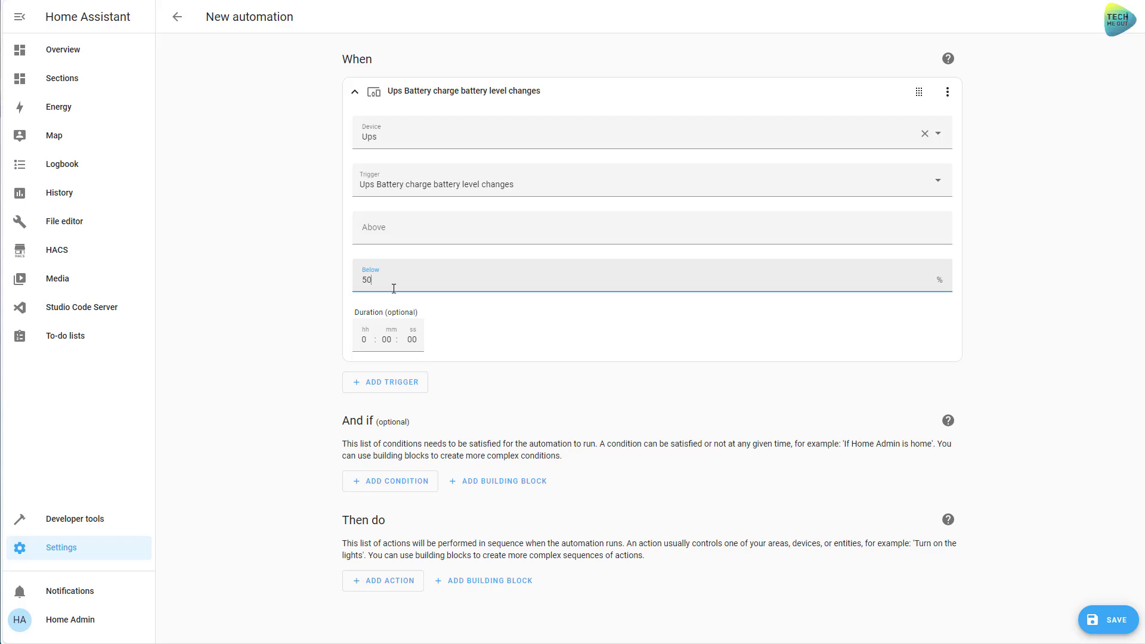
mouse_move(230, 325)
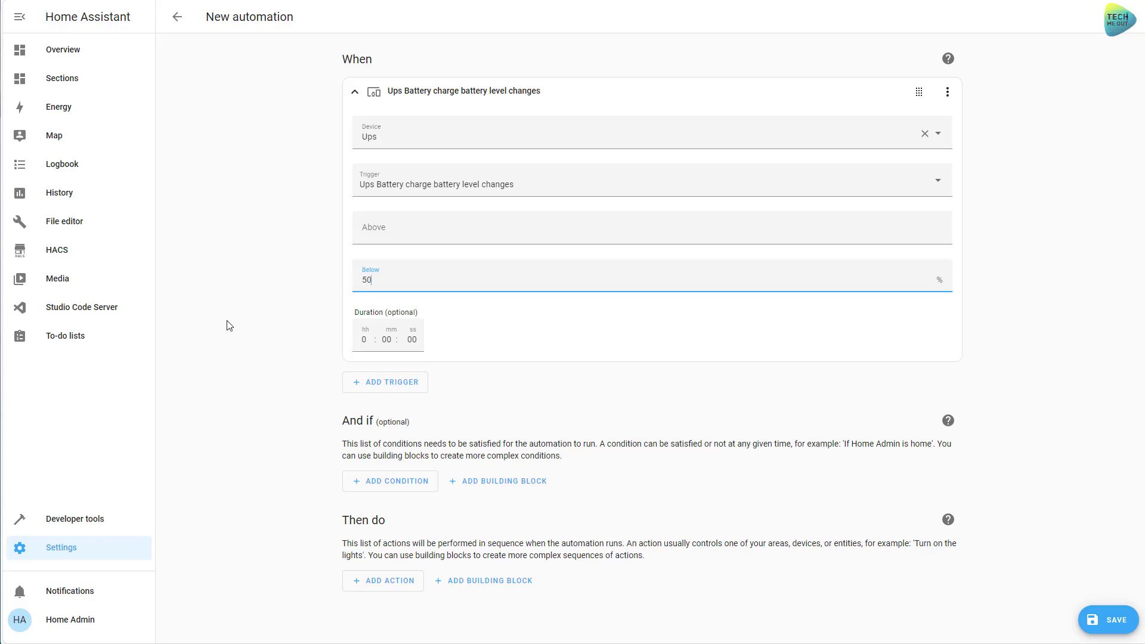
mouse_move(459, 396)
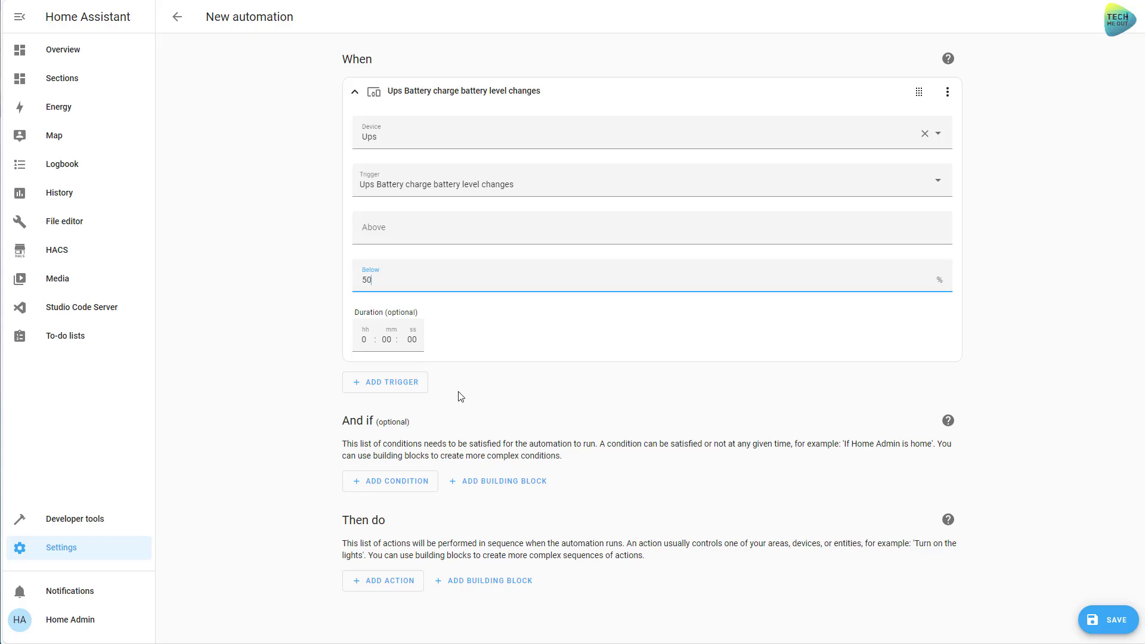
mouse_move(449, 413)
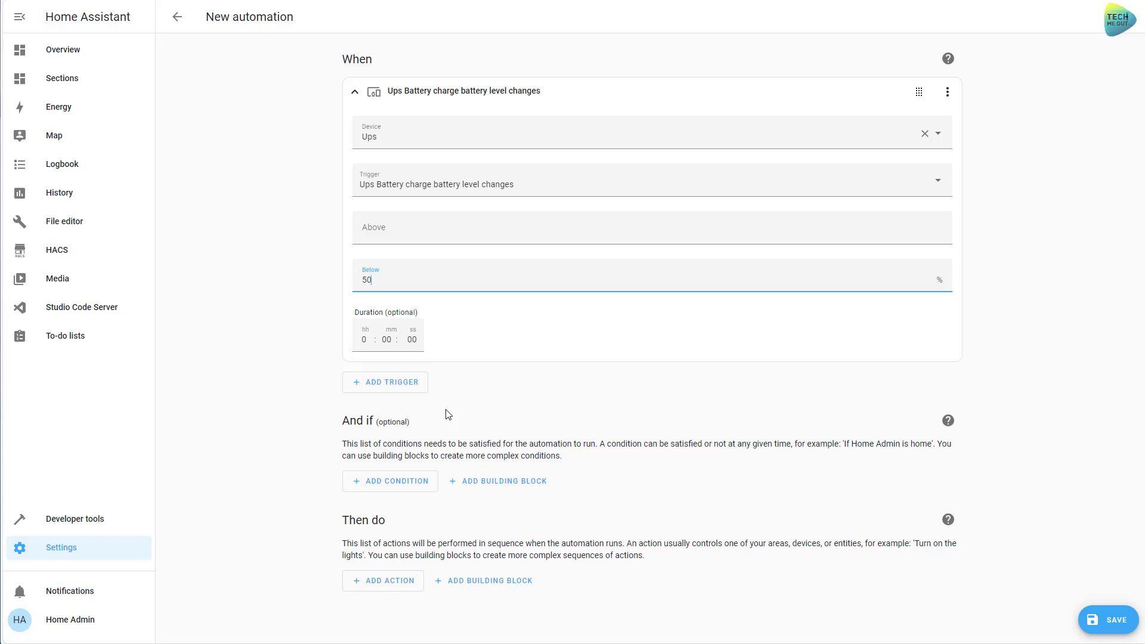
mouse_move(401, 590)
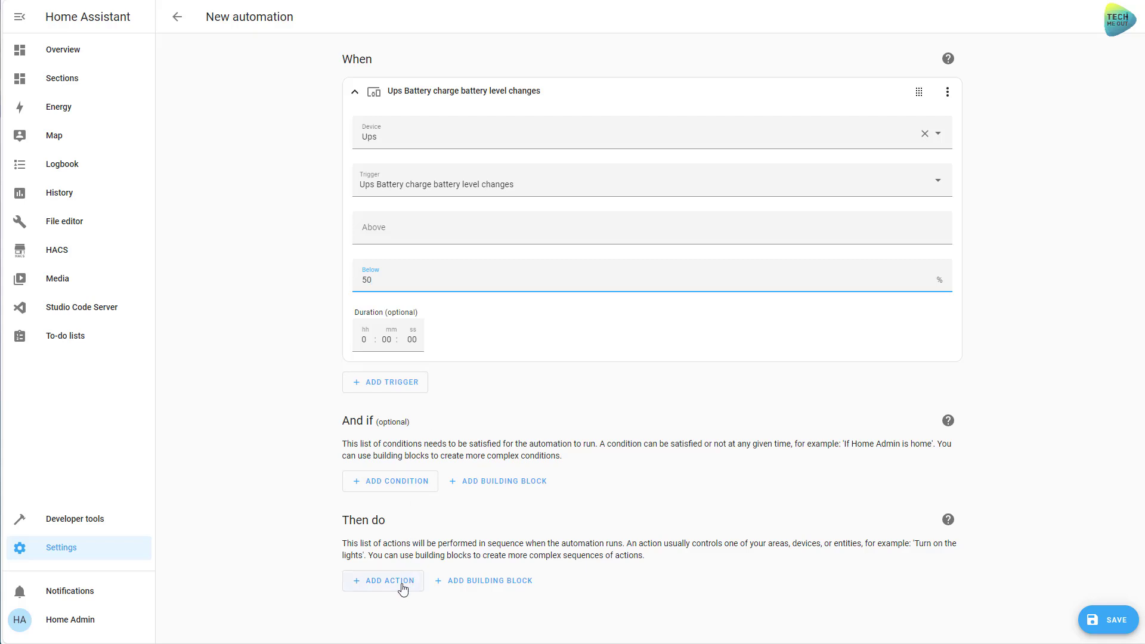
Step: Add a 'Notifications: Send a notification' action, found by searching 'noti'
click(384, 580)
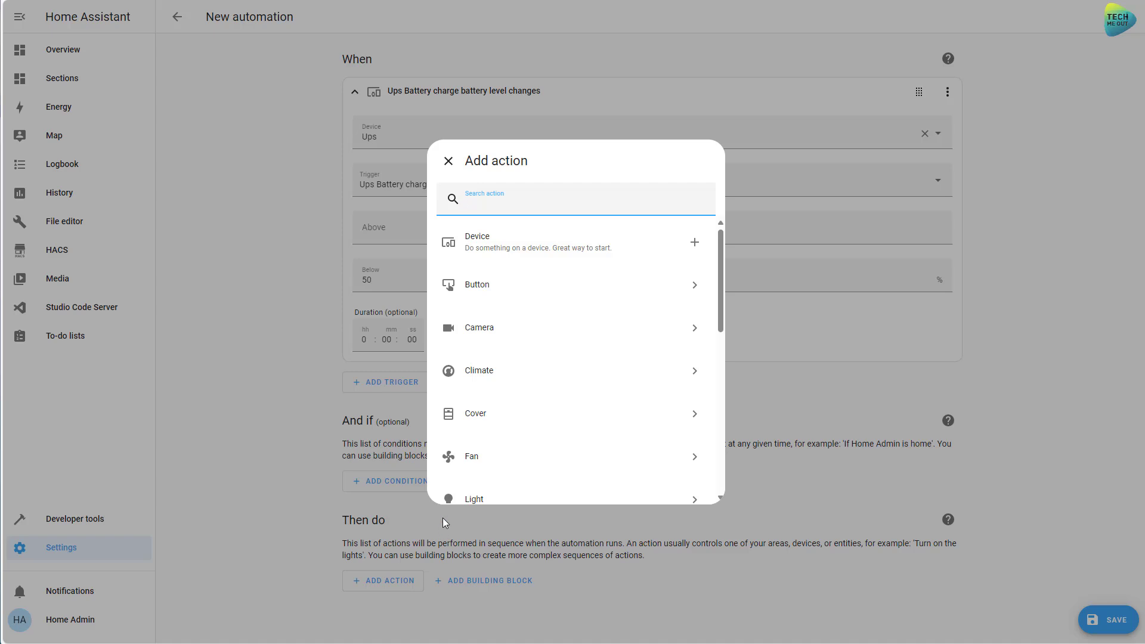
click(574, 198)
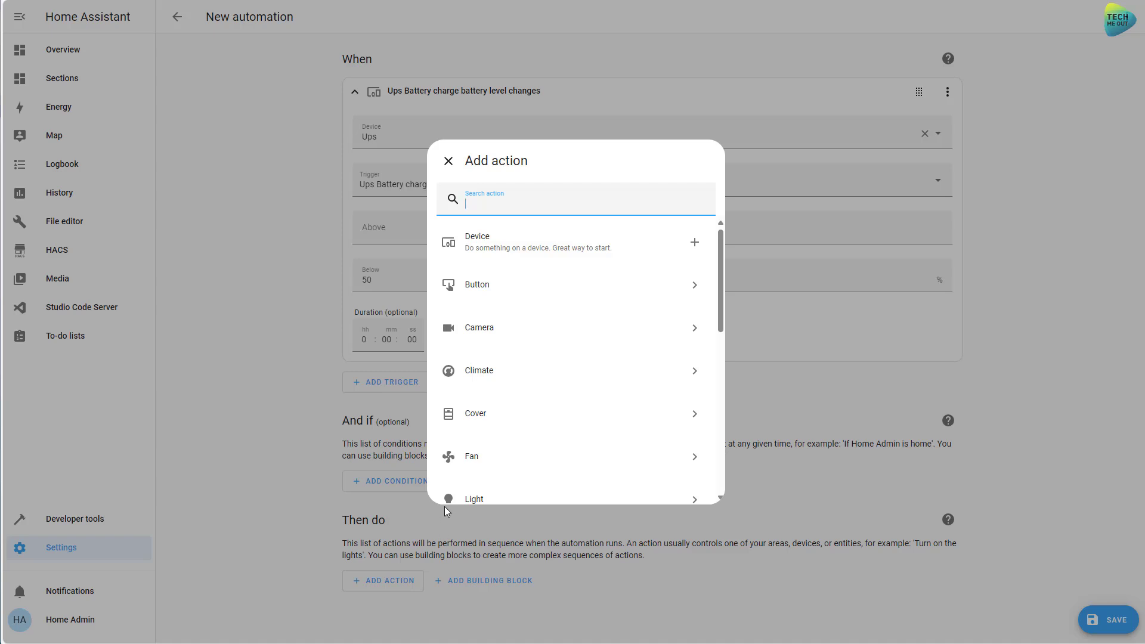
text(noti)
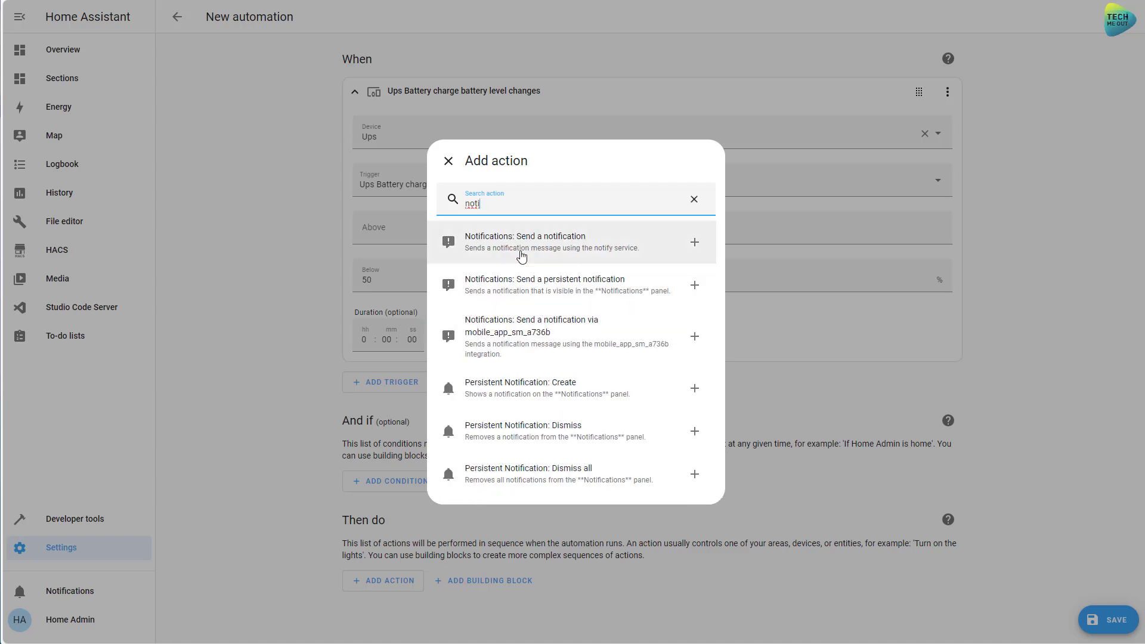
click(525, 241)
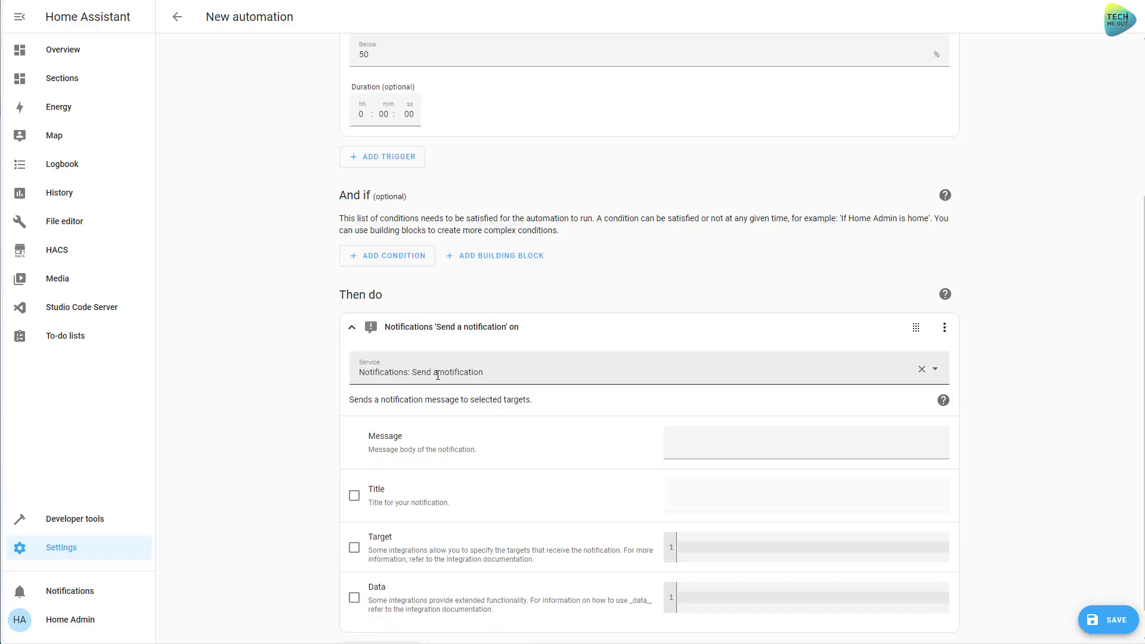
scroll(down, 3)
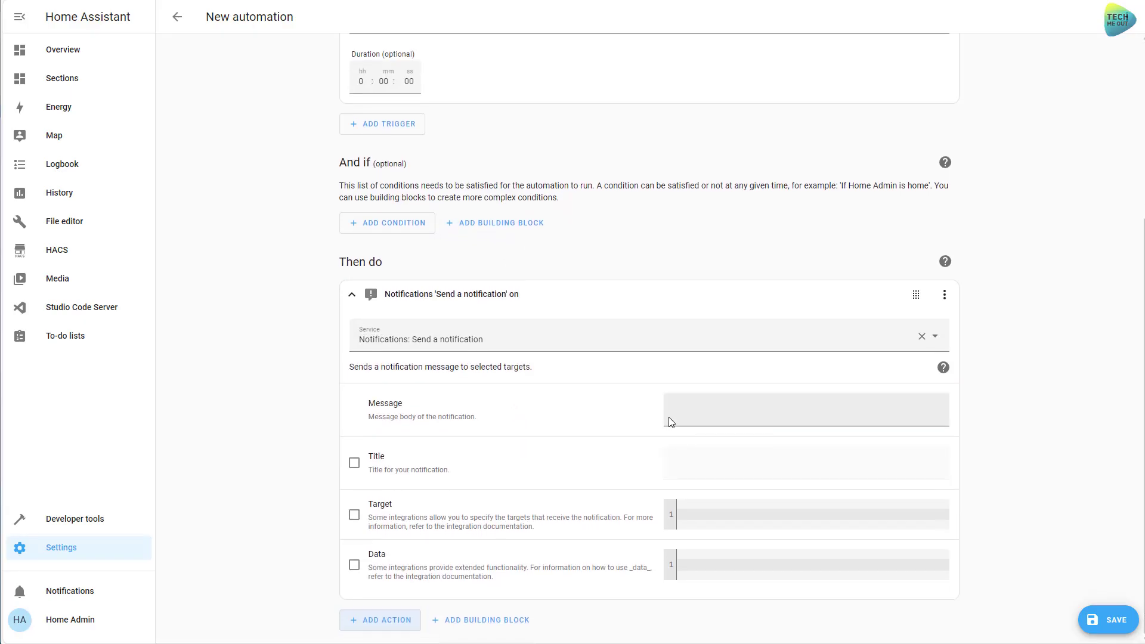